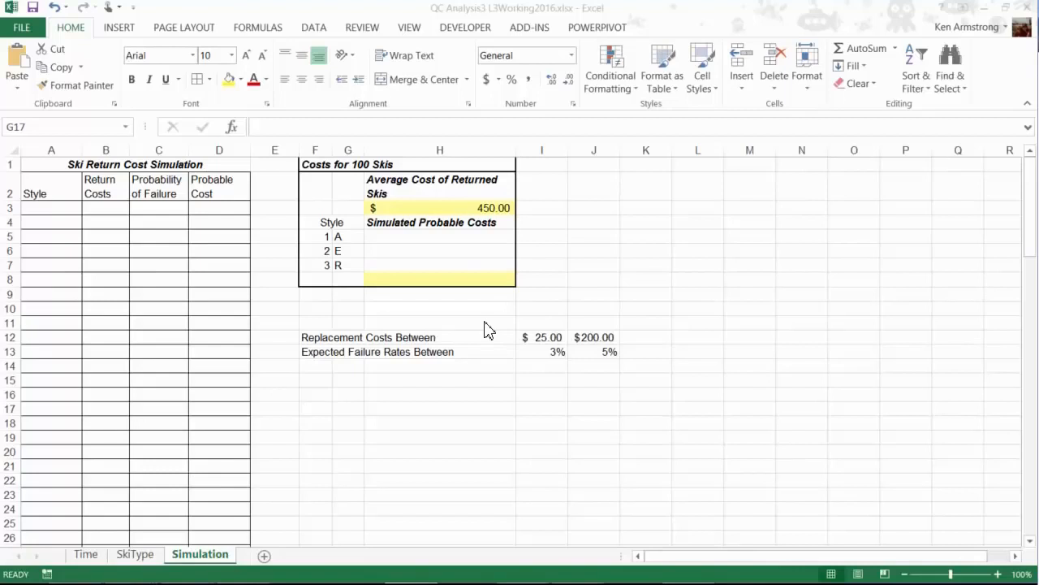
pyautogui.moveTo(500, 323)
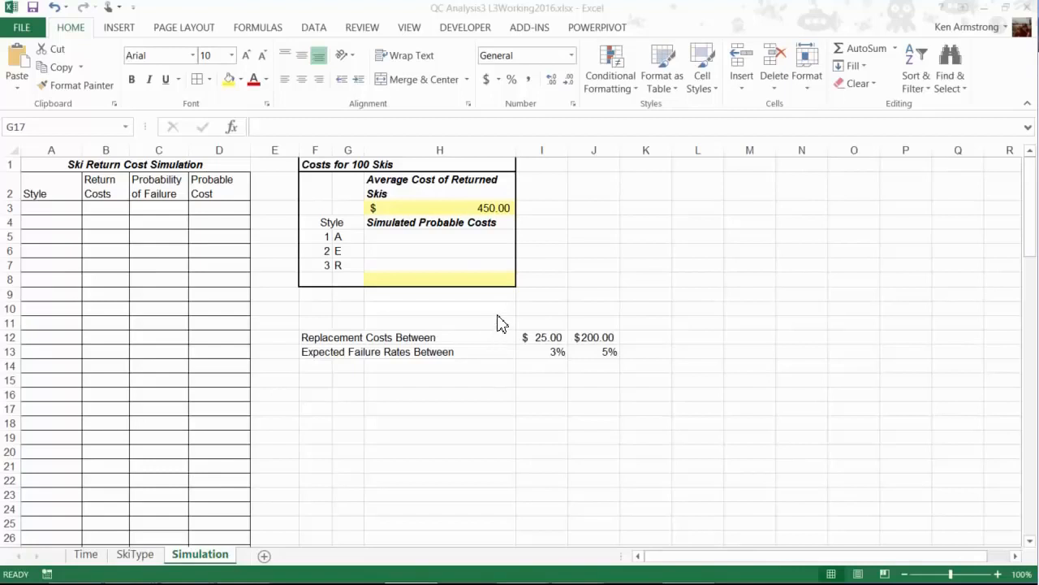
pyautogui.moveTo(461, 323)
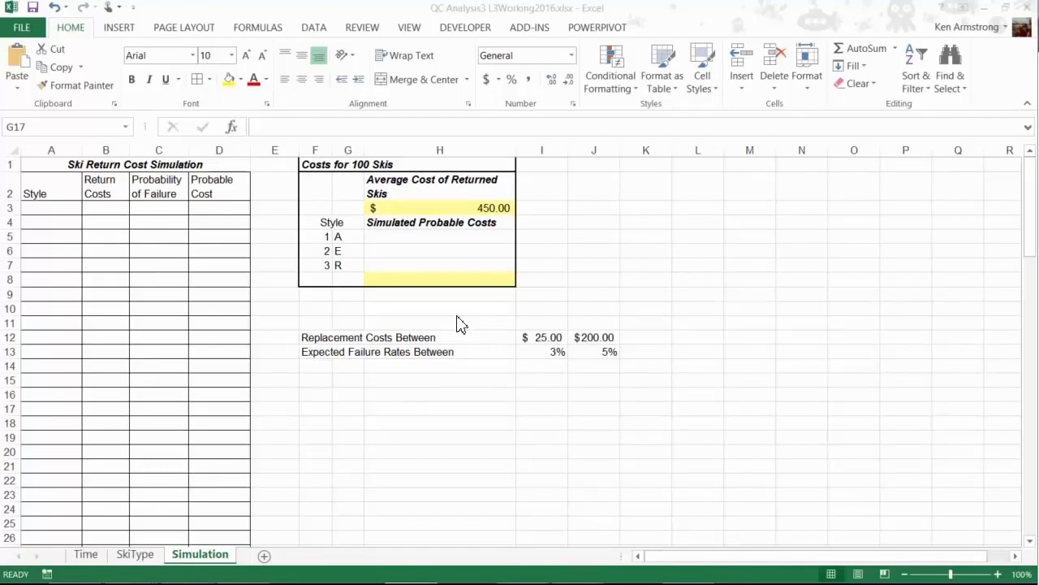
# Review the Time sheet's layout and return to the Simulation sheet
pyautogui.click(347, 407)
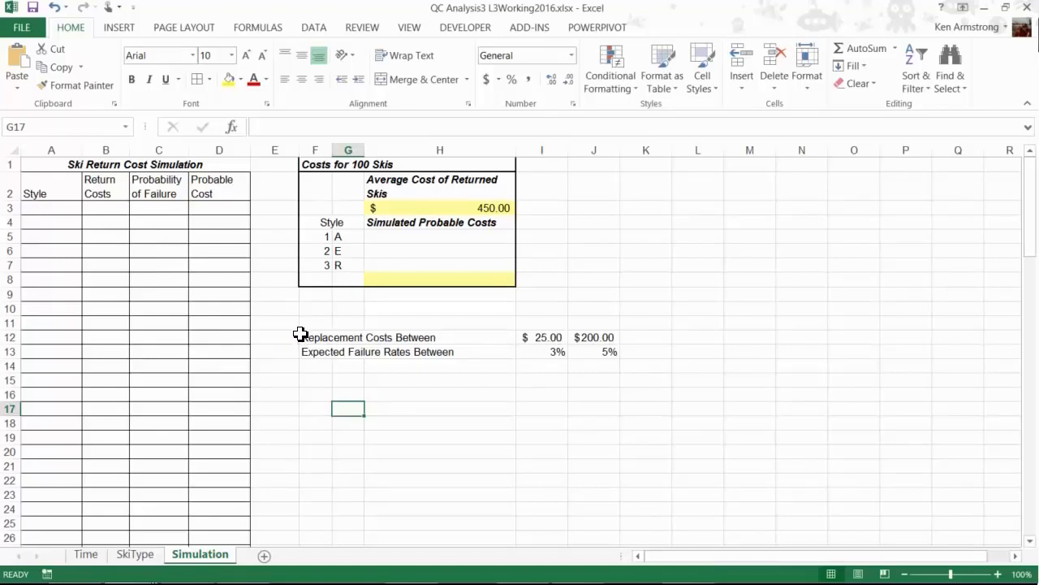
pyautogui.moveTo(296, 345)
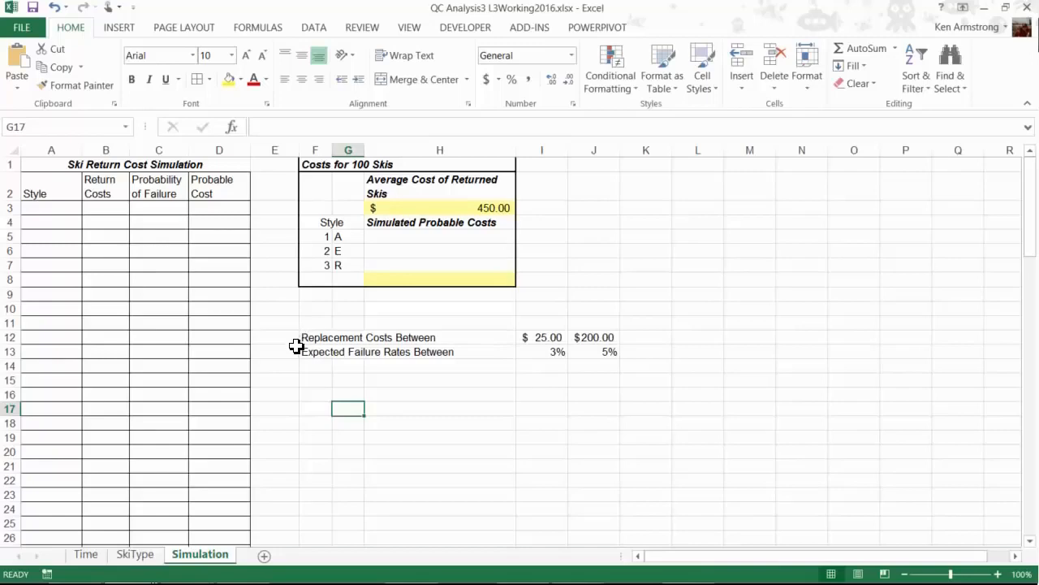
pyautogui.click(85, 554)
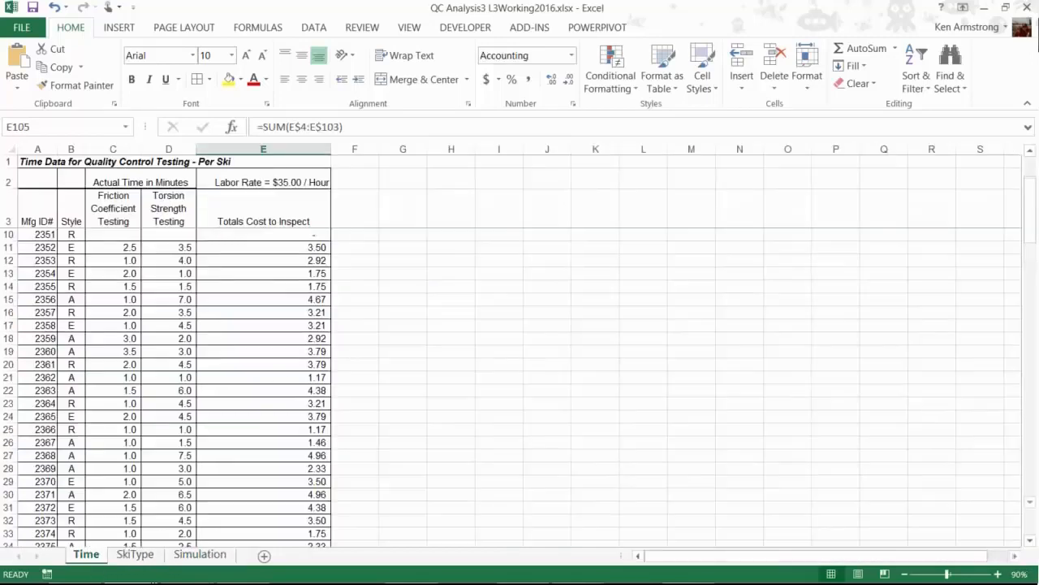
pyautogui.scroll(-3)
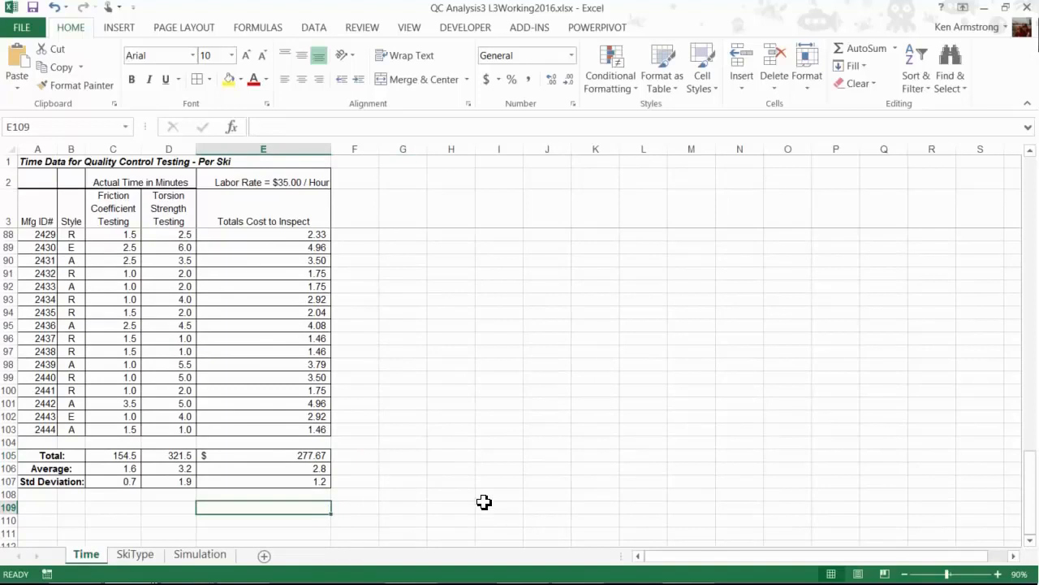
pyautogui.click(403, 455)
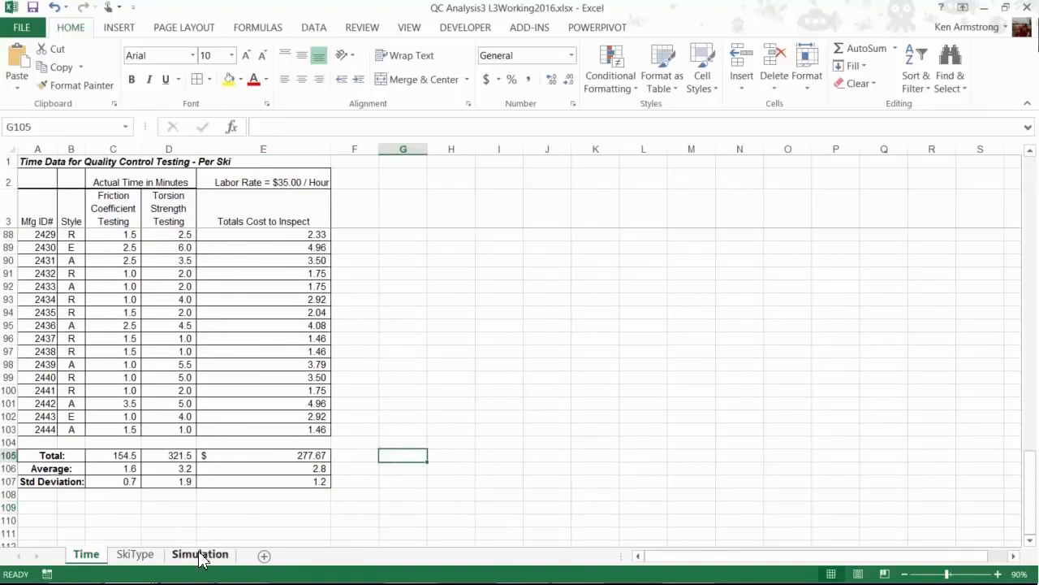
pyautogui.click(199, 554)
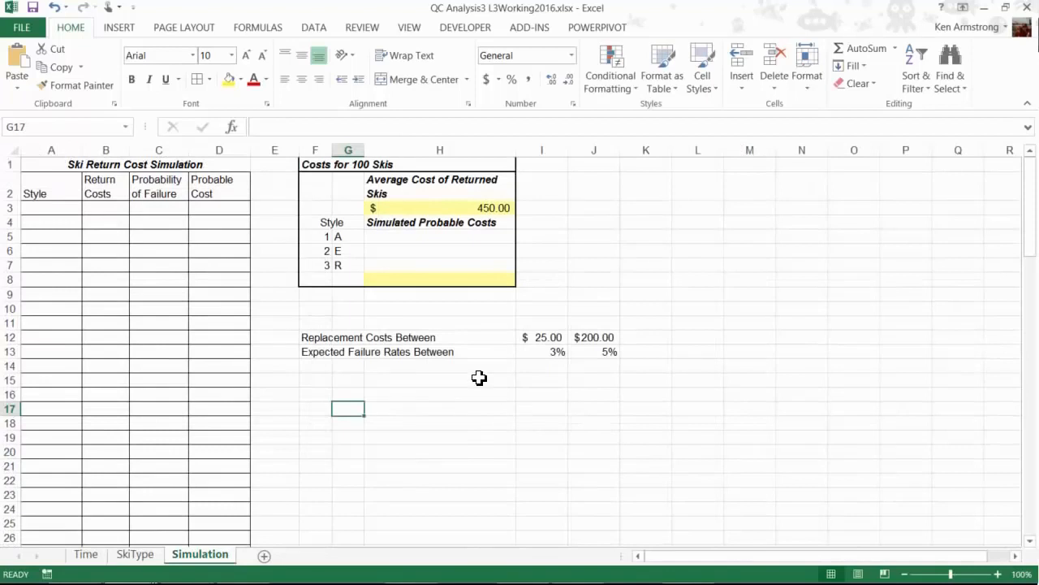
pyautogui.moveTo(325, 341)
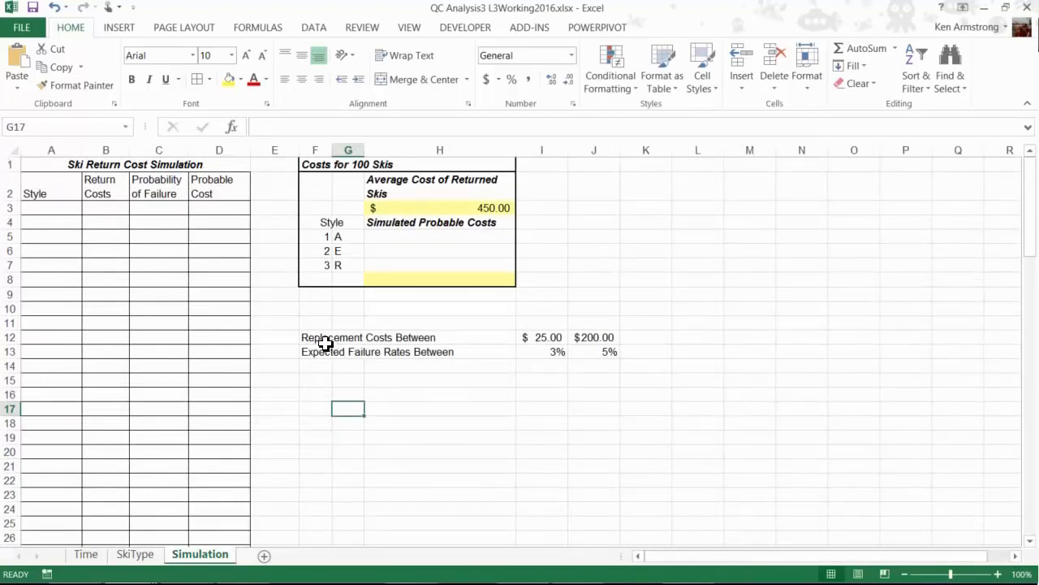
# Set the lower expected failure rate to 3% and inspect the average returned cost formula
pyautogui.click(324, 336)
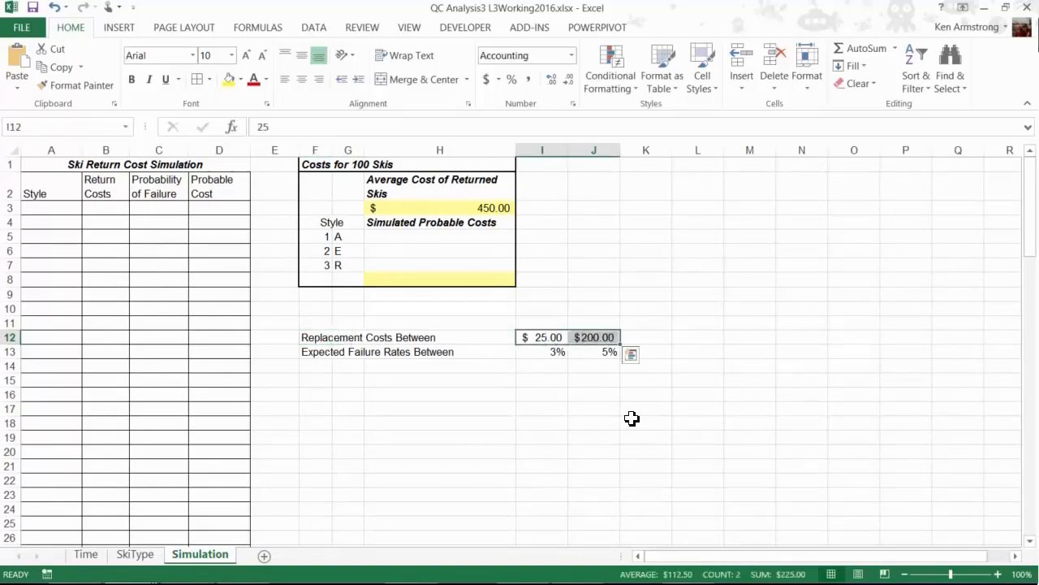
pyautogui.moveTo(568, 370)
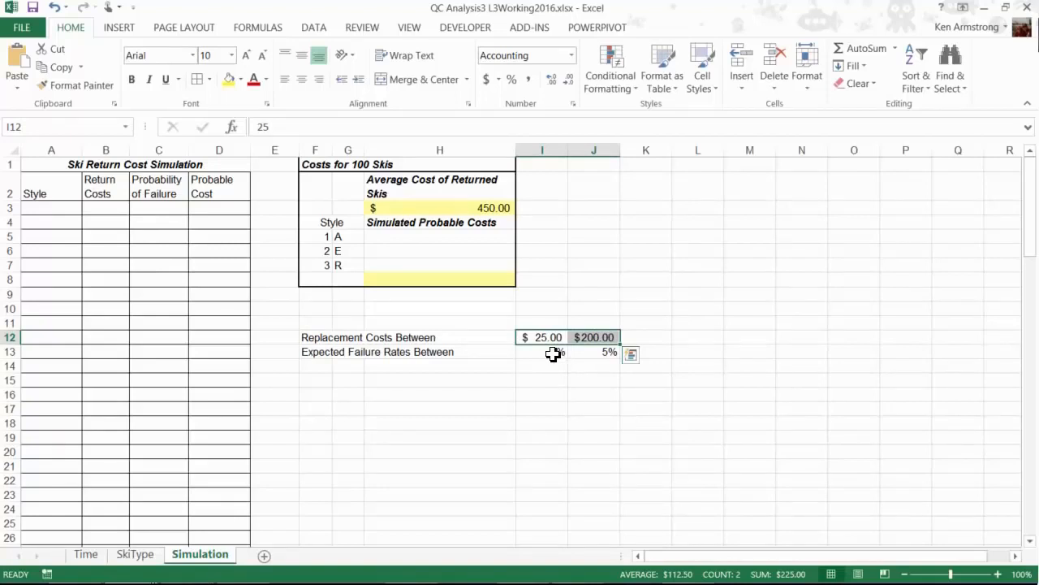
pyautogui.write('3%')
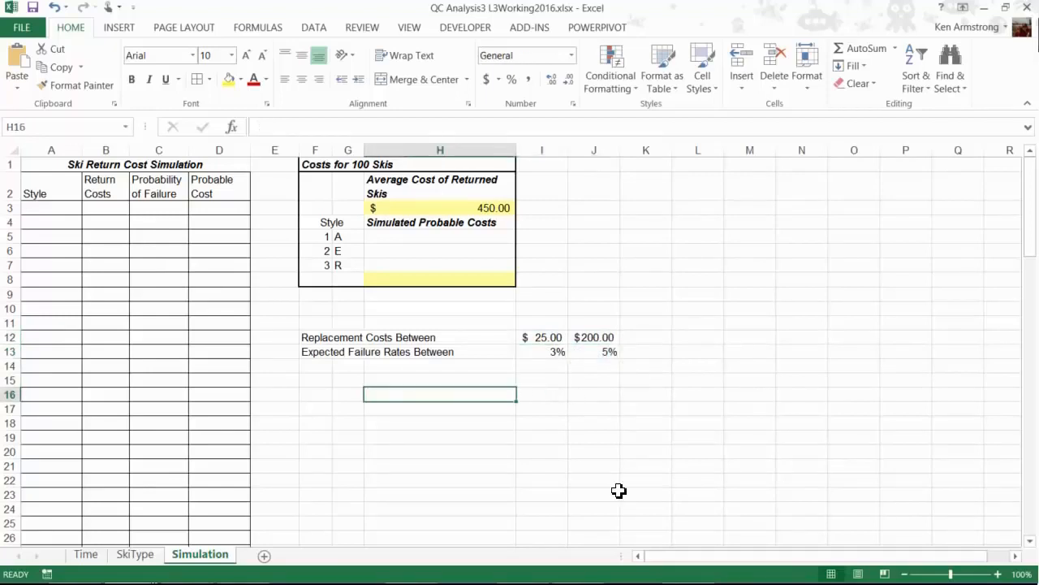
pyautogui.moveTo(488, 393)
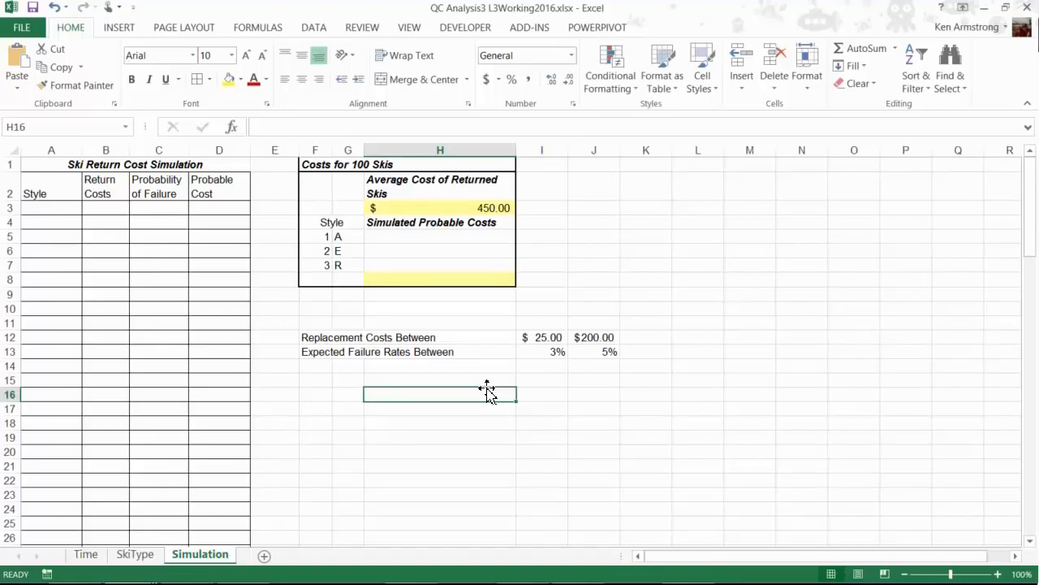
pyautogui.moveTo(289, 354)
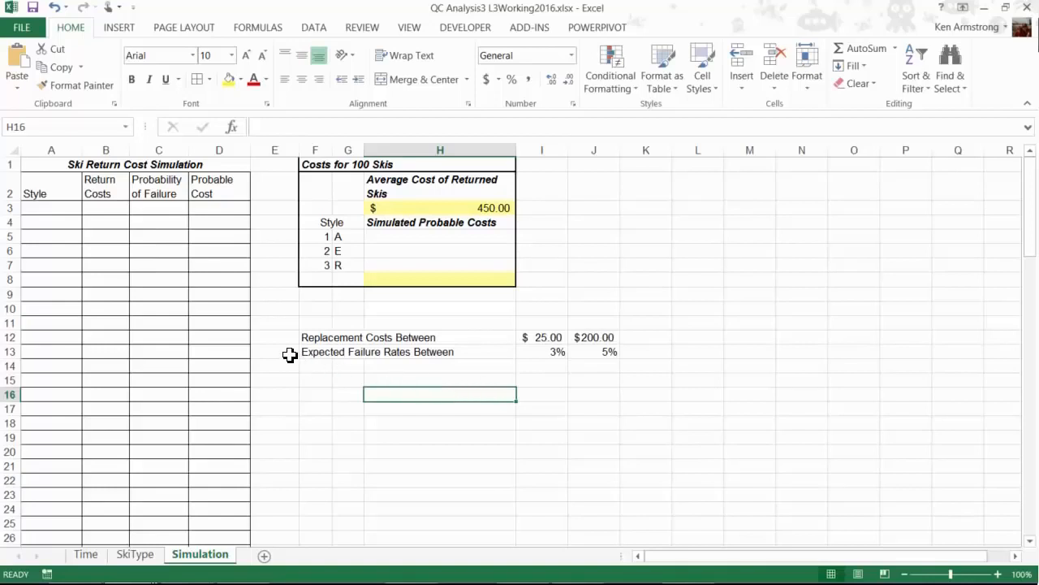
pyautogui.moveTo(284, 354)
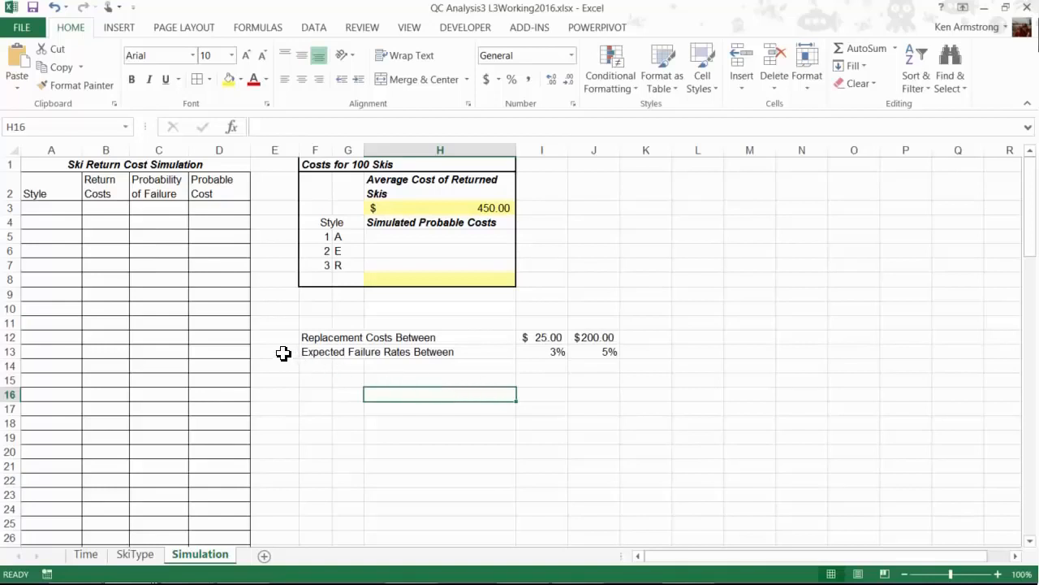
pyautogui.moveTo(246, 496)
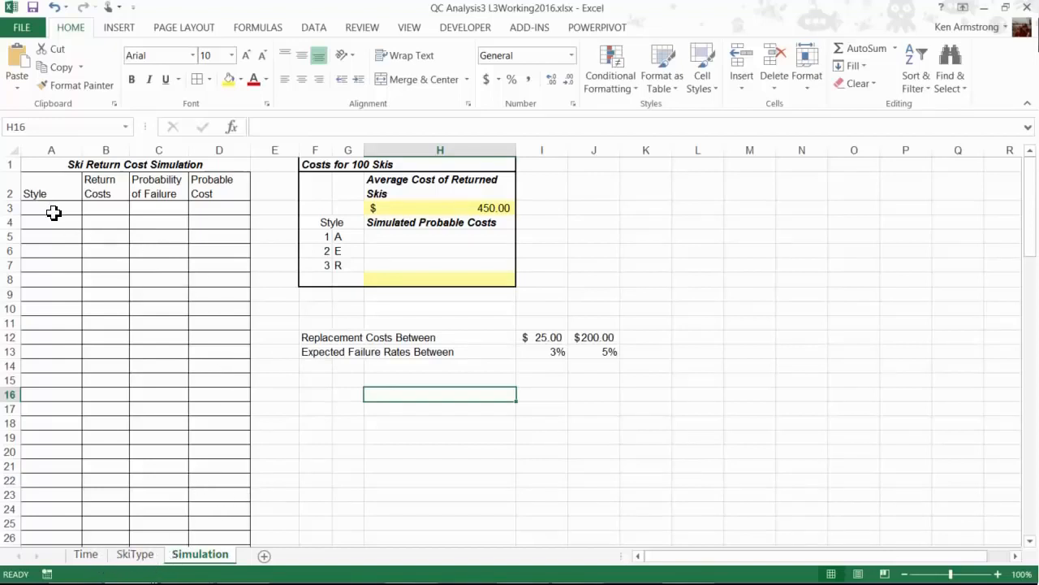
pyautogui.moveTo(360, 220)
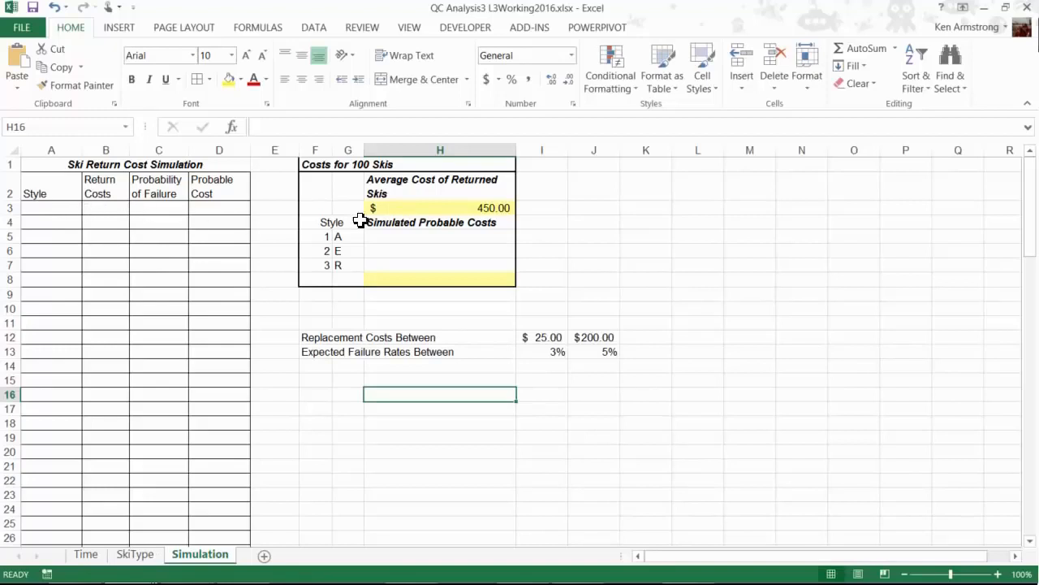
pyautogui.moveTo(113, 215)
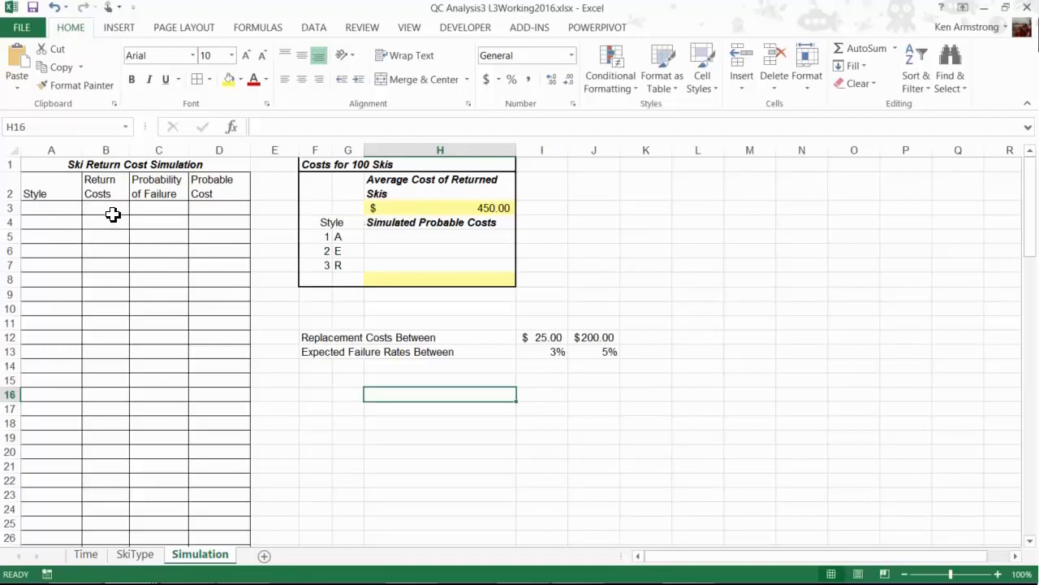
pyautogui.click(106, 208)
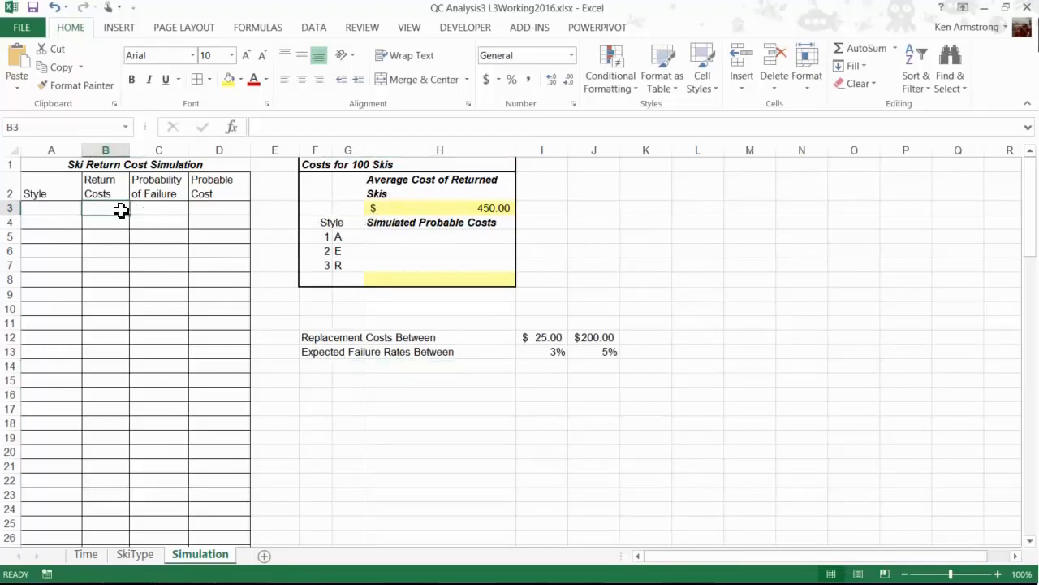
pyautogui.click(440, 208)
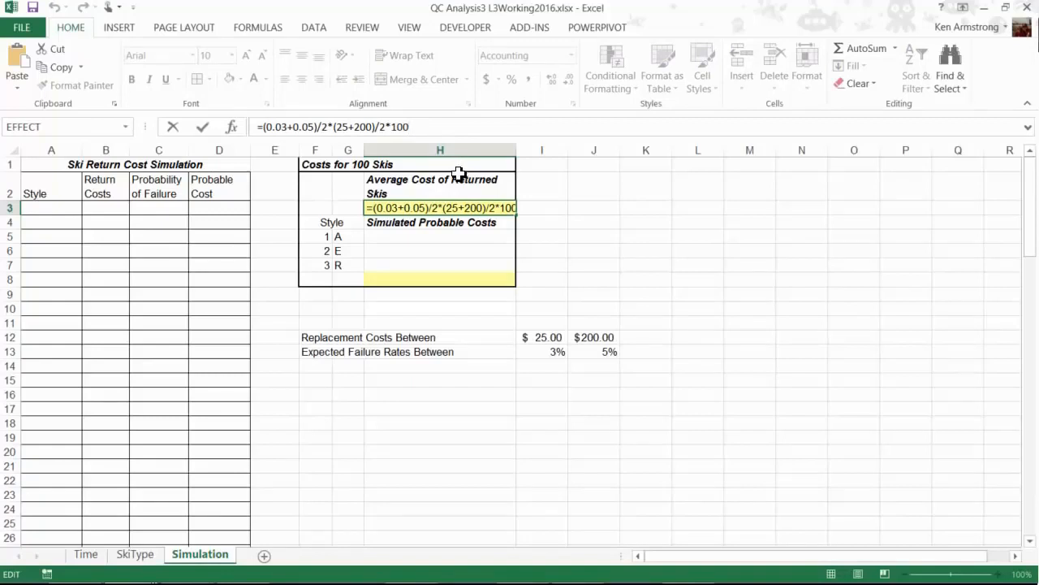
pyautogui.moveTo(290, 247)
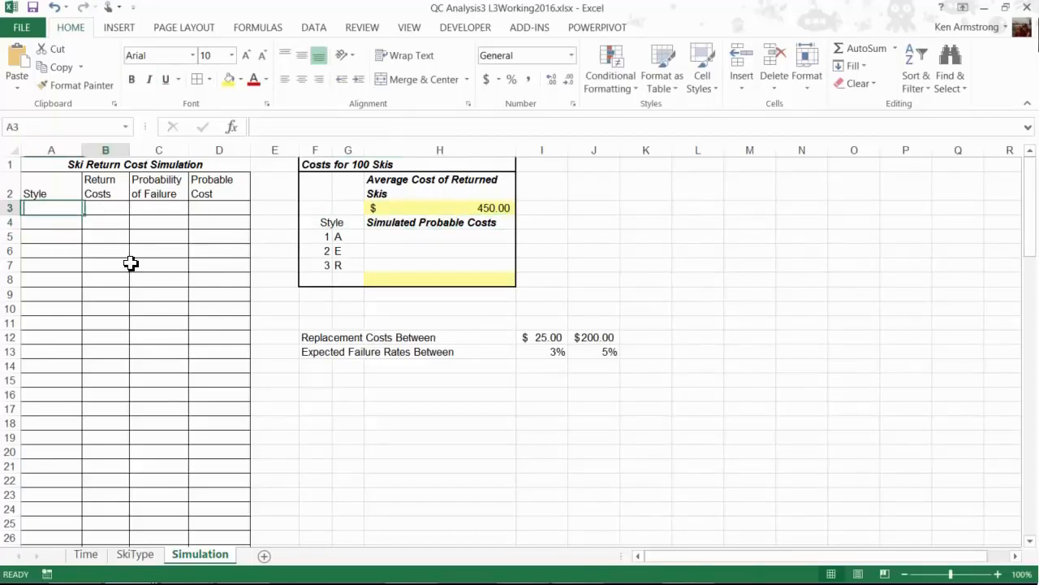
pyautogui.click(159, 208)
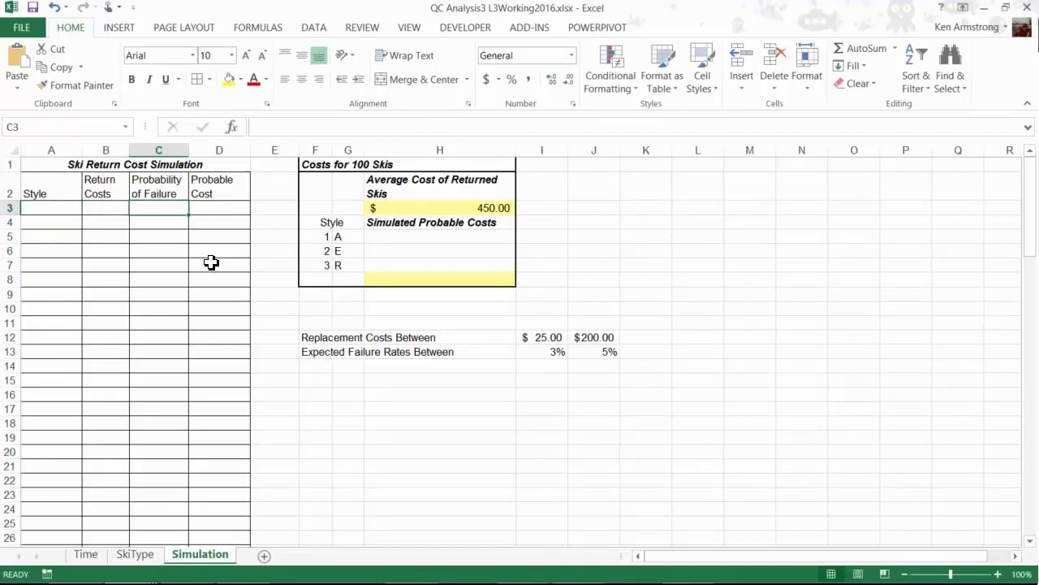
pyautogui.click(105, 208)
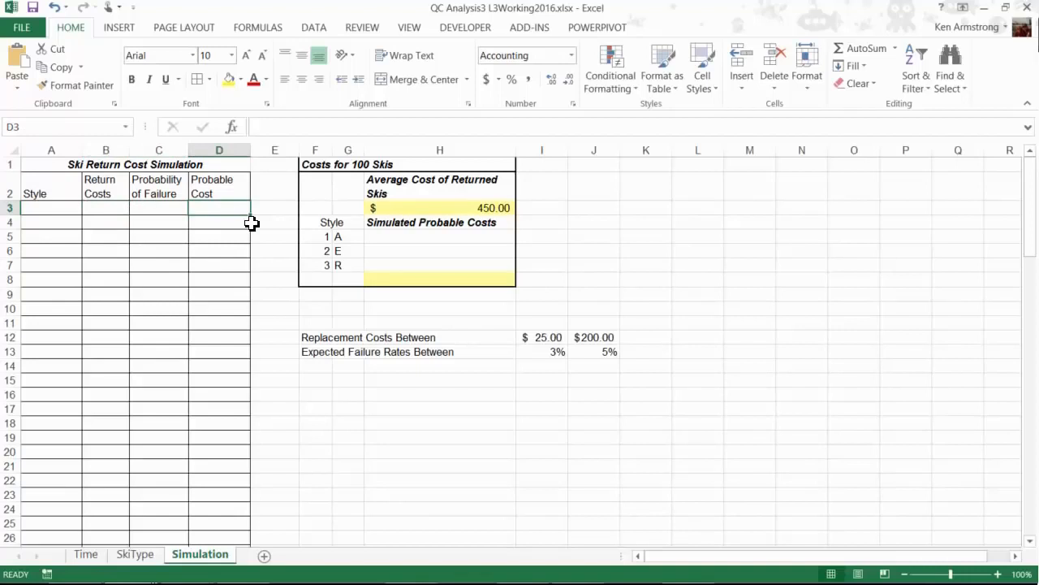
pyautogui.moveTo(243, 224)
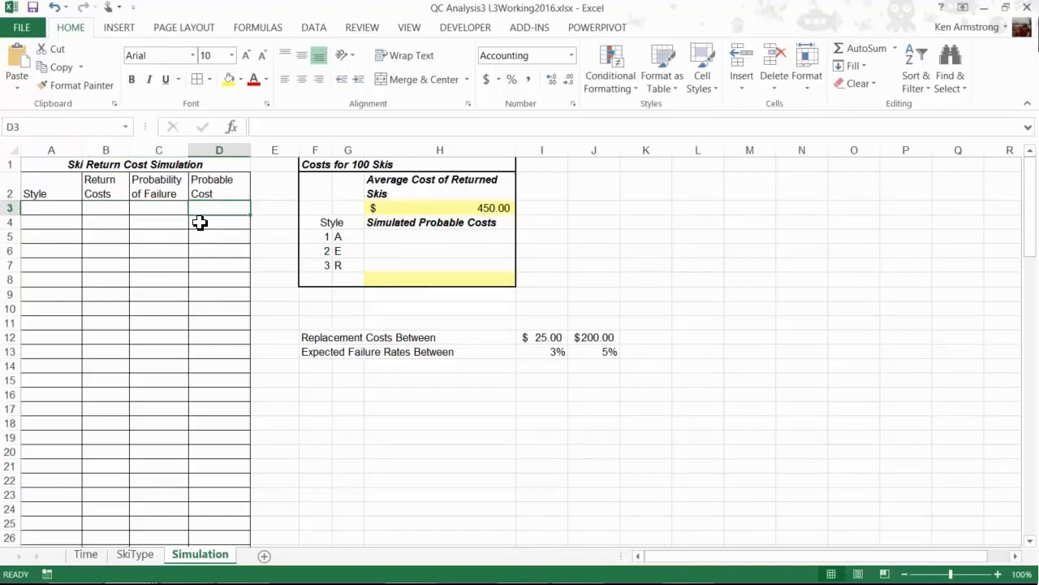
pyautogui.click(52, 208)
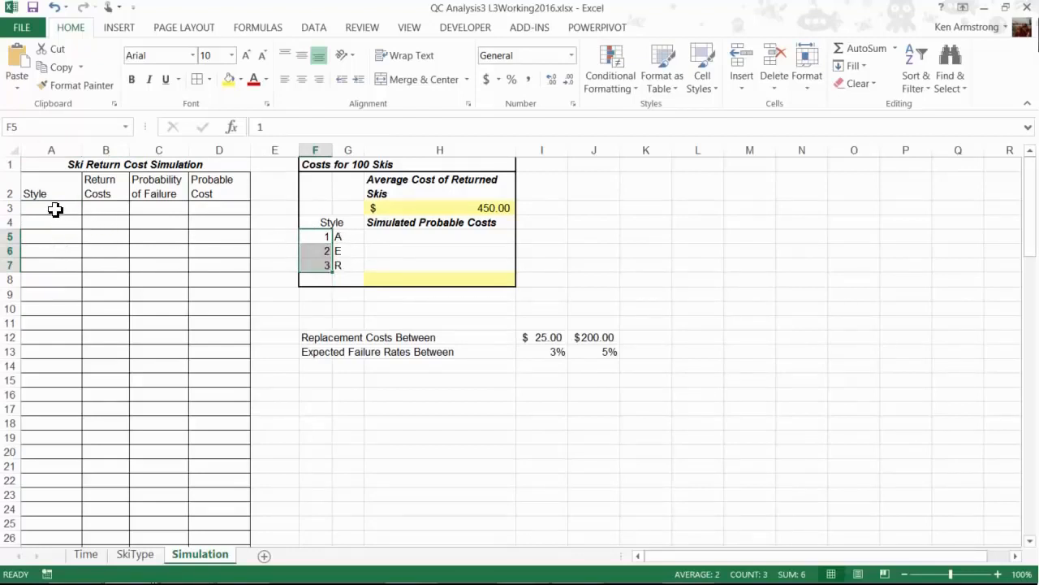
# Fill the Style column with =RANDBETWEEN(1,3) down all trial rows
pyautogui.click(52, 208)
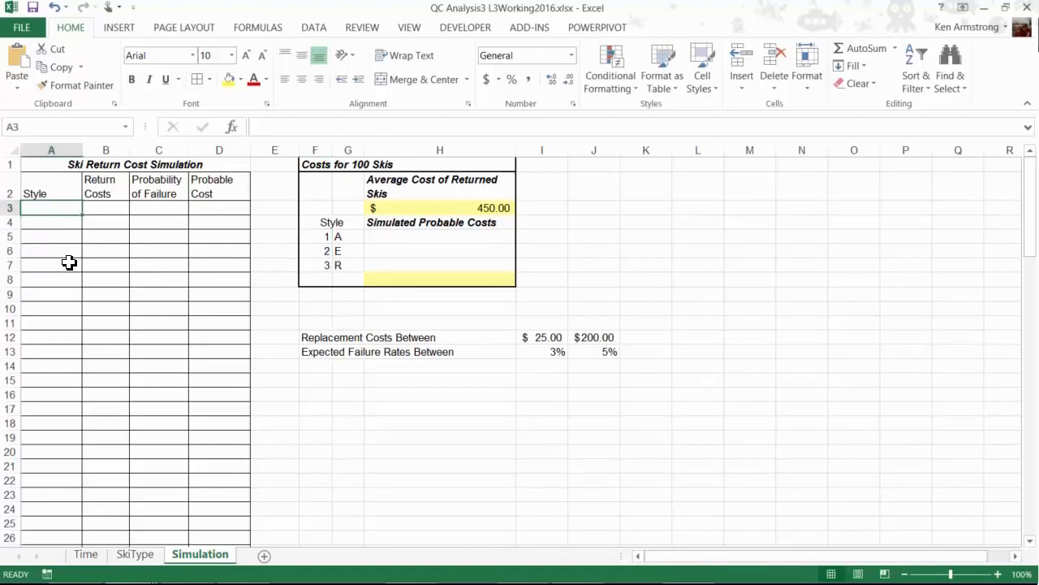
pyautogui.write('=ran')
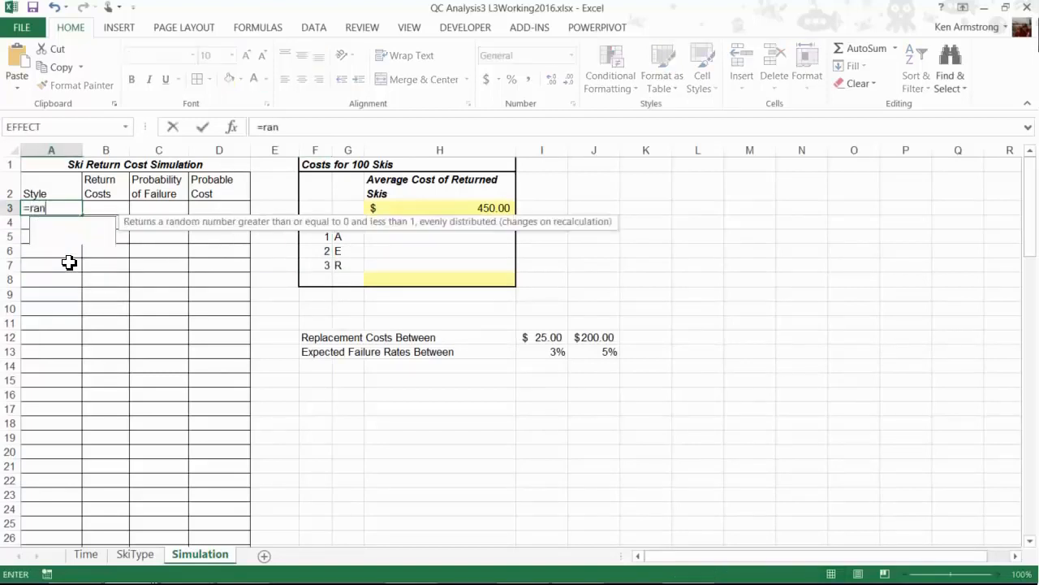
pyautogui.write('d')
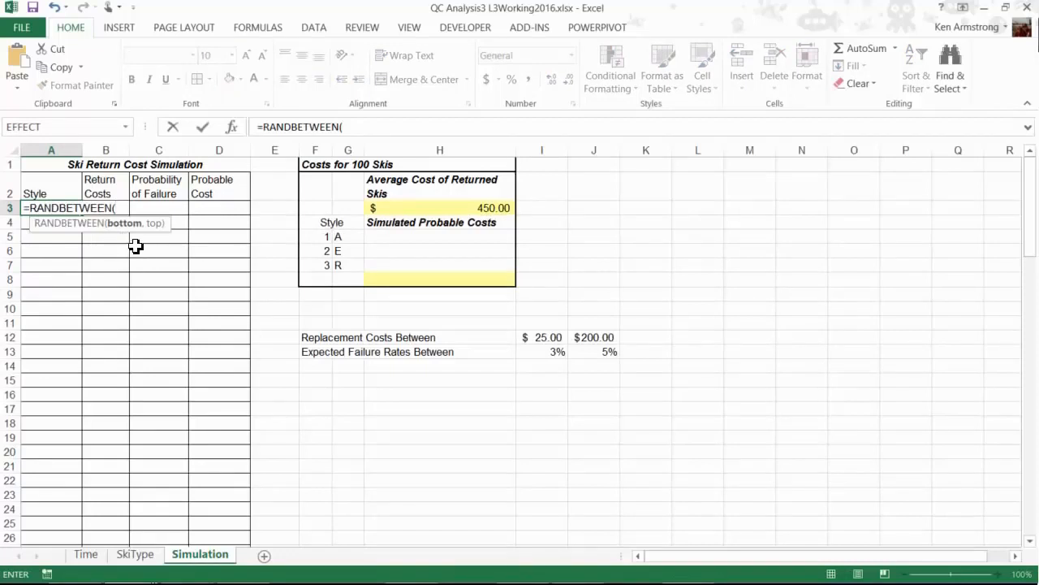
pyautogui.moveTo(128, 236)
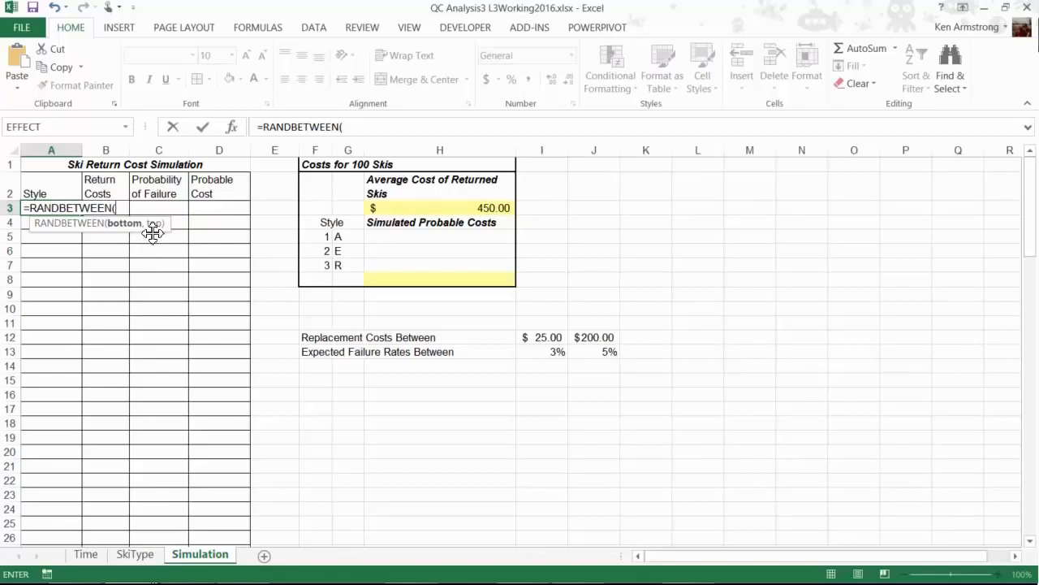
pyautogui.moveTo(136, 240)
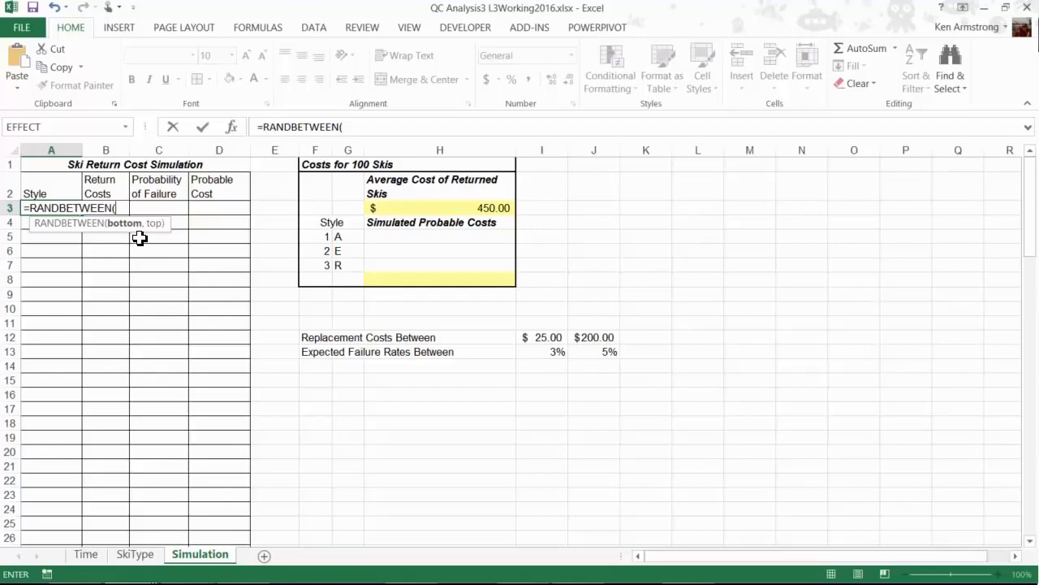
pyautogui.moveTo(280, 244)
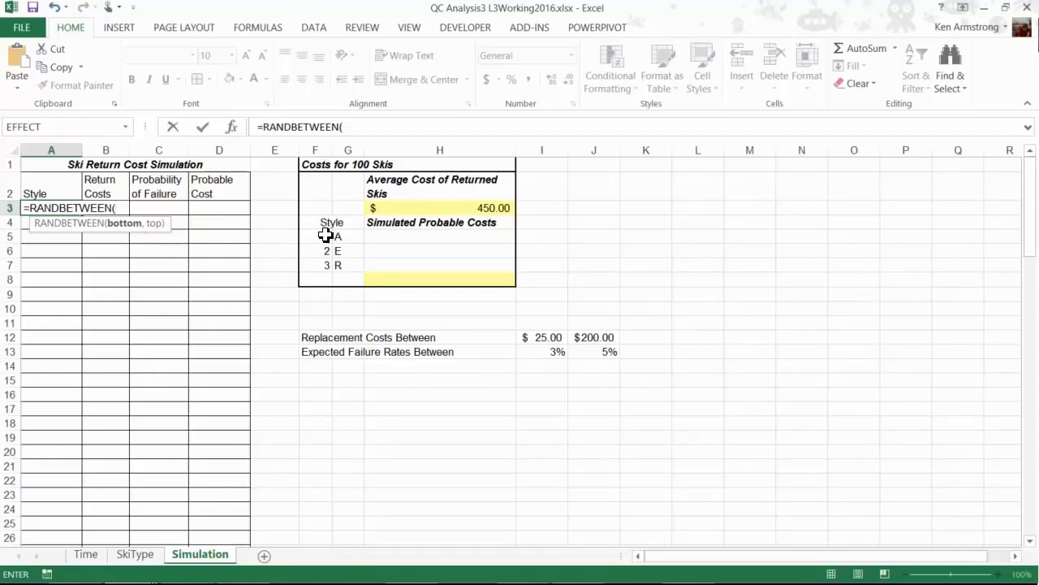
pyautogui.moveTo(172, 214)
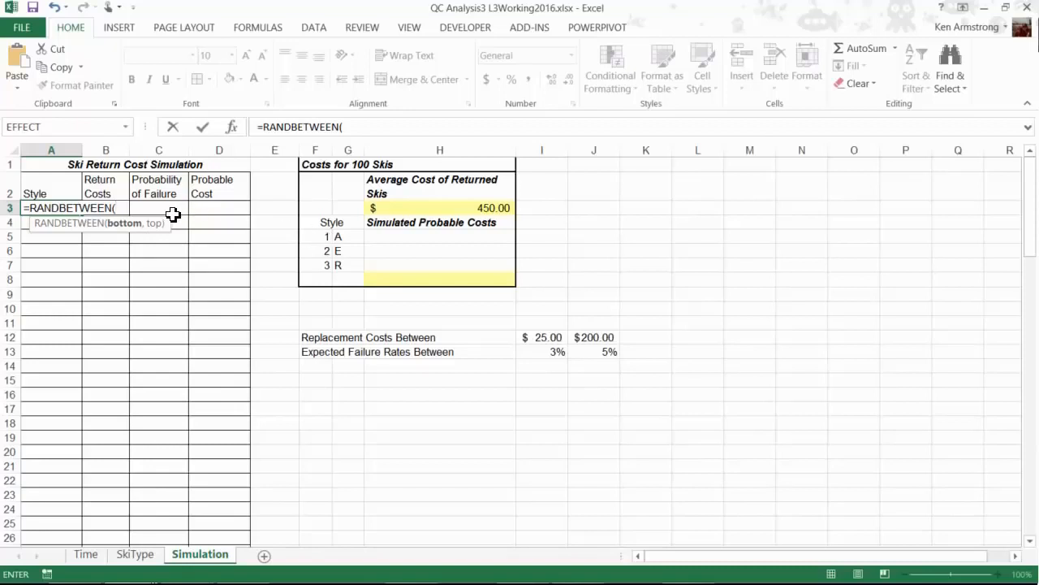
pyautogui.write('1,3)')
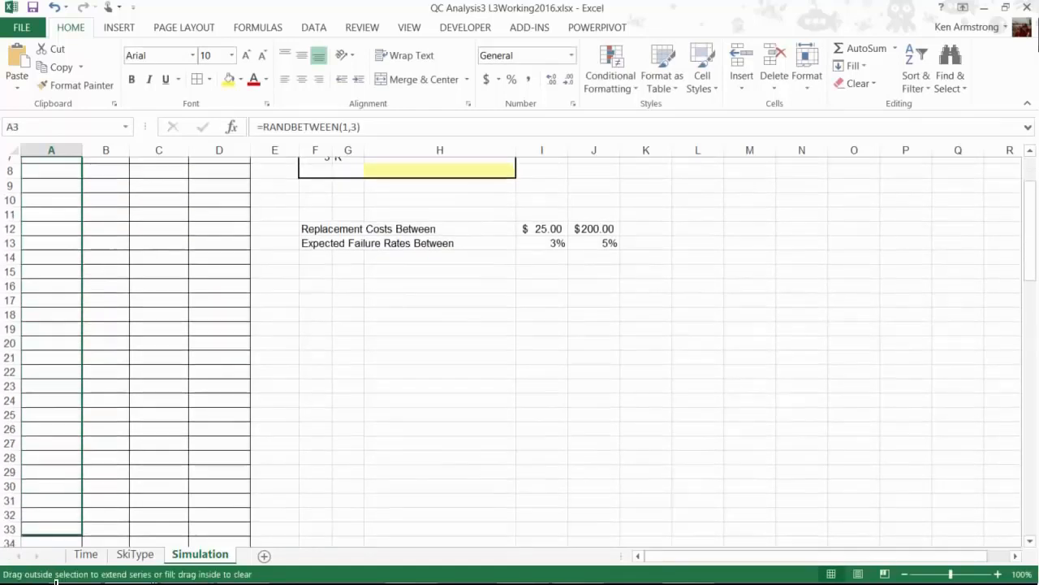
pyautogui.scroll(-3)
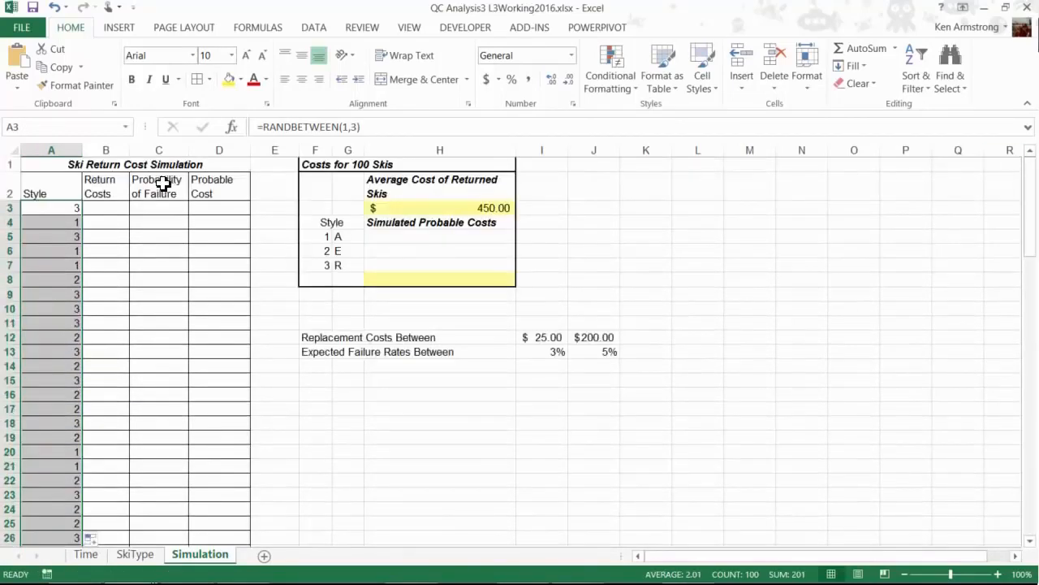
# Enter =RANDBETWEEN($I$12,$J$12) for the first return cost using the $25 and $200 limits, and fill it down
pyautogui.write('=r')
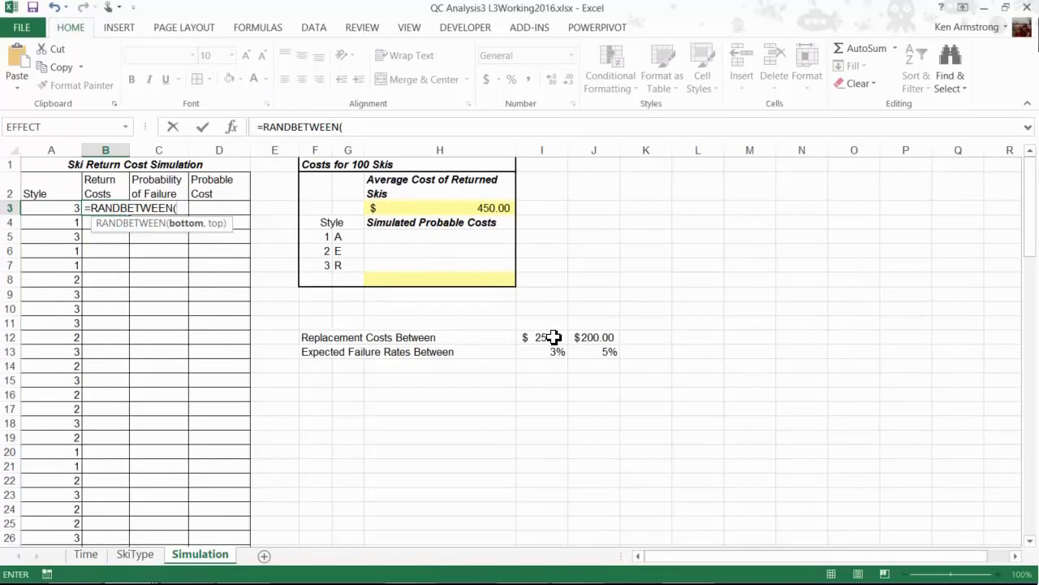
pyautogui.moveTo(556, 338)
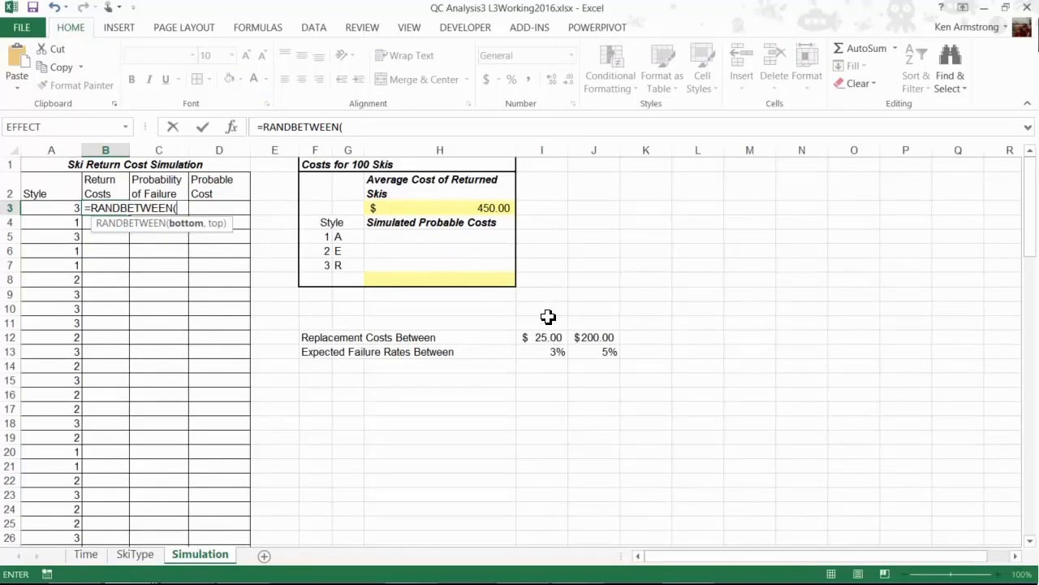
pyautogui.click(542, 336)
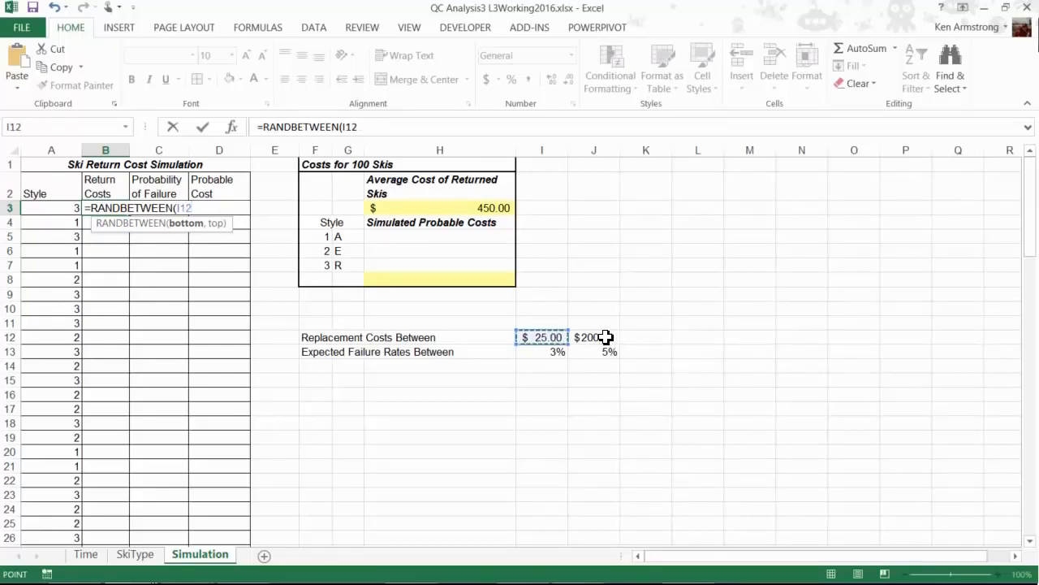
pyautogui.write(',')
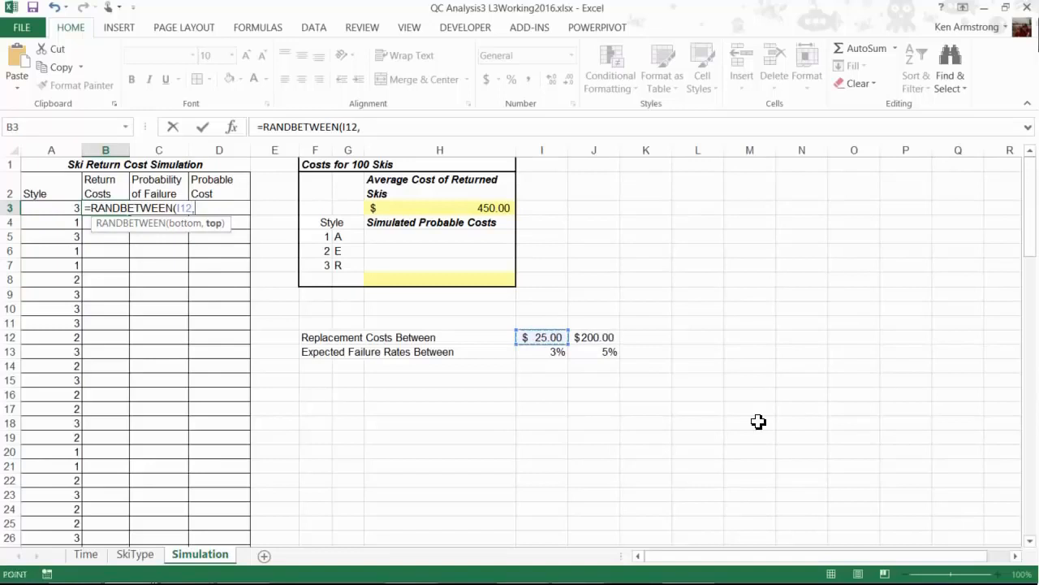
pyautogui.click(595, 336)
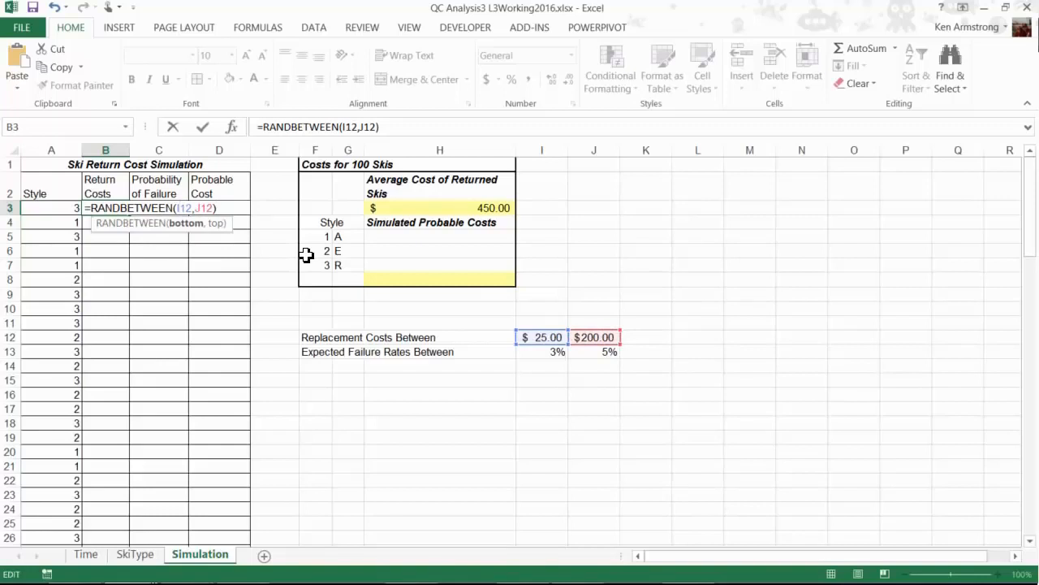
pyautogui.press('f4')
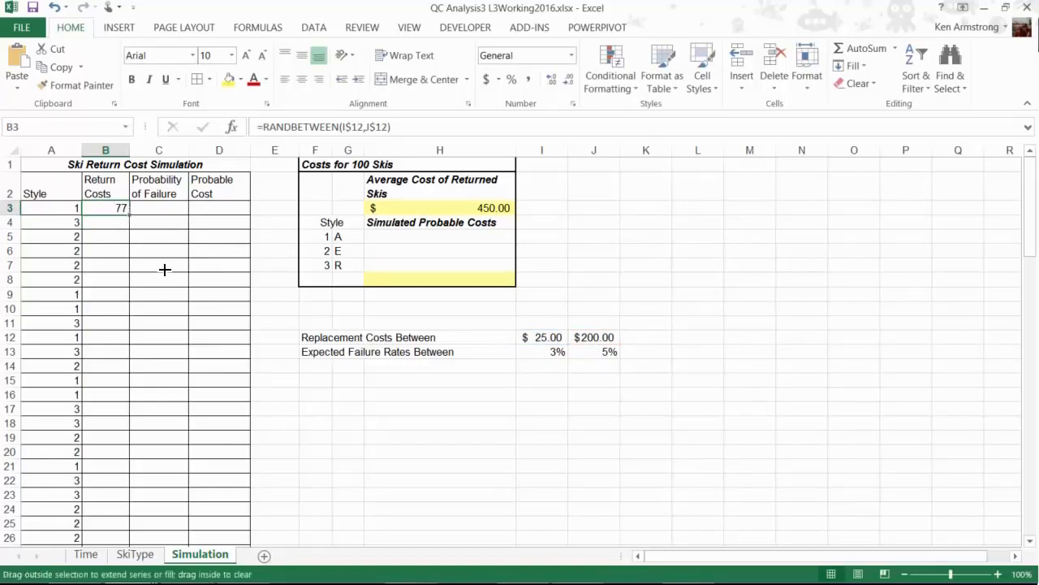
pyautogui.moveTo(122, 208); pyautogui.dragTo(122, 537)
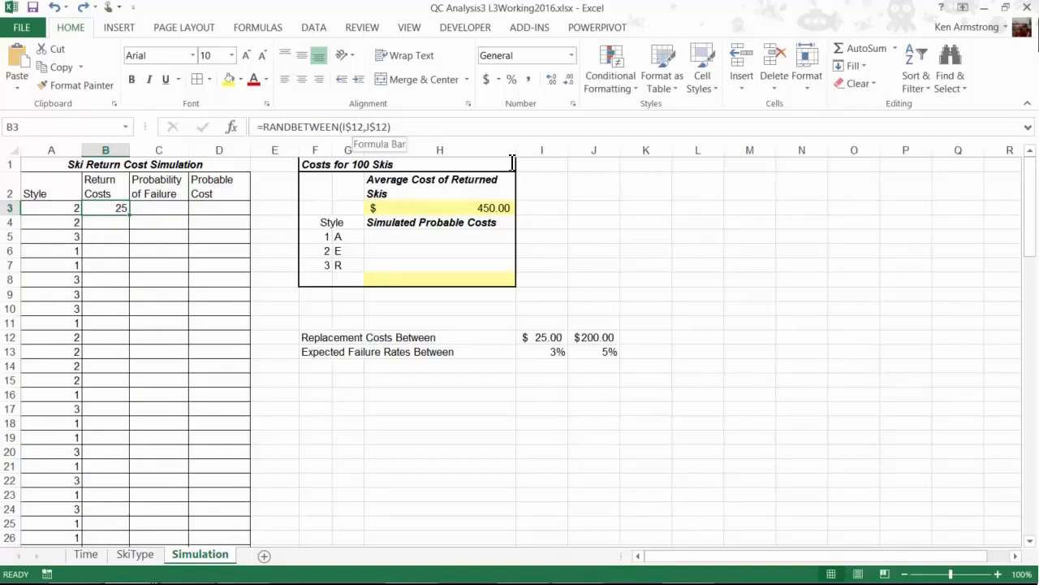
# Change the first return cost to =RAND() and check the $25 minimum replacement cost
pyautogui.doubleClick(104, 208)
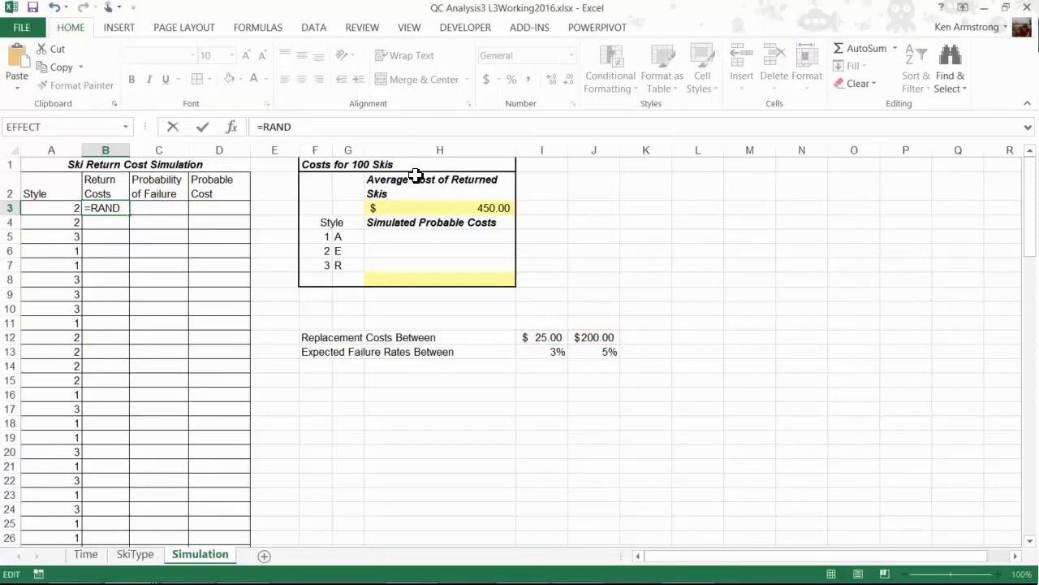
pyautogui.write('(')
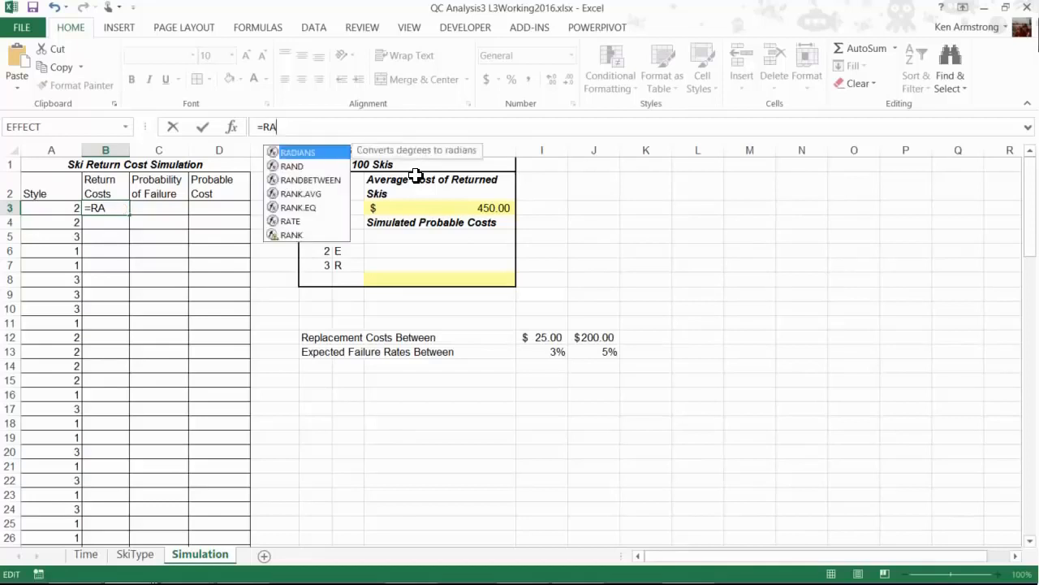
pyautogui.write('nd')
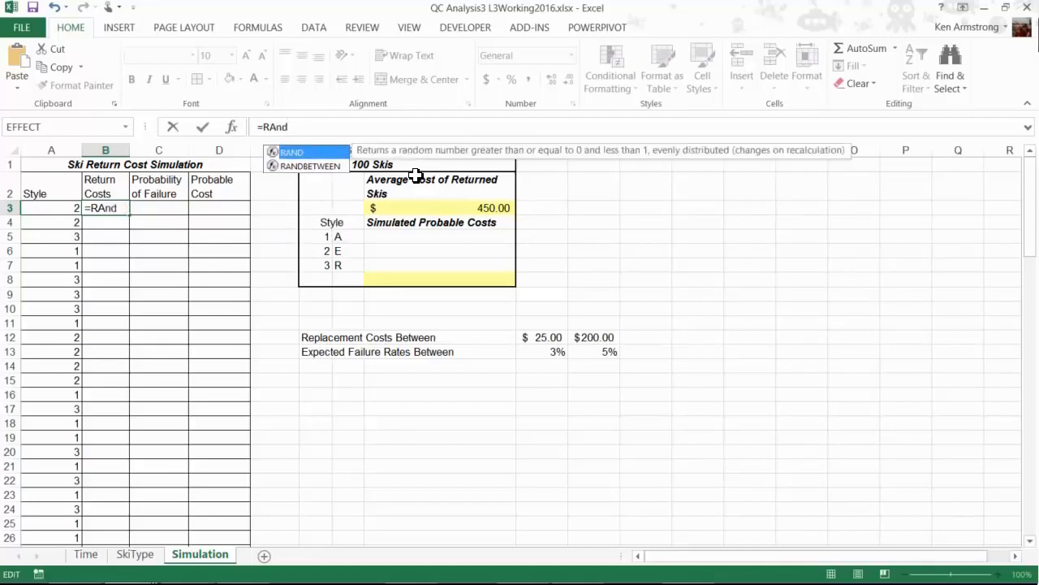
pyautogui.moveTo(779, 157)
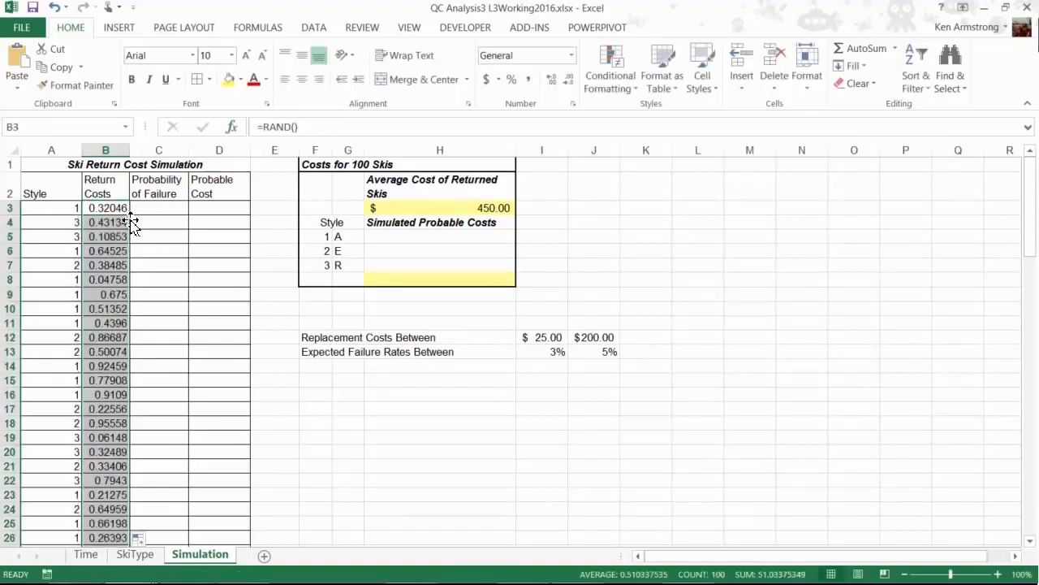
pyautogui.click(104, 221)
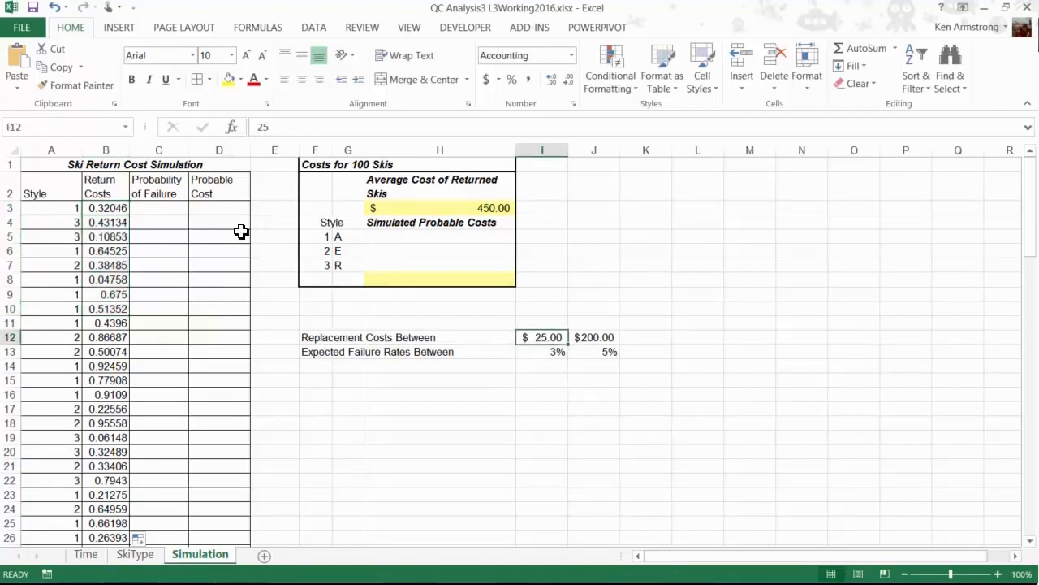
# Extend the return cost formula with +25 and then *175 toward a 25–200 range
pyautogui.click(106, 208)
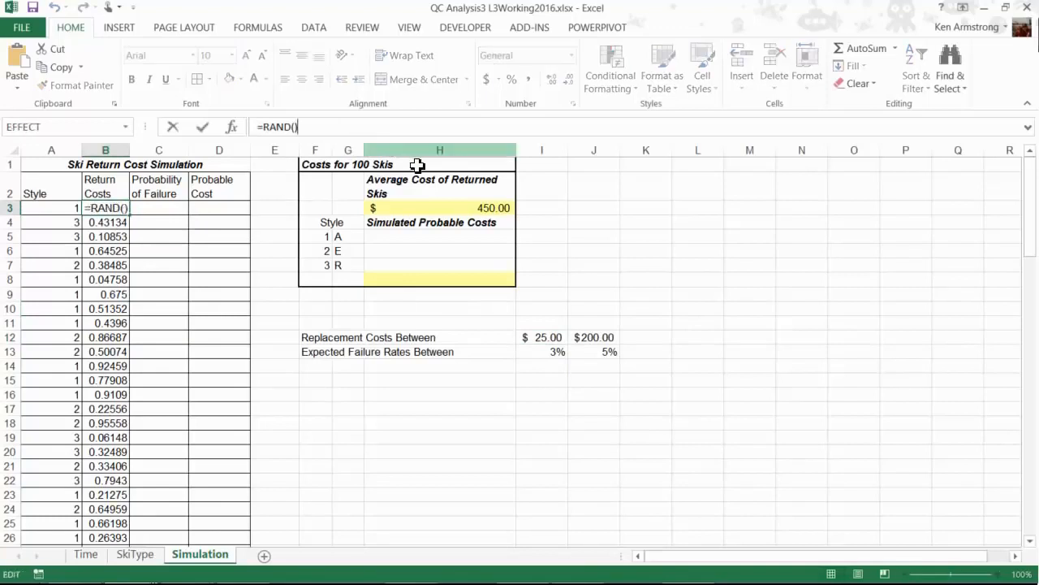
pyautogui.write('+')
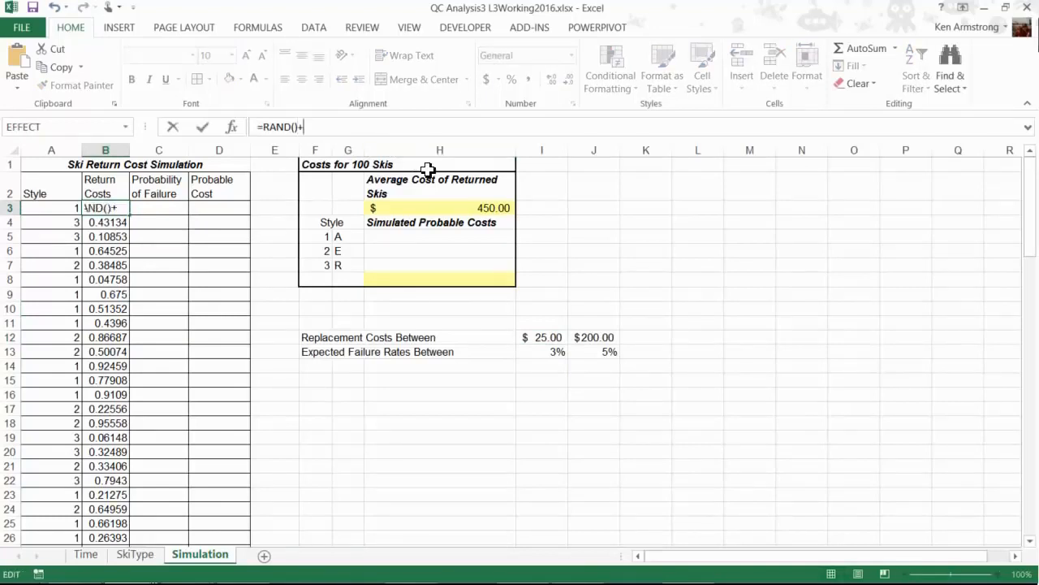
pyautogui.write('25')
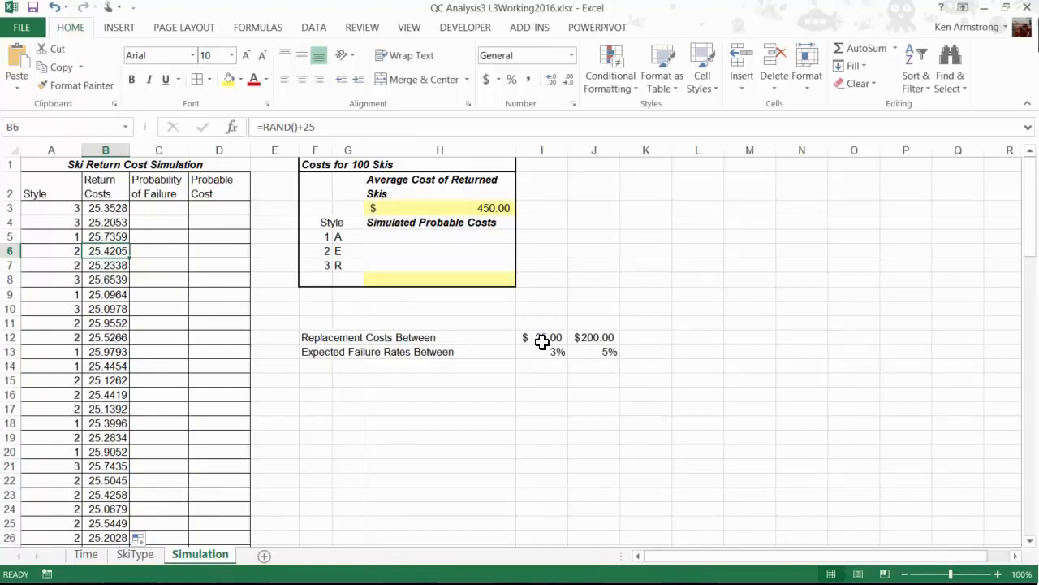
pyautogui.click(594, 336)
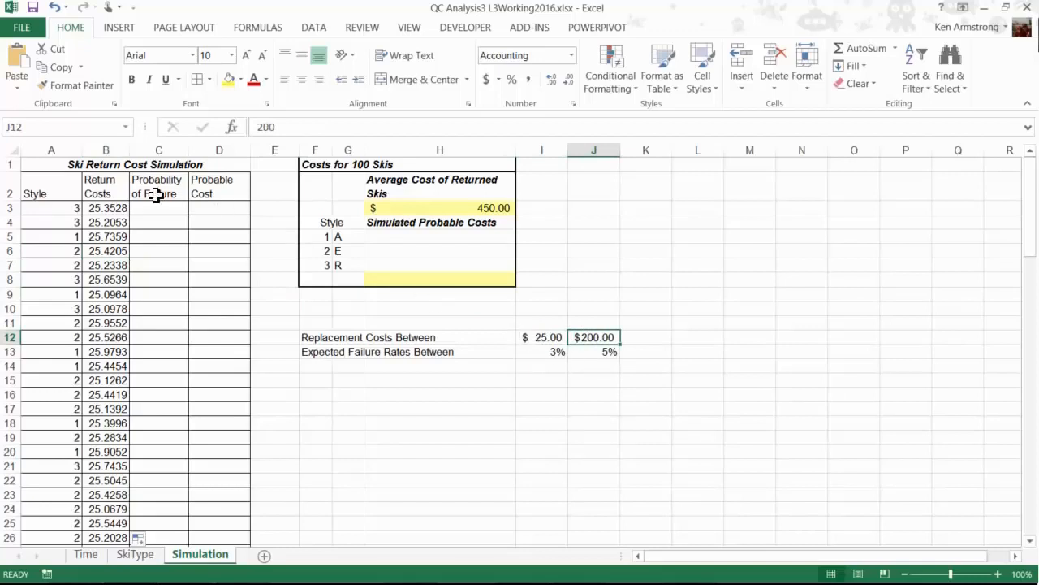
pyautogui.click(105, 208)
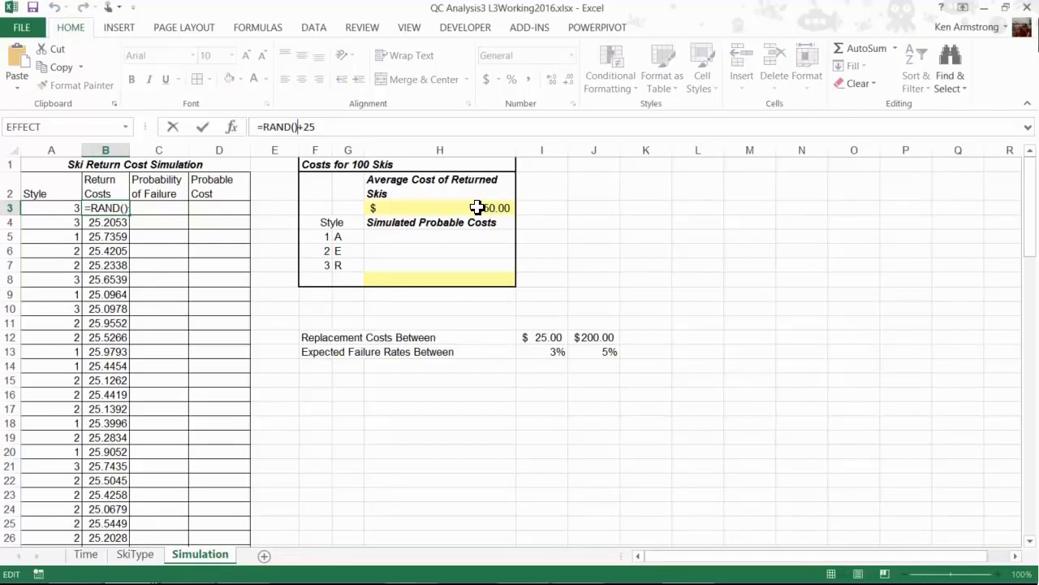
pyautogui.write('*')
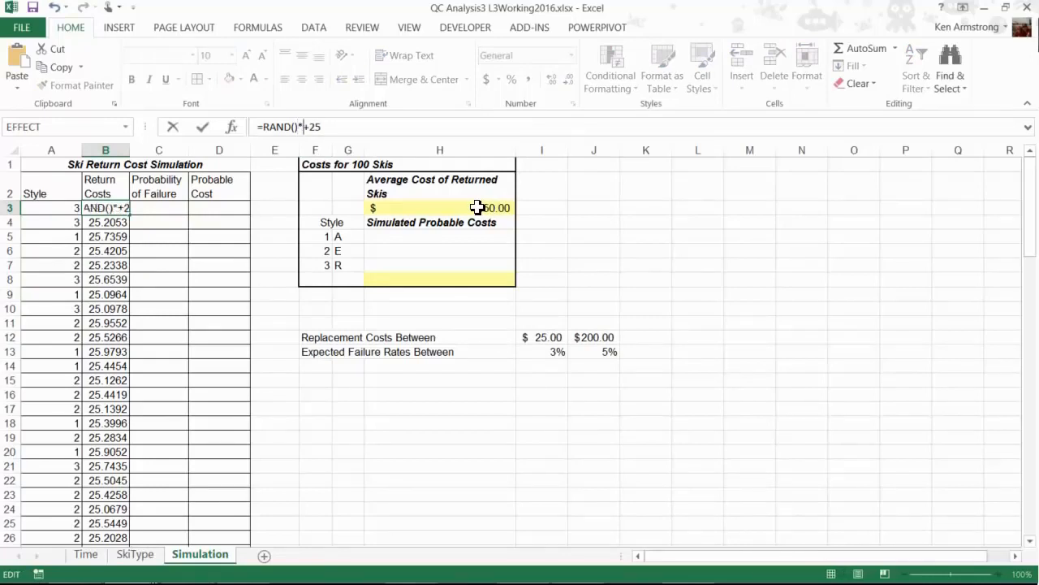
pyautogui.write('175')
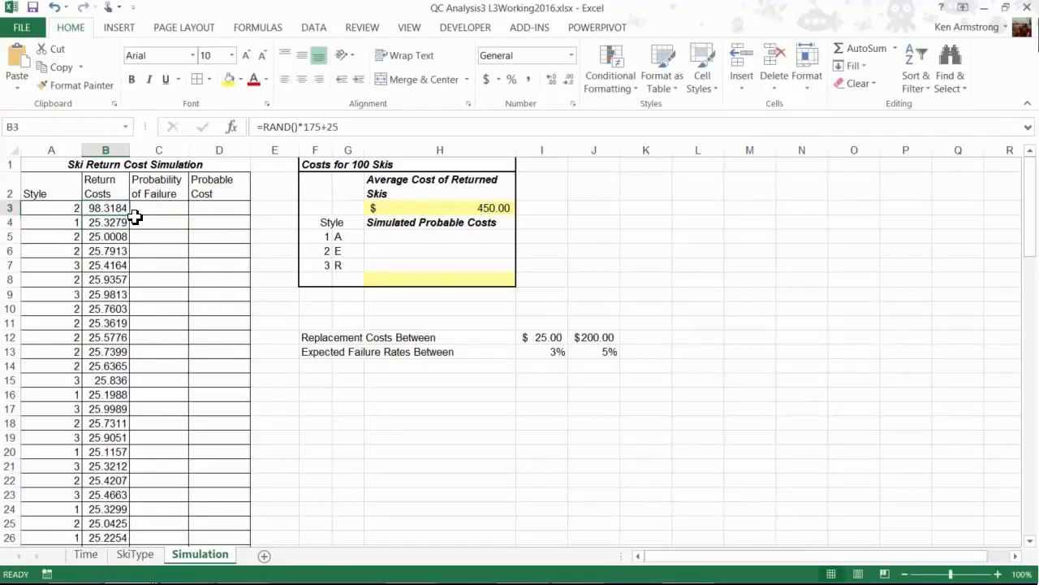
# Recalculate, inspect simulated return costs, and finish the formula as =RAND()*175+25
pyautogui.press('f9')
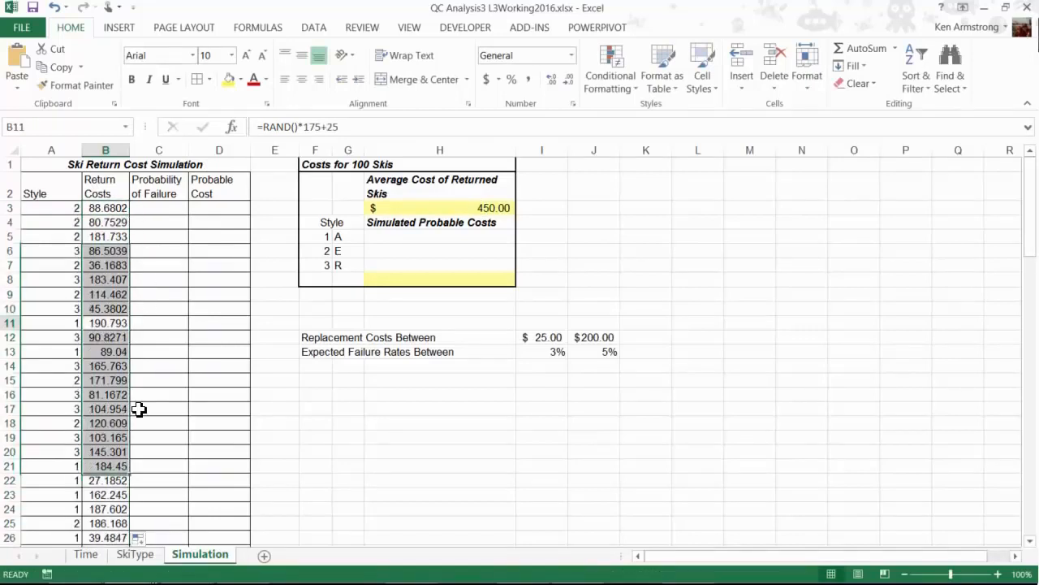
pyautogui.click(104, 380)
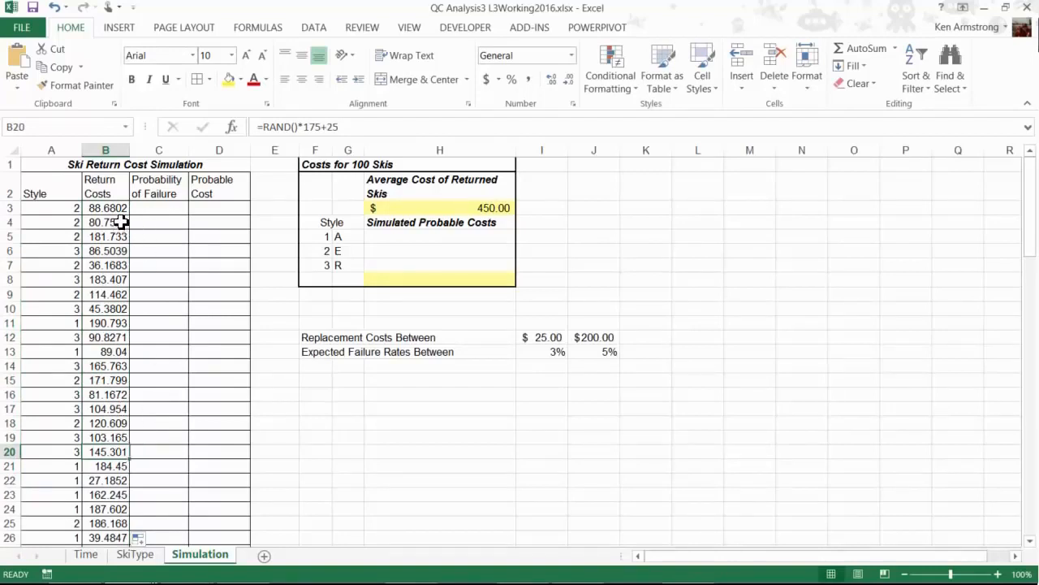
pyautogui.click(104, 207)
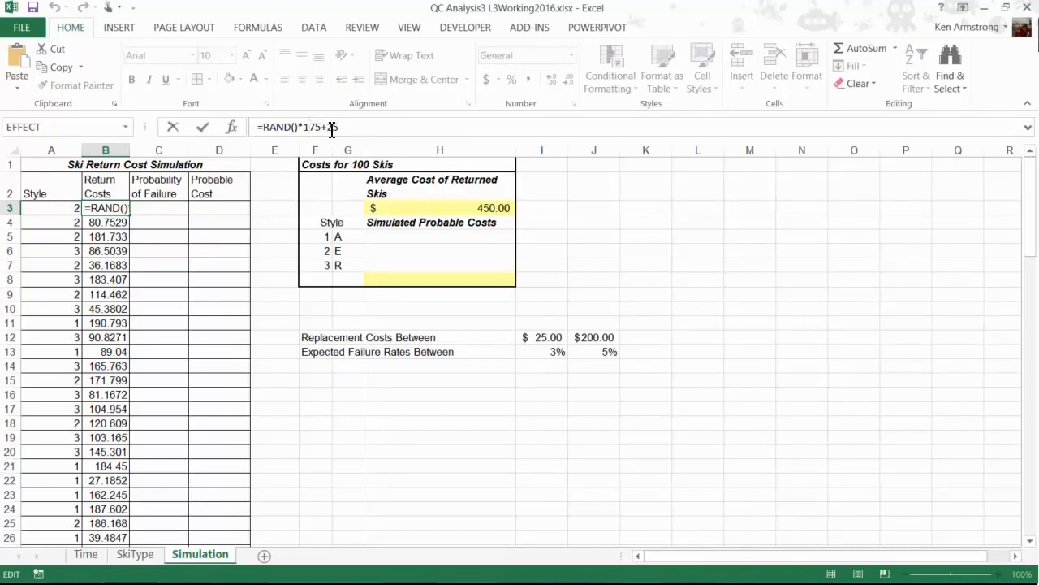
pyautogui.write('25')
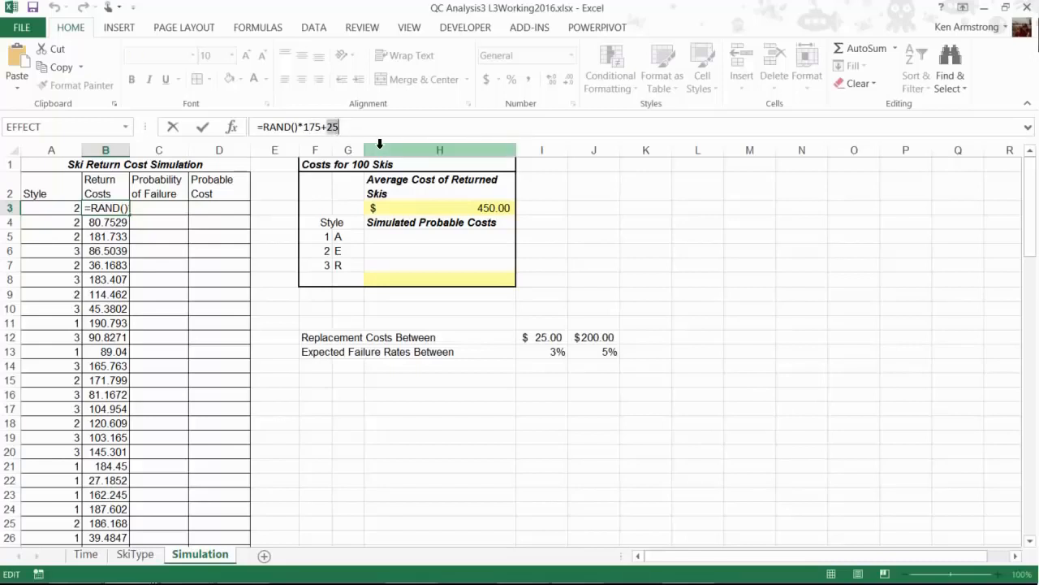
pyautogui.click(306, 127)
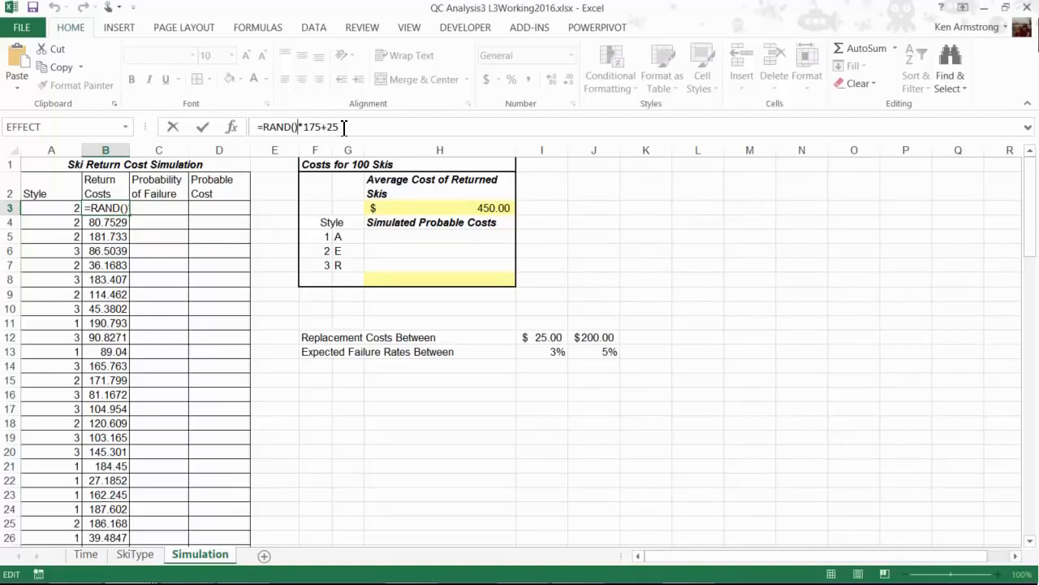
pyautogui.moveTo(367, 188)
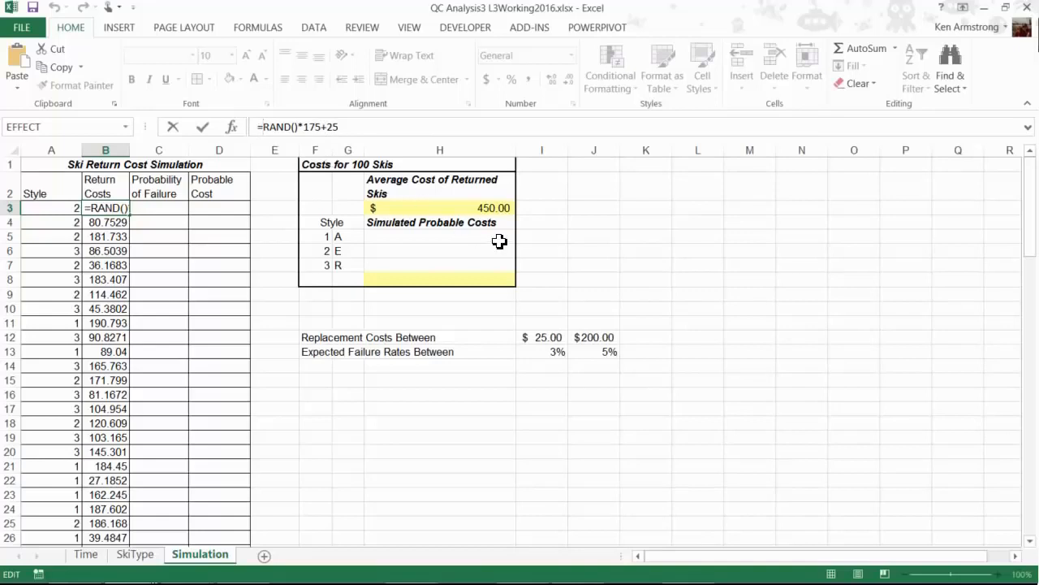
# Wrap the return cost formula as =ROUND(RAND()*175+25,2) for two-decimal values
pyautogui.write('round(')
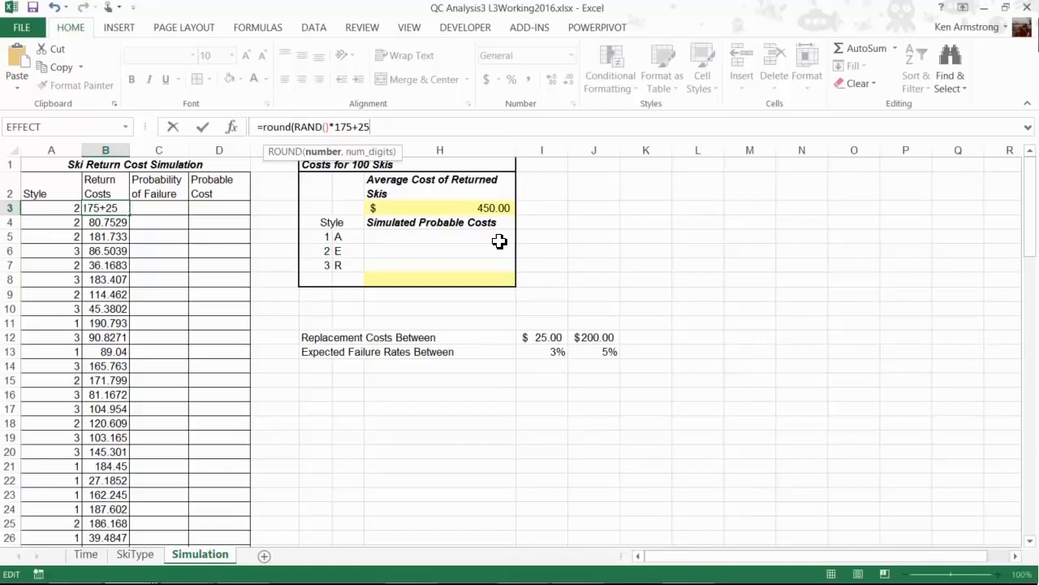
pyautogui.write(',')
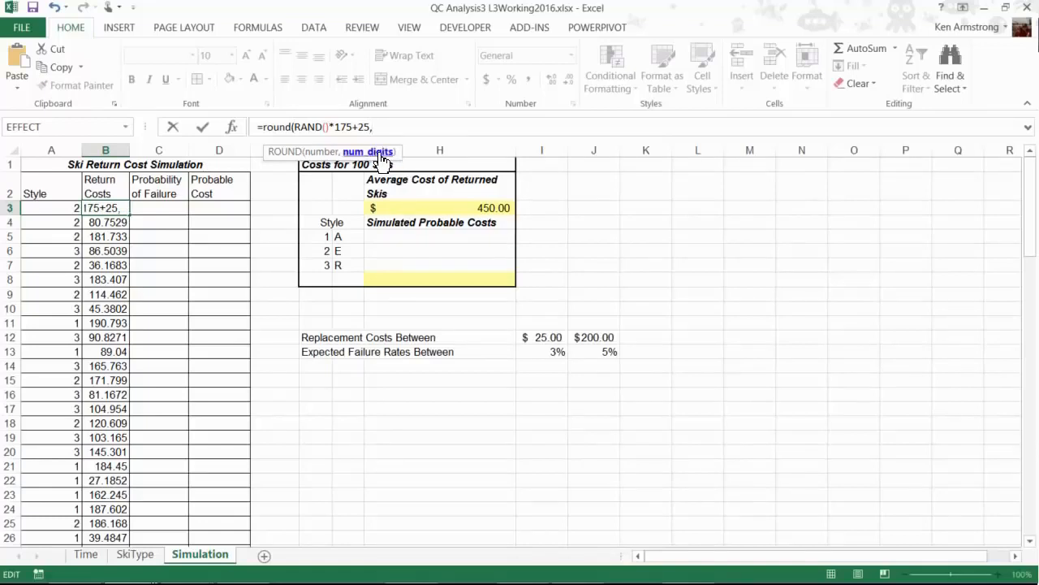
pyautogui.write('2)')
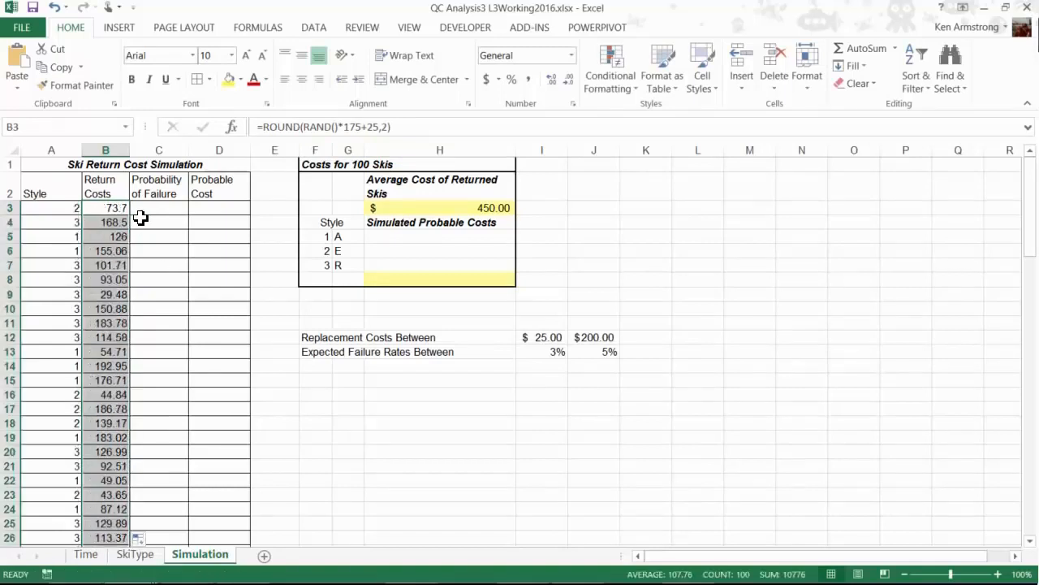
pyautogui.moveTo(178, 221)
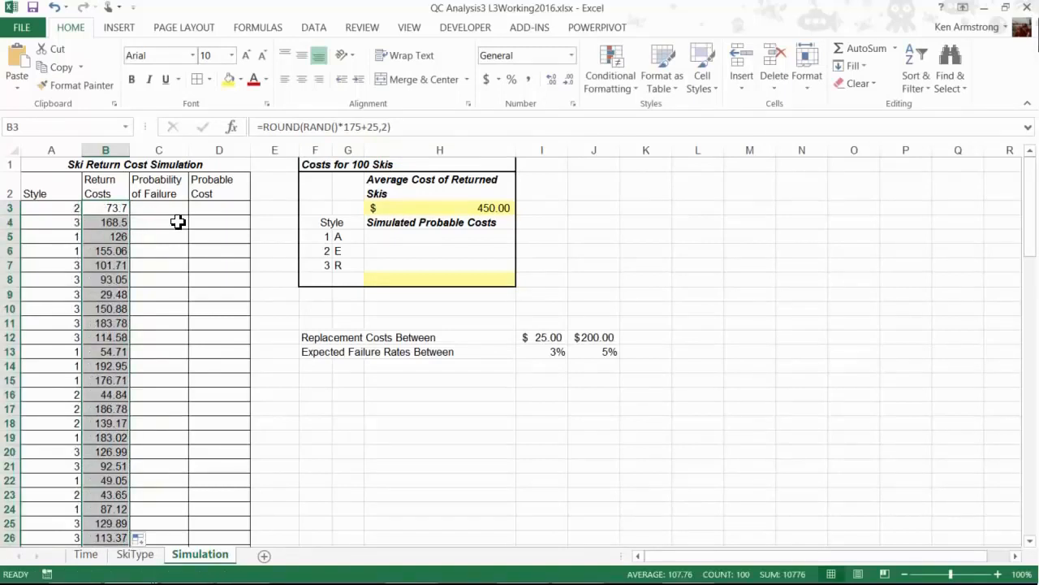
pyautogui.moveTo(214, 219)
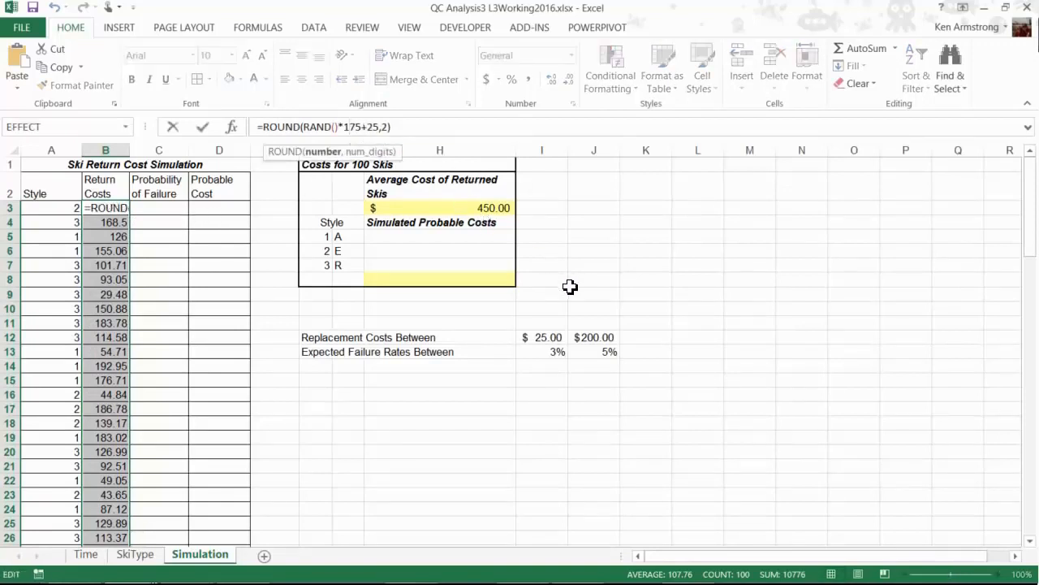
pyautogui.moveTo(597, 348)
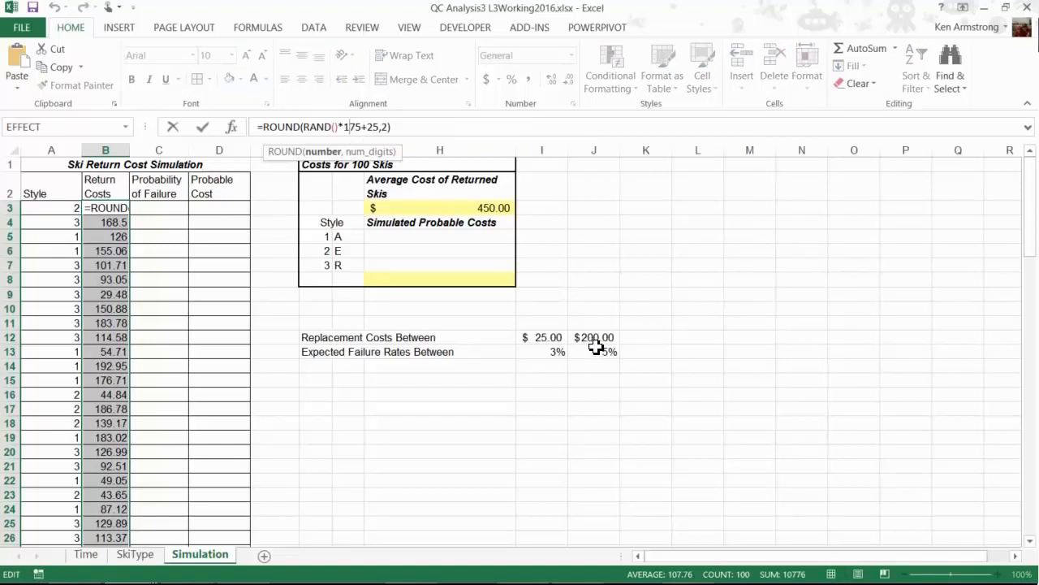
pyautogui.moveTo(552, 349)
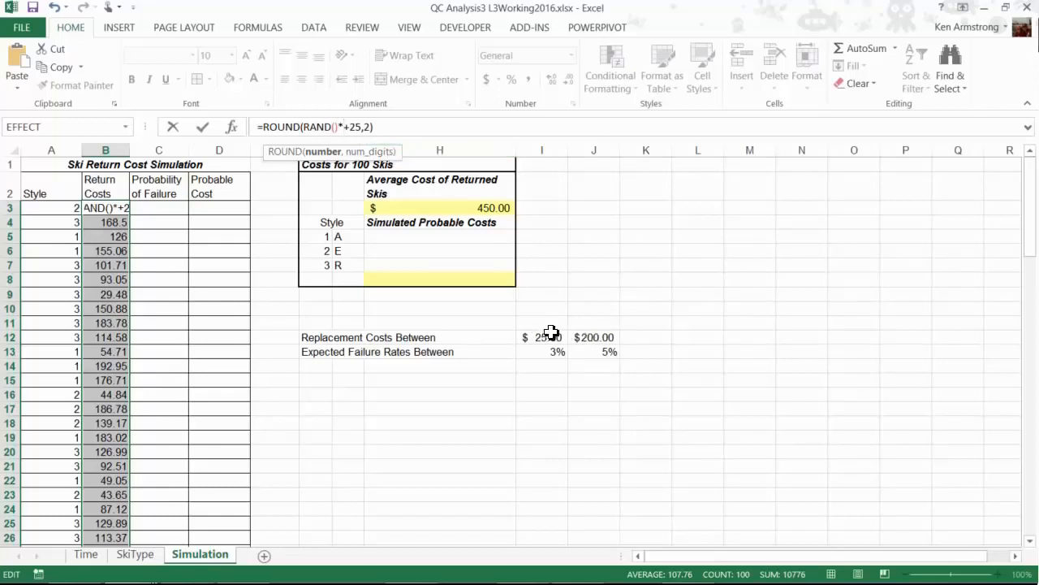
pyautogui.moveTo(556, 321)
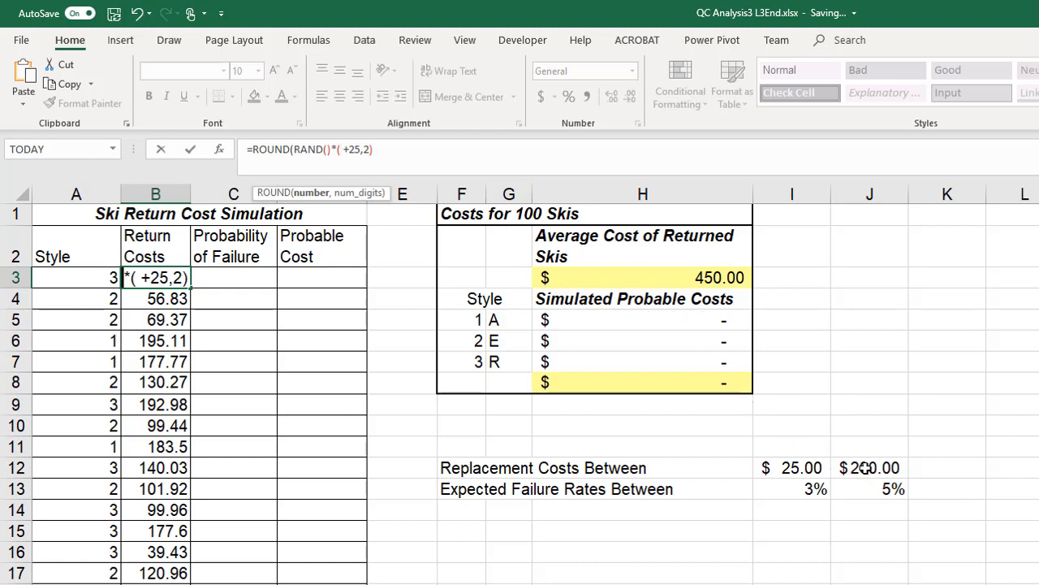
# Reference the J12 and I12 cost limits in ROUND(RAND()*(J$12-I$12)+I$12,2) and format as currency
pyautogui.click(870, 468)
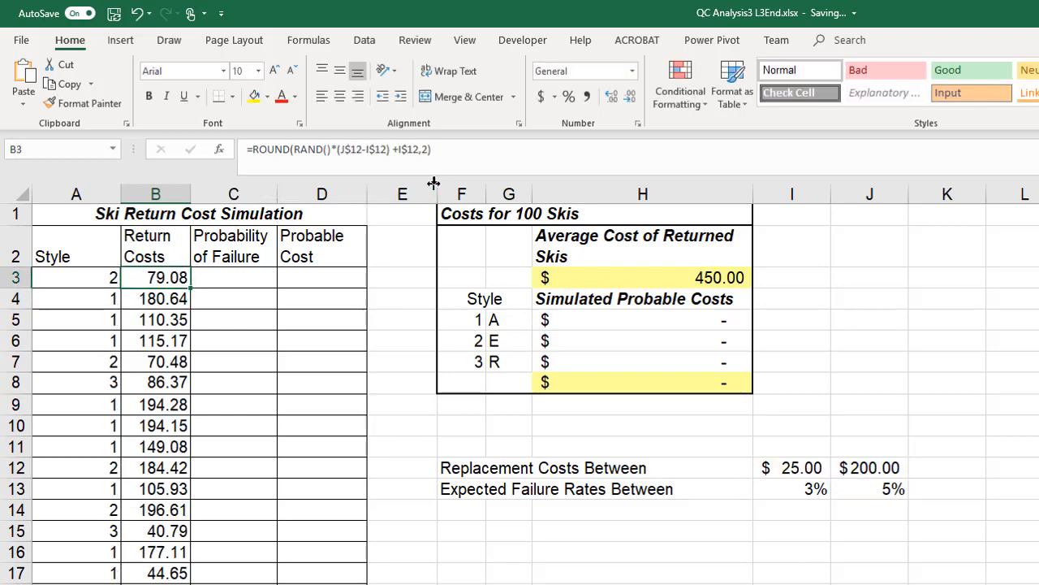
pyautogui.click(632, 72)
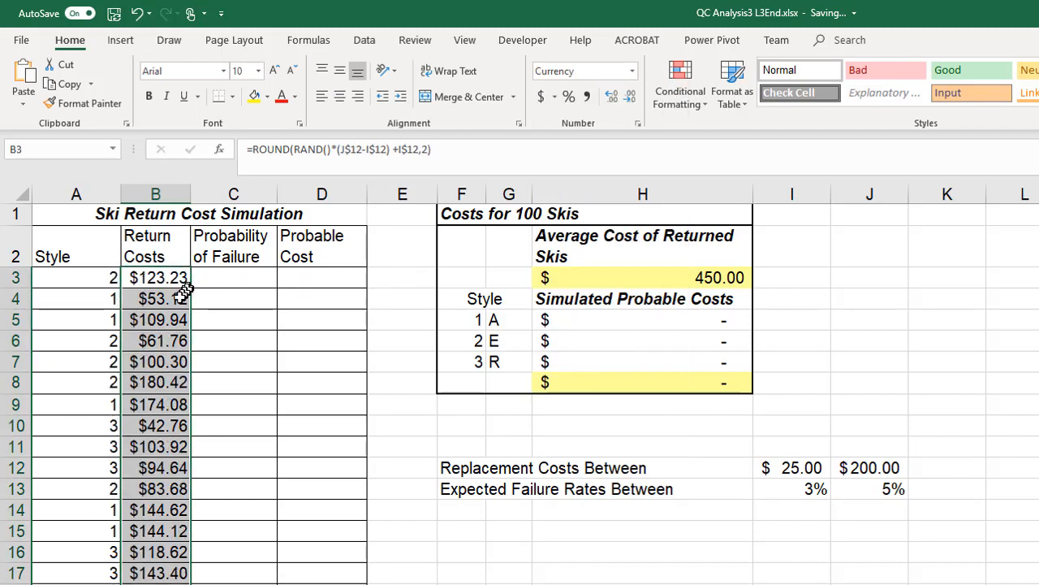
# Select the return costs below B3 to the last row and open Format Cells for a two-decimal Number format
pyautogui.click(156, 298)
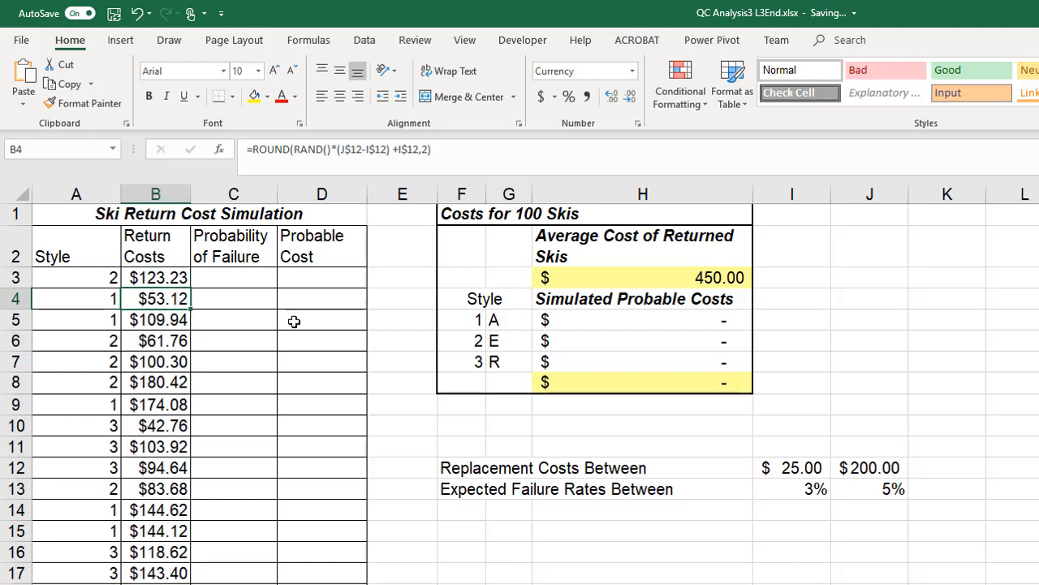
pyautogui.press('ctrl+shift+down')
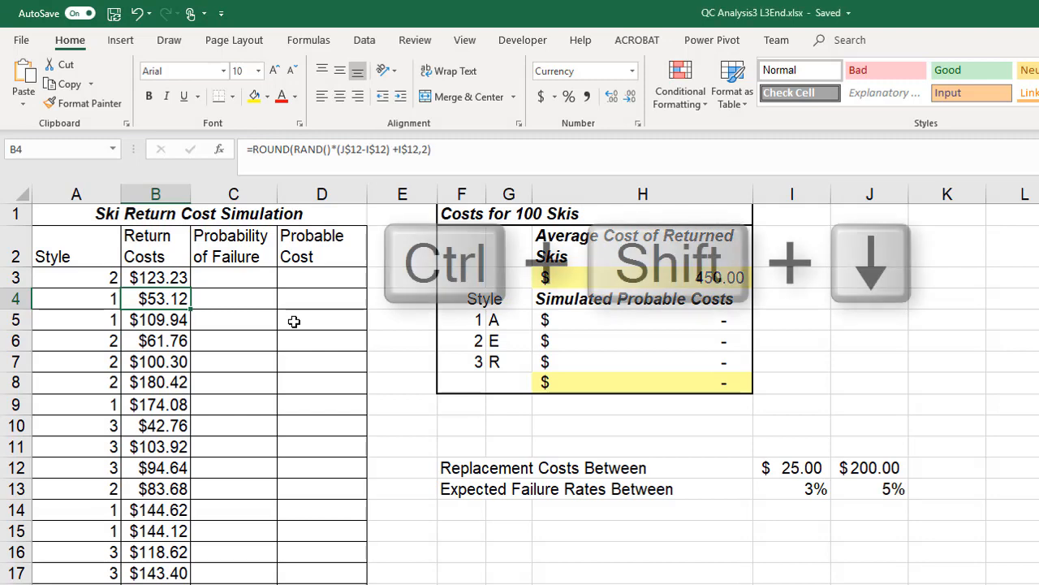
pyautogui.press('ctrl+shift+down')
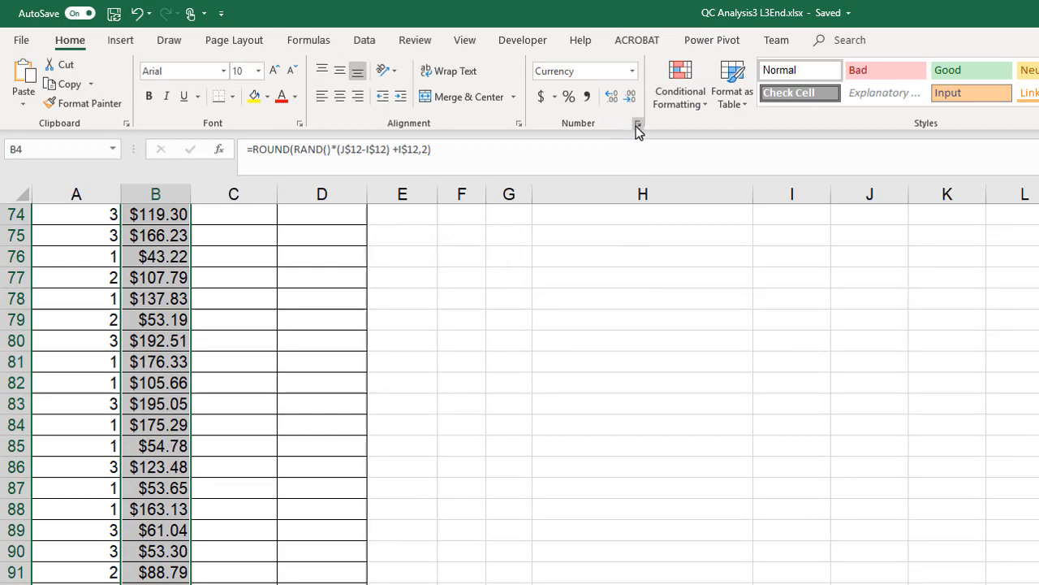
pyautogui.click(638, 124)
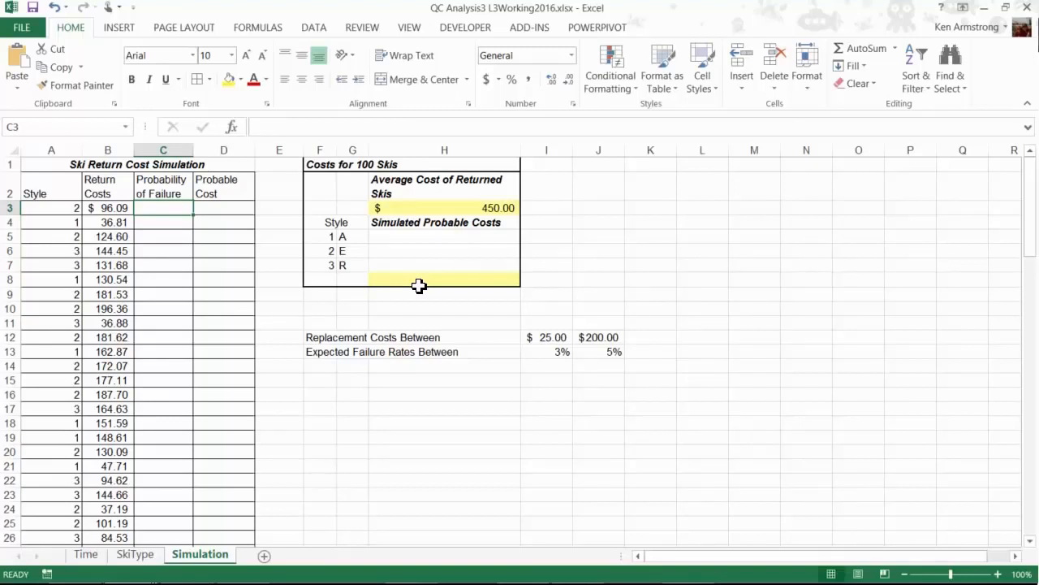
# Build the first failure probability as =RAND()*(J$13-I$13)+I$13 from the 3%–5% limits
pyautogui.write('=')
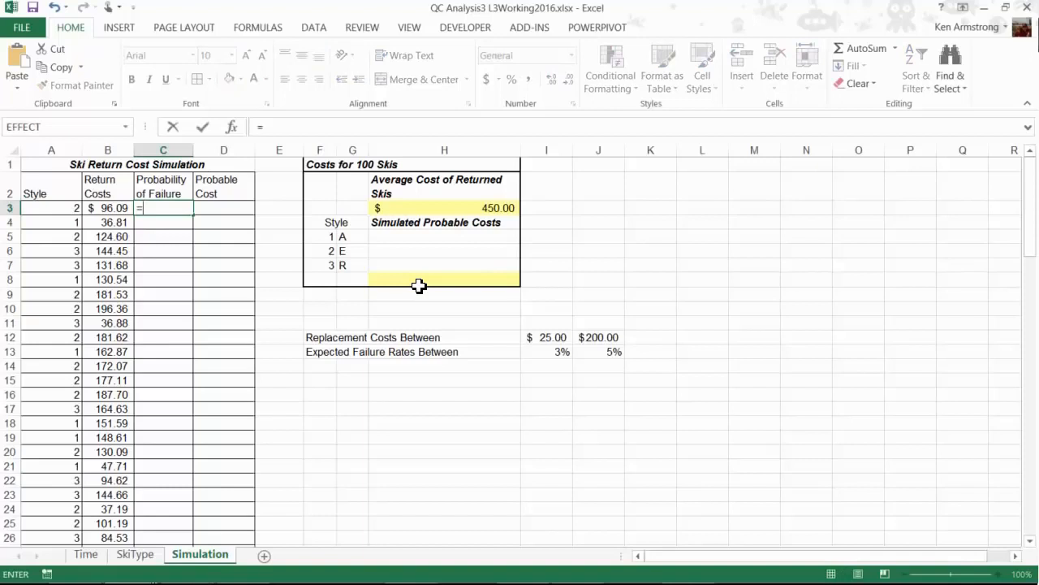
pyautogui.write('rand(')
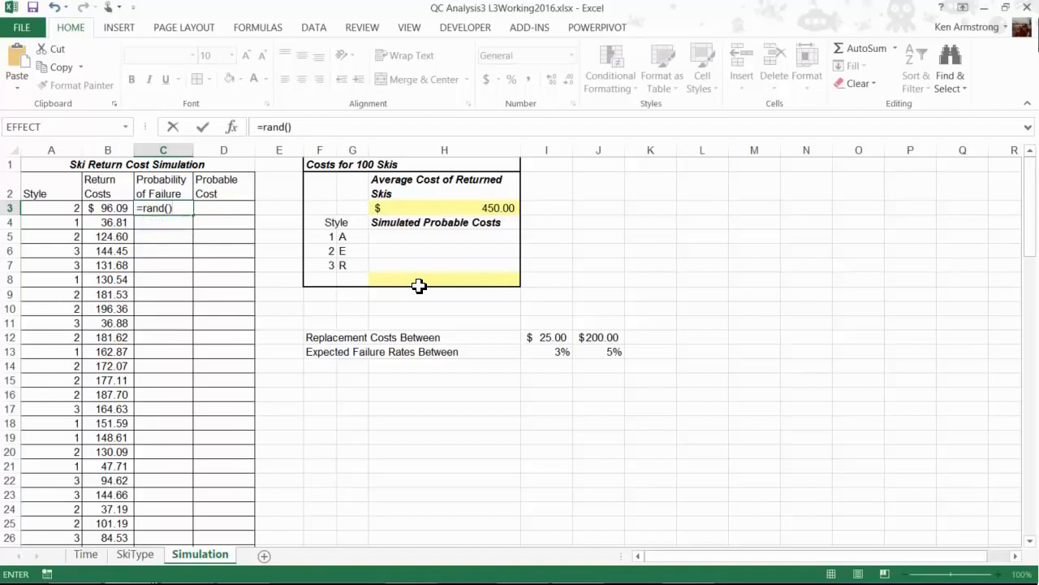
pyautogui.write('+')
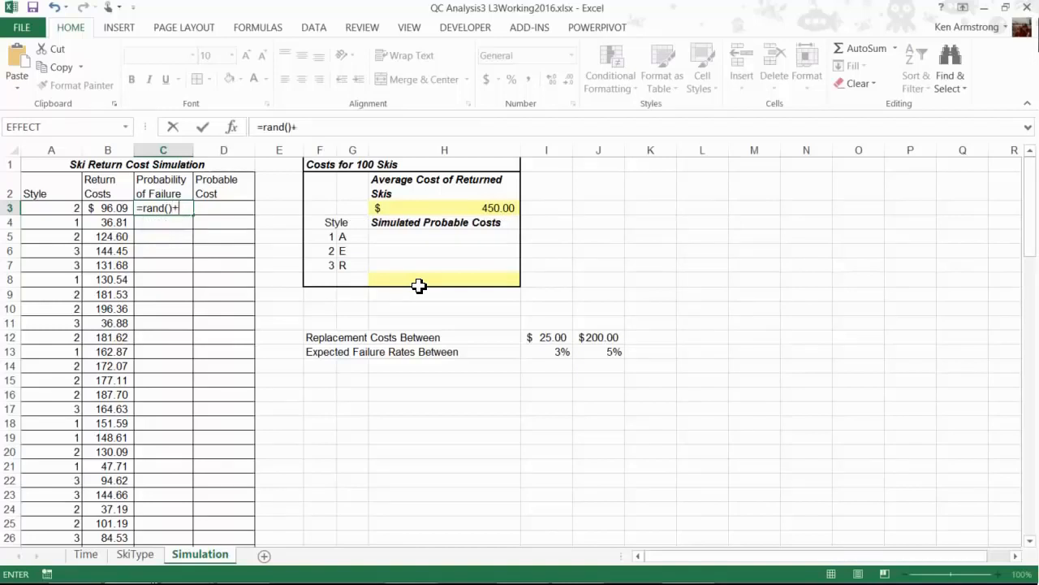
pyautogui.moveTo(562, 354)
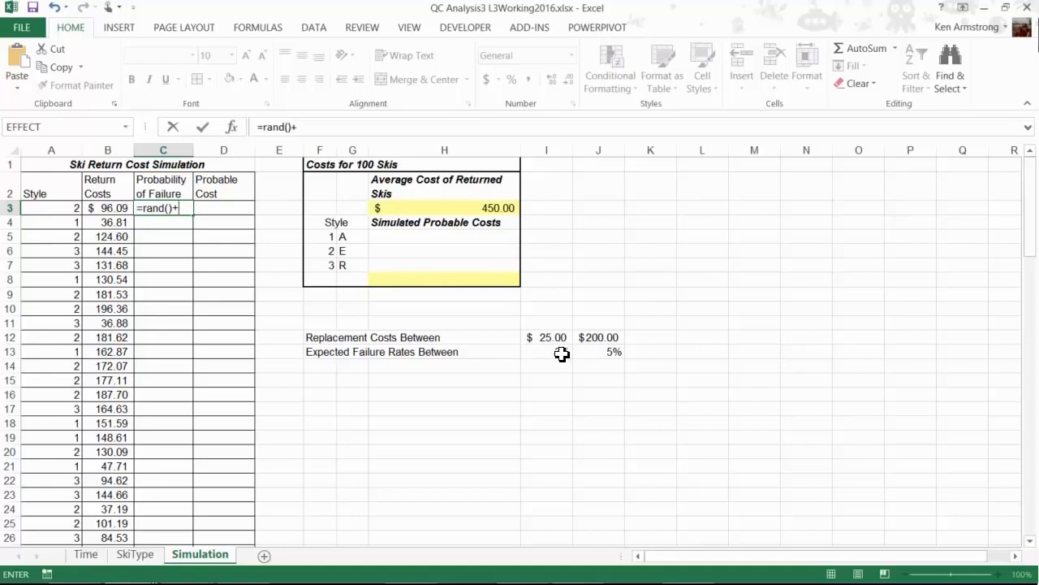
pyautogui.click(546, 350)
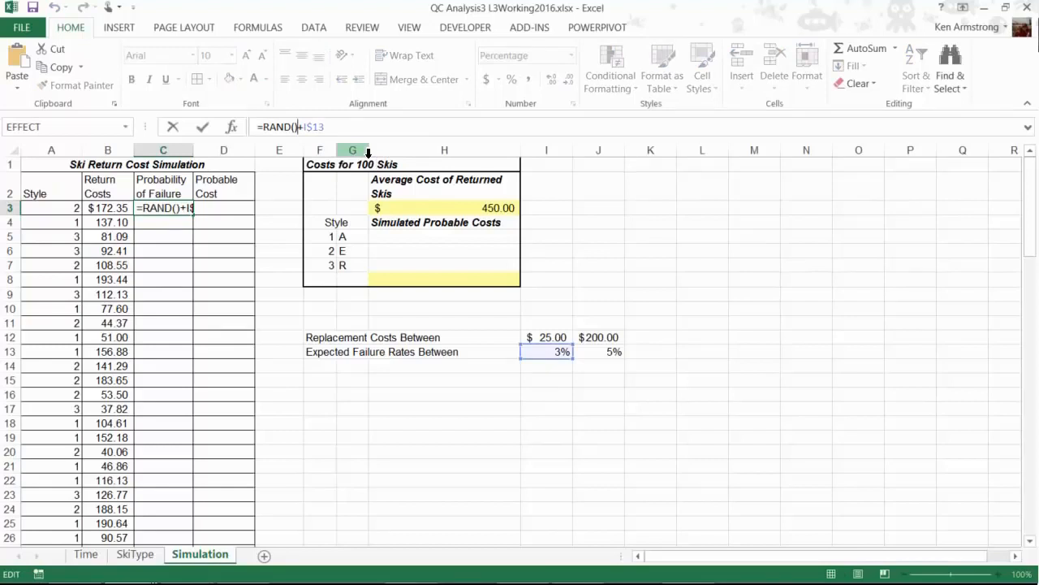
pyautogui.write('*(J$13-I$13')
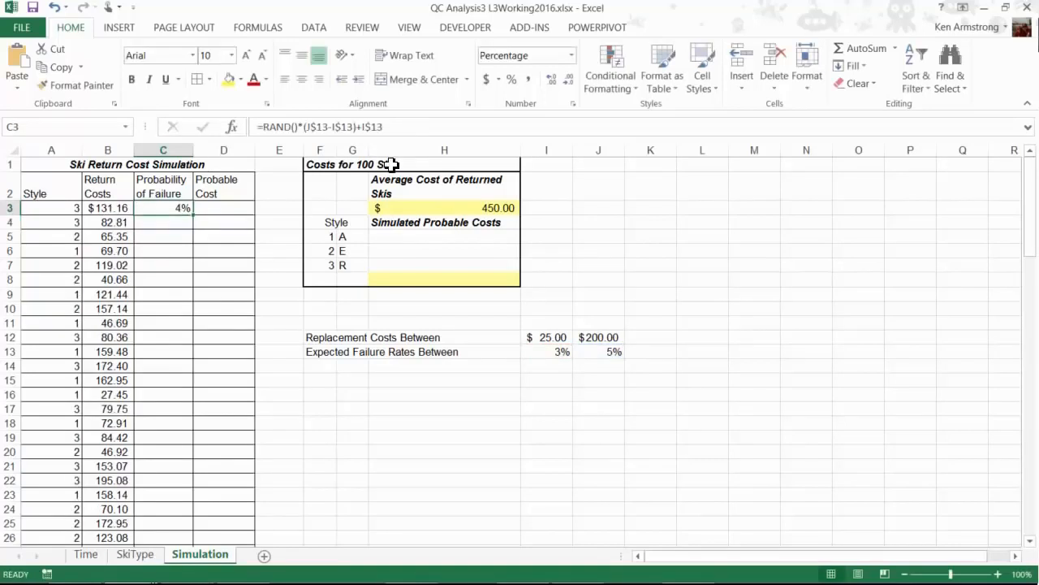
pyautogui.moveTo(240, 266)
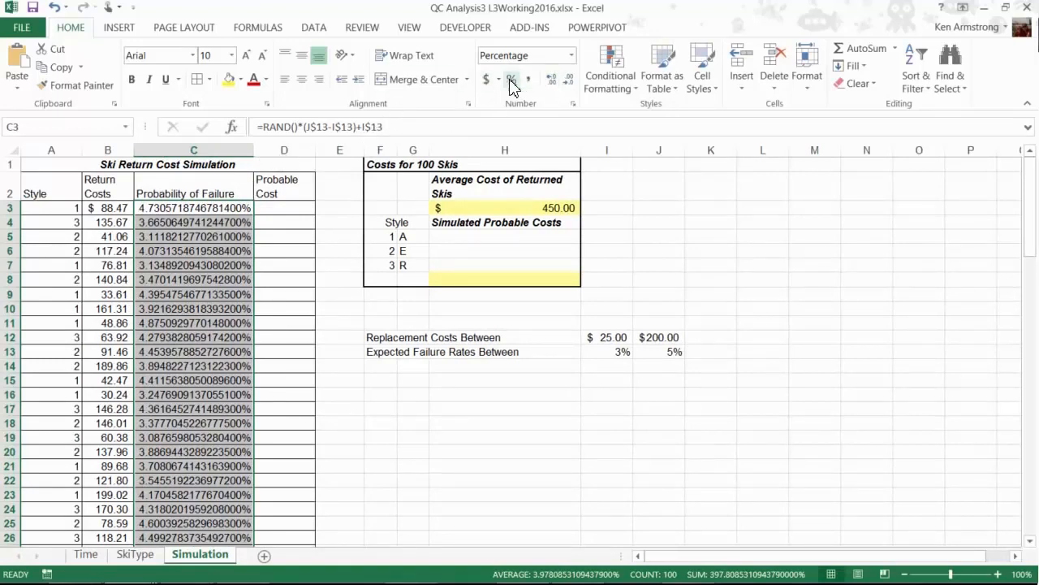
# Show failure rates with two decimals and format the Probable Cost products (=C*B) as two-decimal money
pyautogui.click(552, 78)
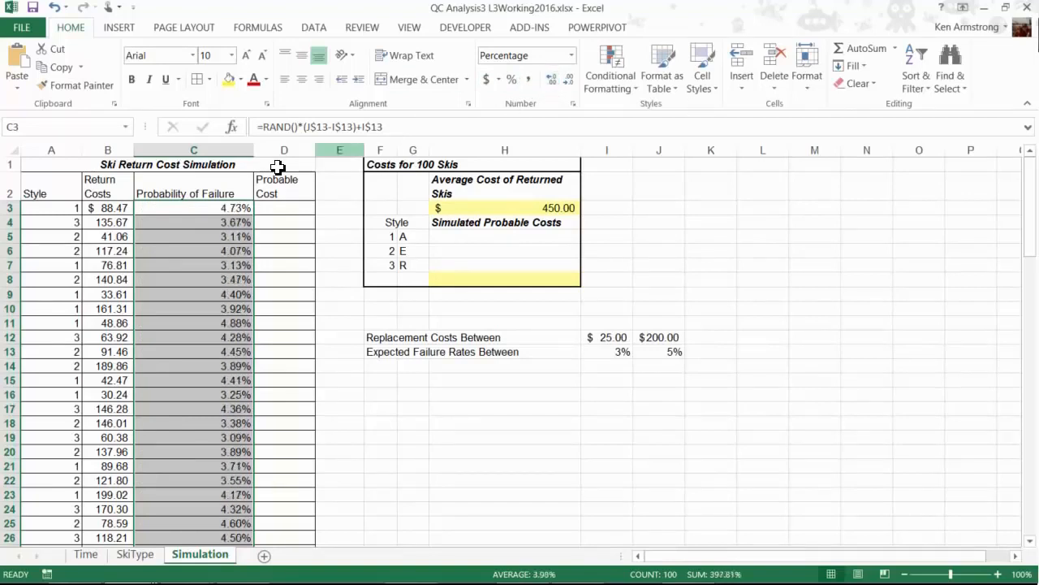
pyautogui.click(108, 208)
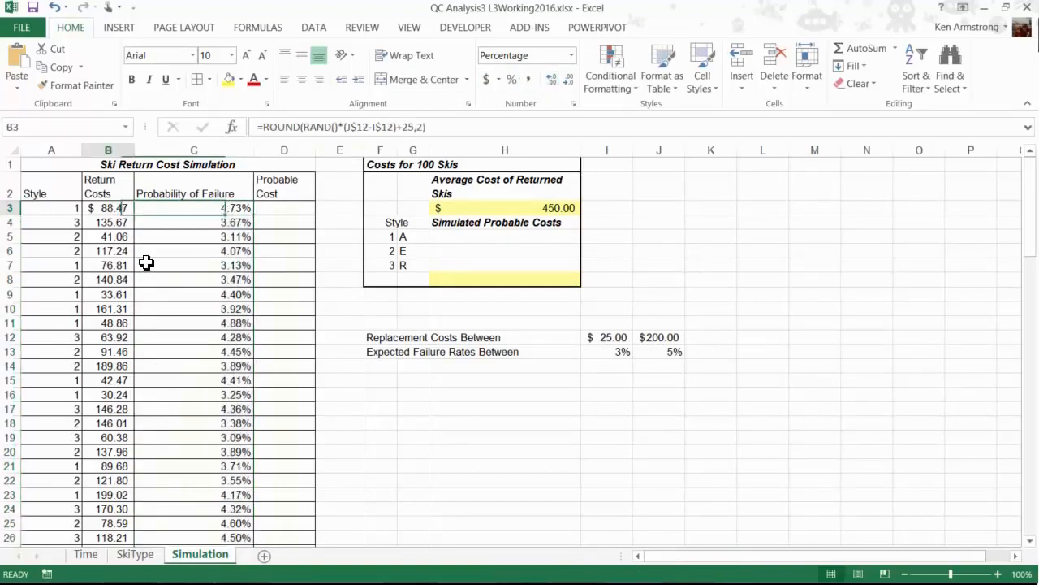
pyautogui.click(107, 280)
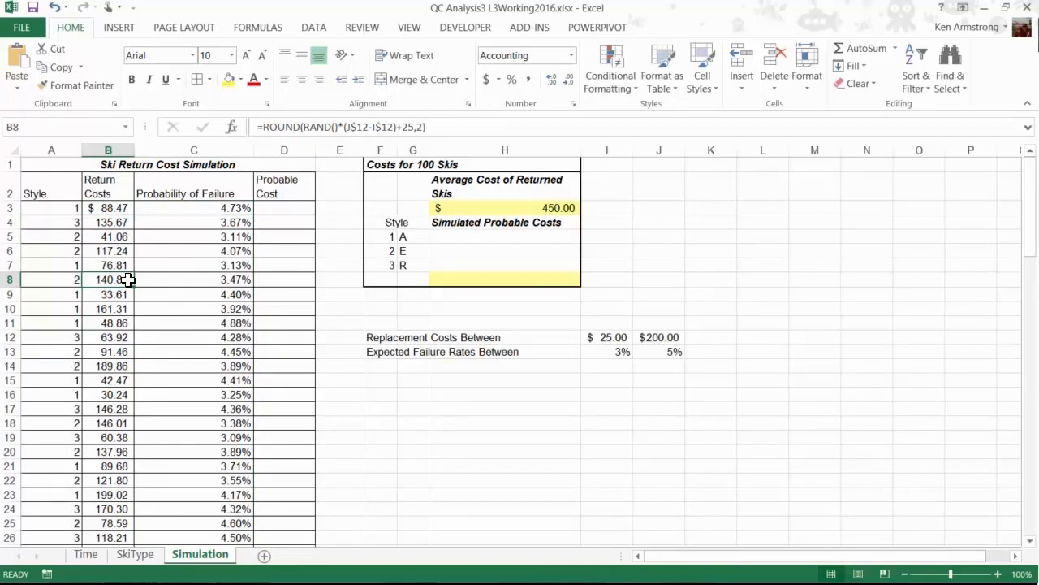
pyautogui.moveTo(130, 250)
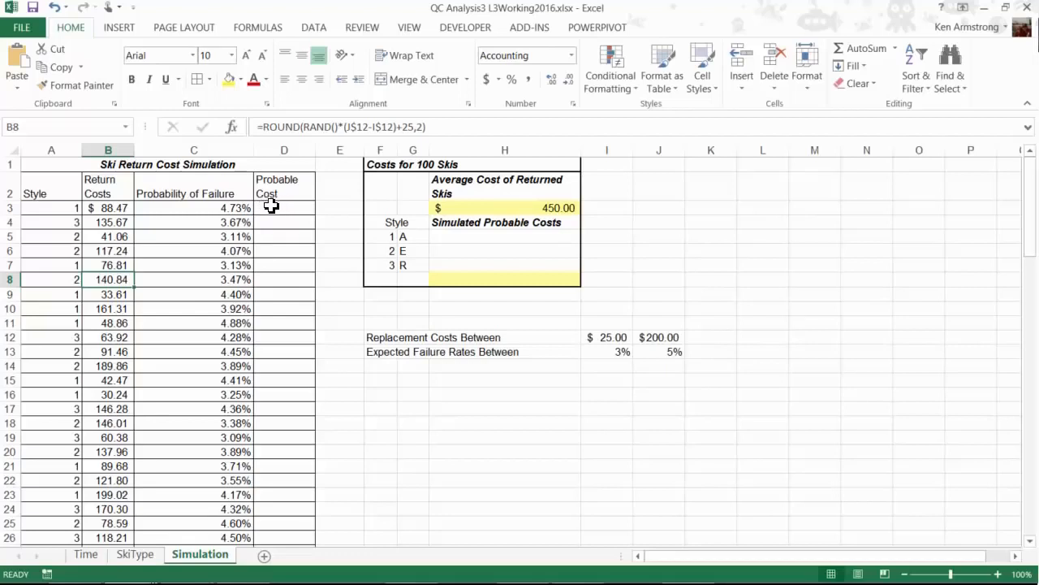
pyautogui.moveTo(246, 215)
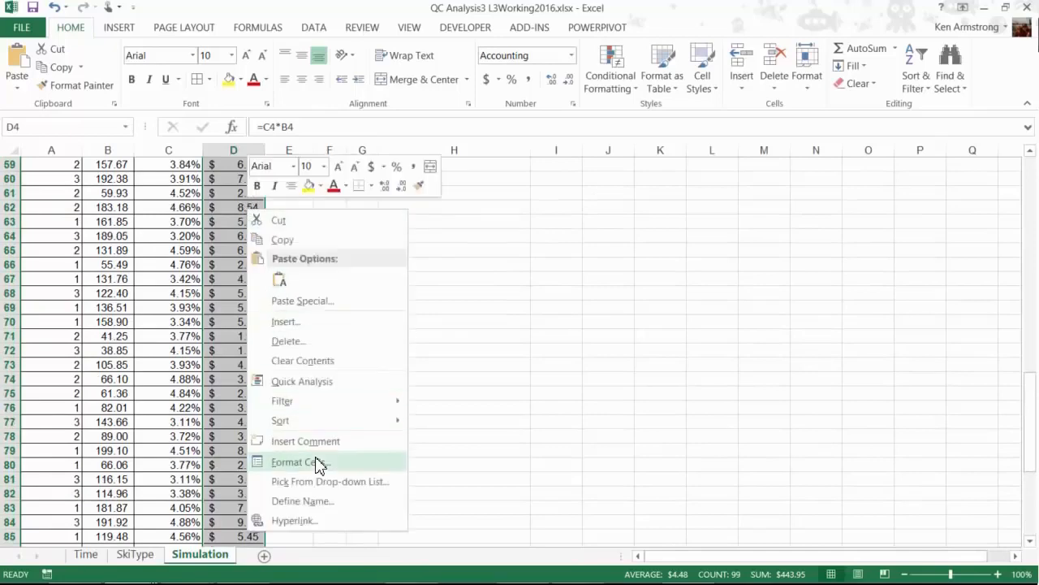
pyautogui.click(299, 462)
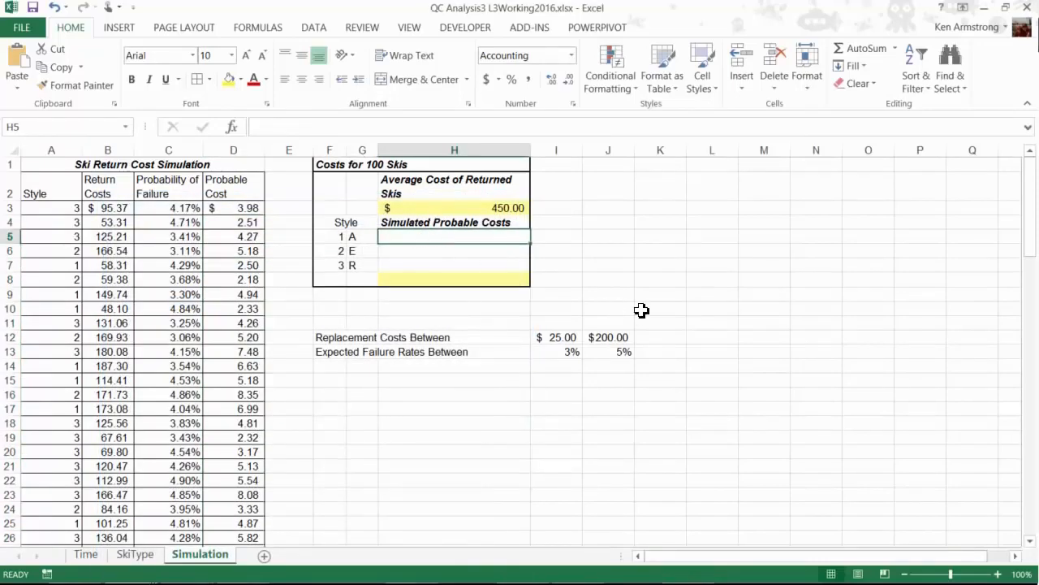
# Enter =SUMIF($A$3:$A$102,F5,D$3:D$102) for style A and copy it down to styles E and R
pyautogui.write('=sumif')
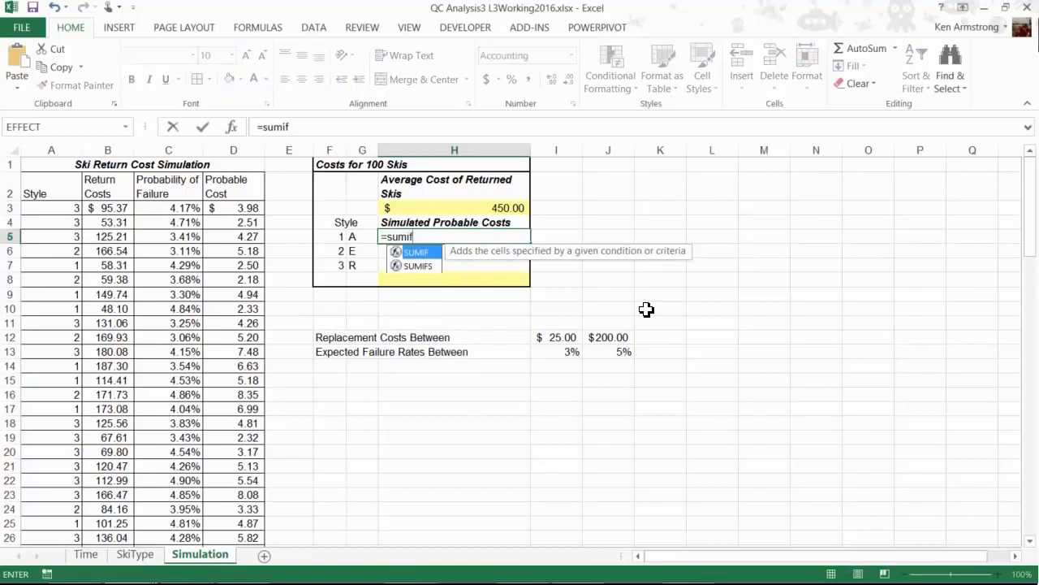
pyautogui.write('(')
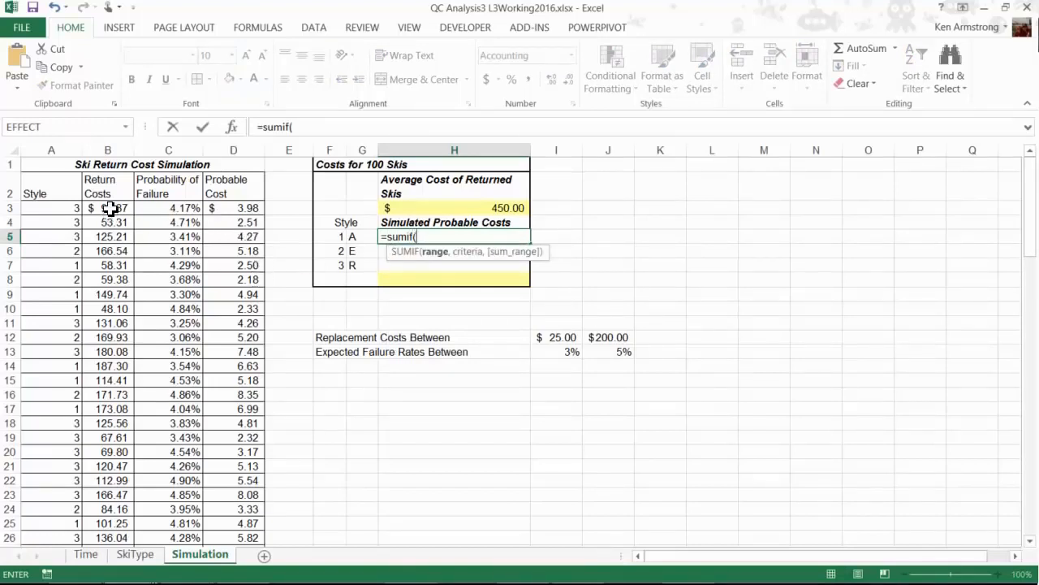
pyautogui.moveTo(107, 208); pyautogui.dragTo(107, 438)
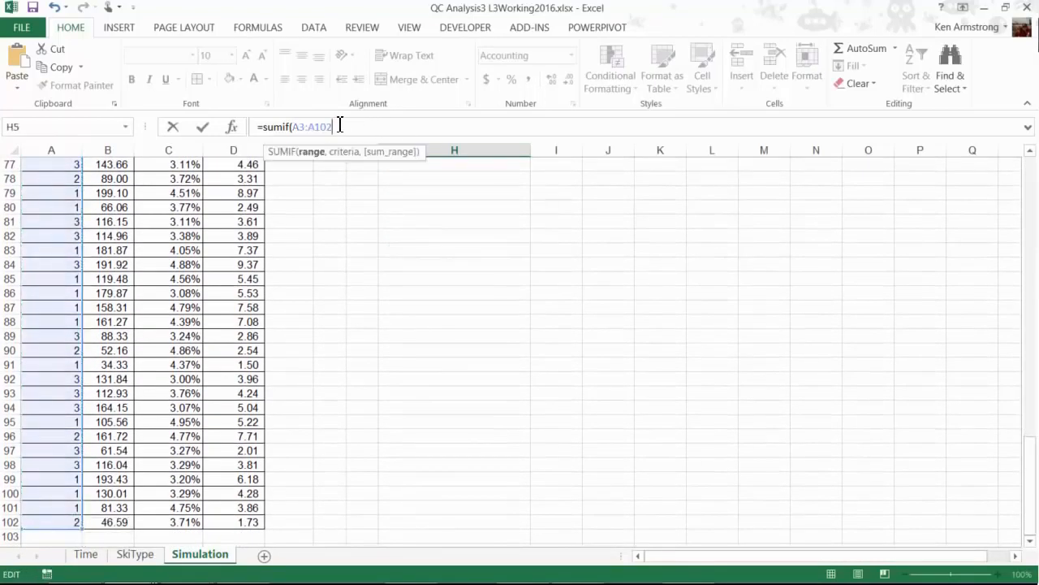
pyautogui.write(',F5')
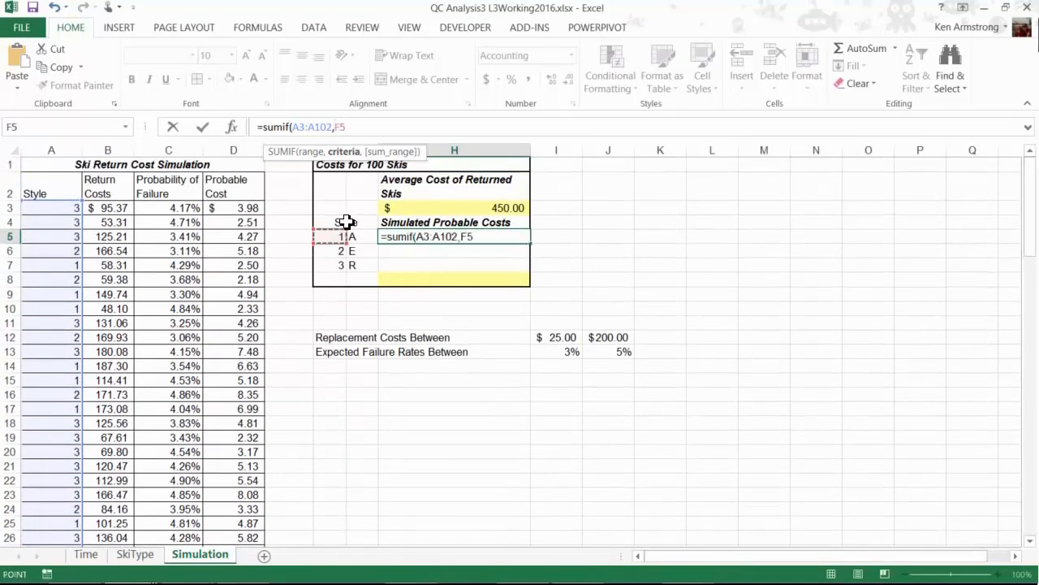
pyautogui.write(',')
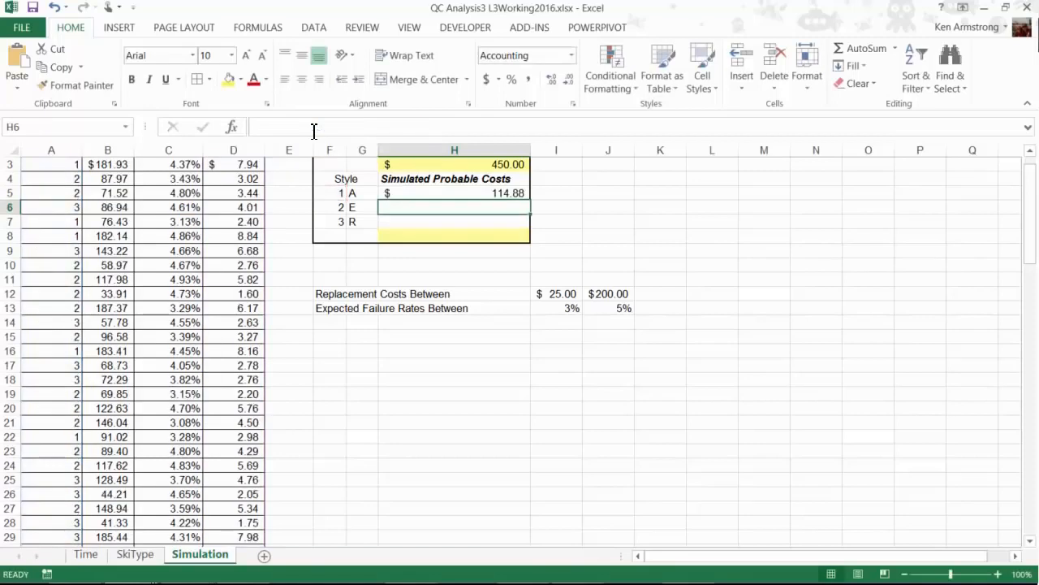
pyautogui.click(455, 191)
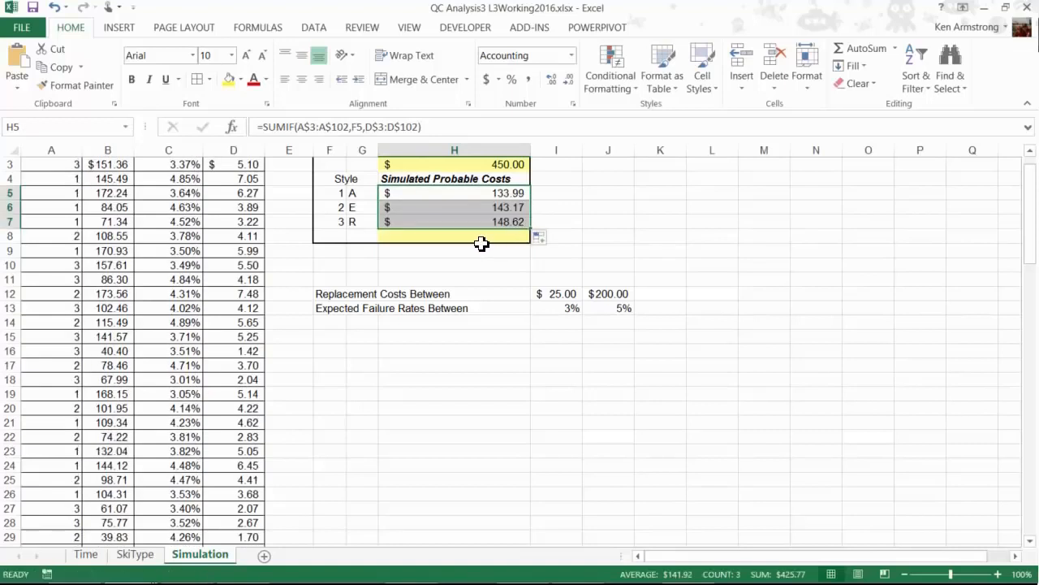
# Add the grand total =SUM(H5:H7) giving 460.62, then switch to the Time sheet
pyautogui.click(455, 235)
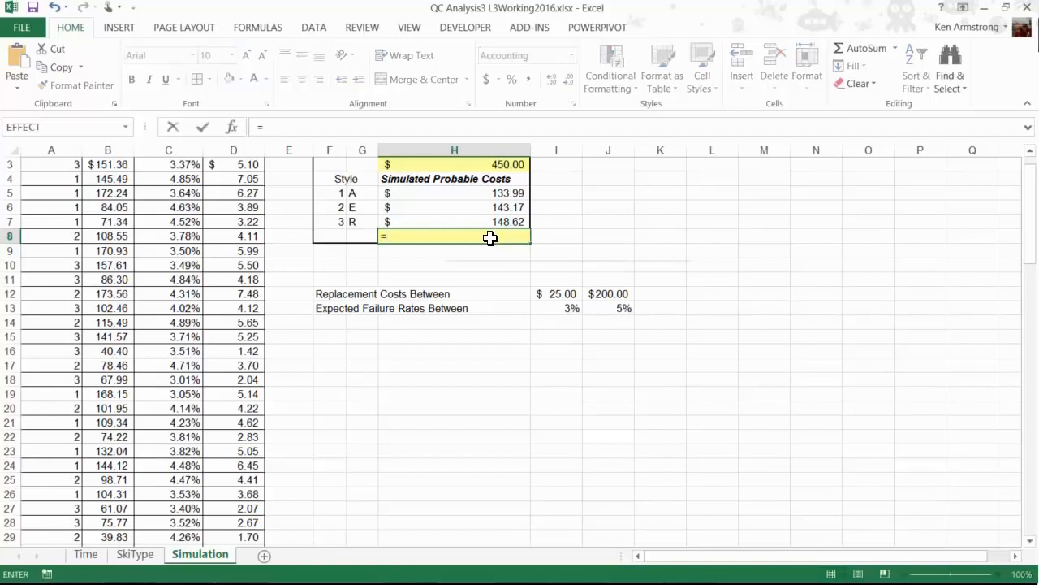
pyautogui.write('=sum(H5:H7')
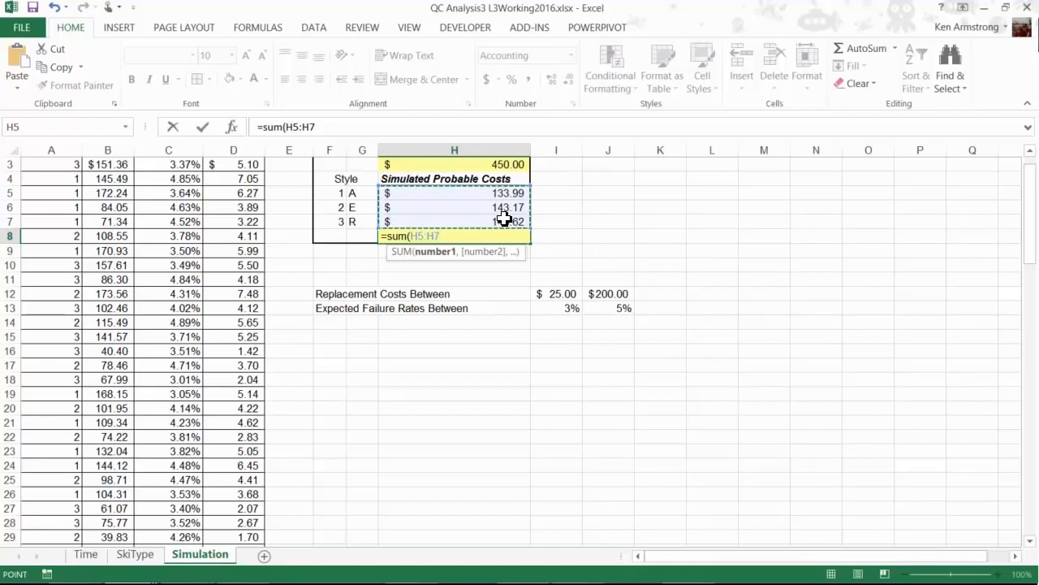
pyautogui.write(')')
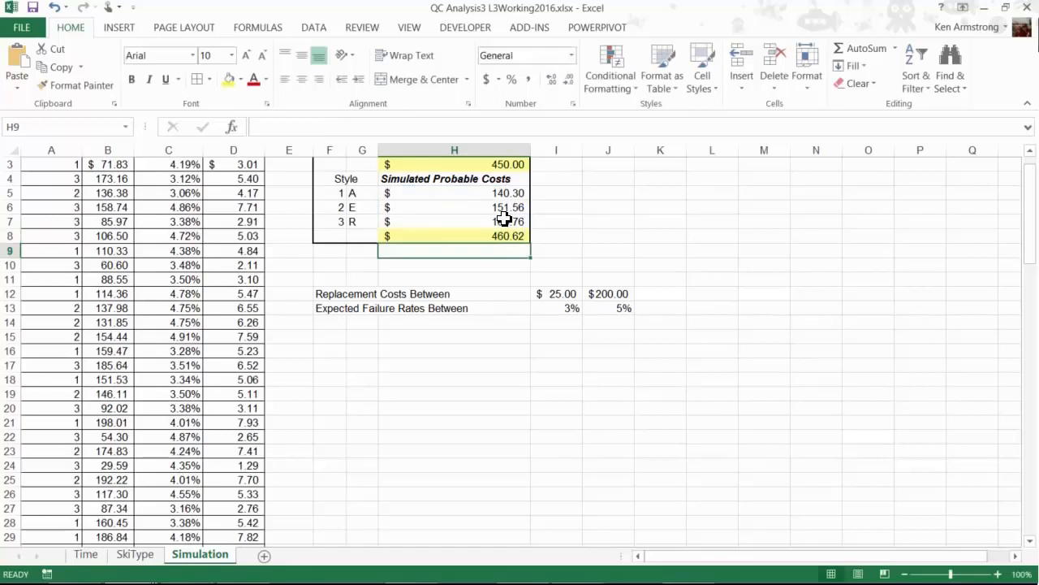
pyautogui.click(455, 236)
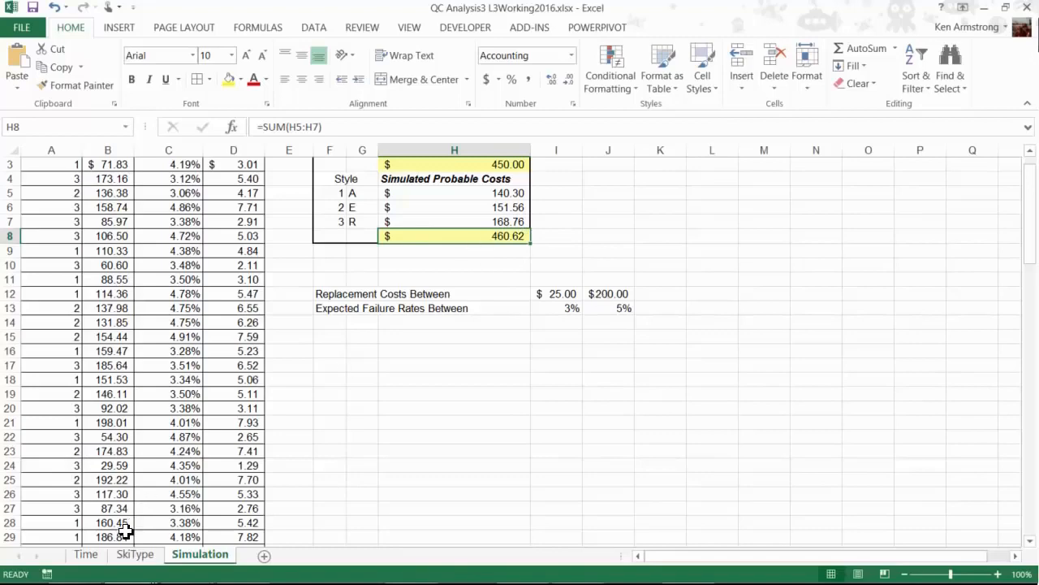
pyautogui.click(84, 554)
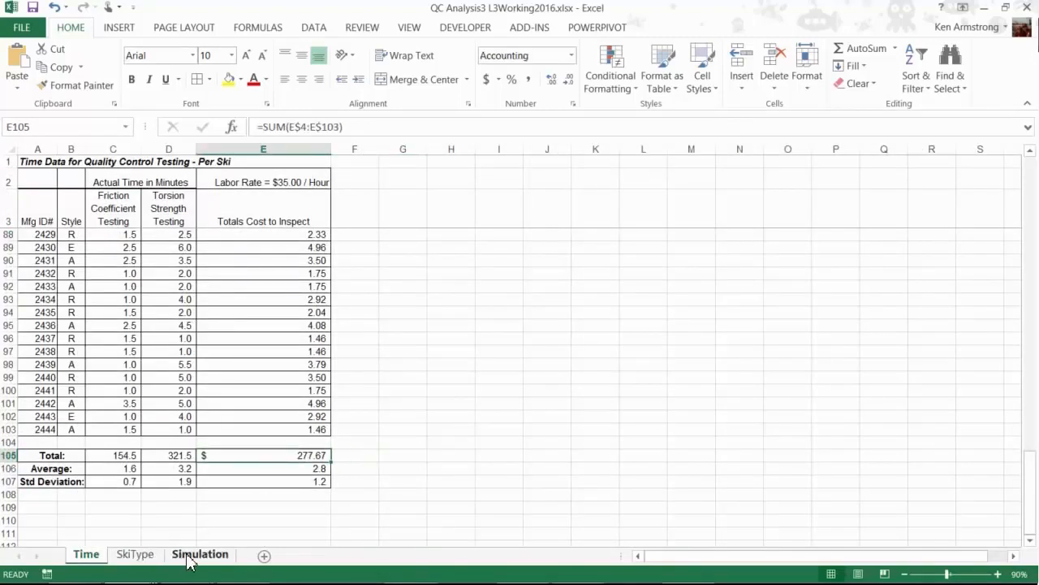
# On the Simulation sheet, enter x marks down column F starting at F16
pyautogui.click(199, 553)
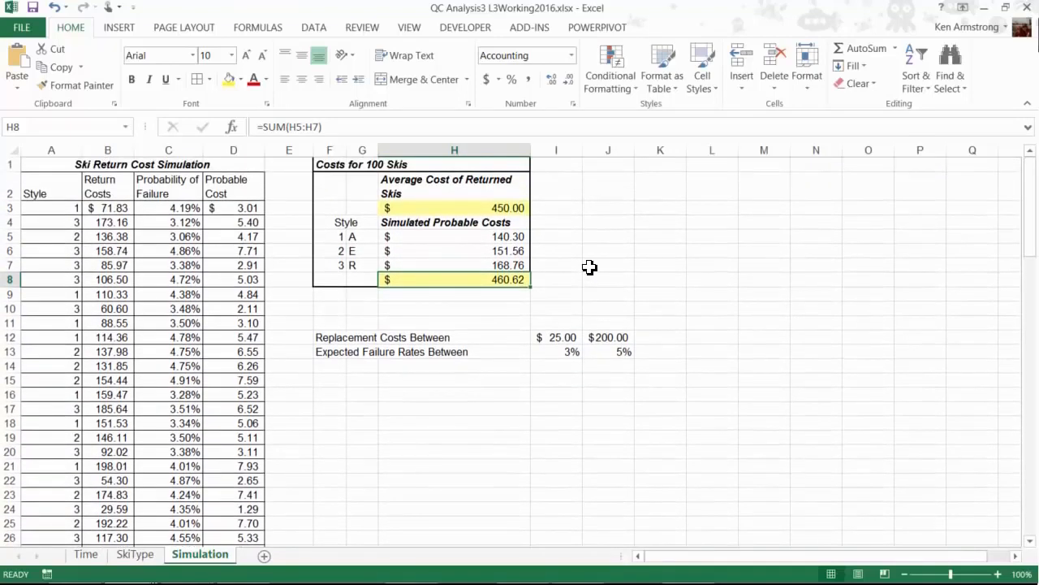
pyautogui.moveTo(572, 253)
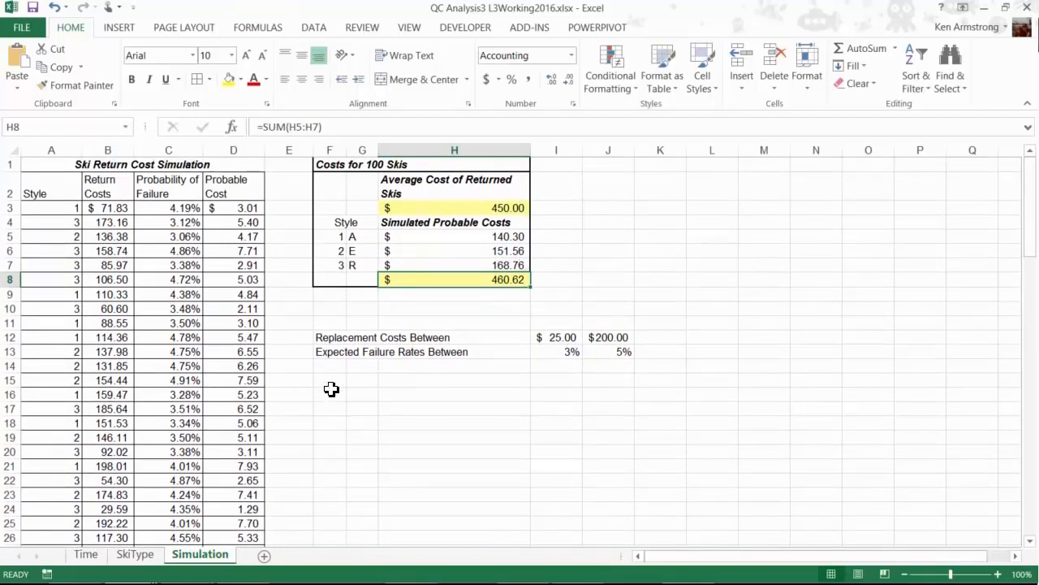
pyautogui.click(330, 394)
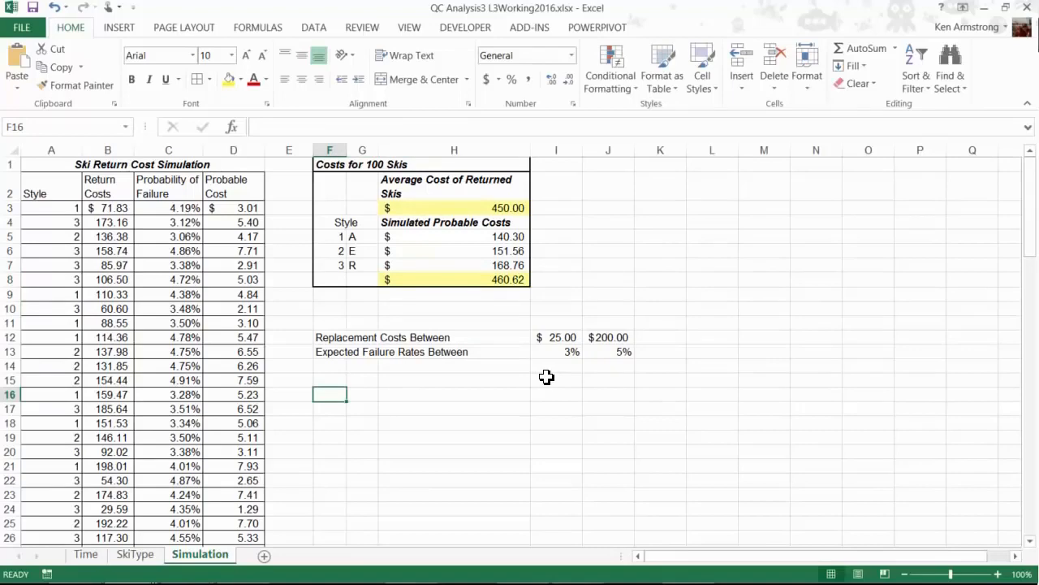
pyautogui.write('x')
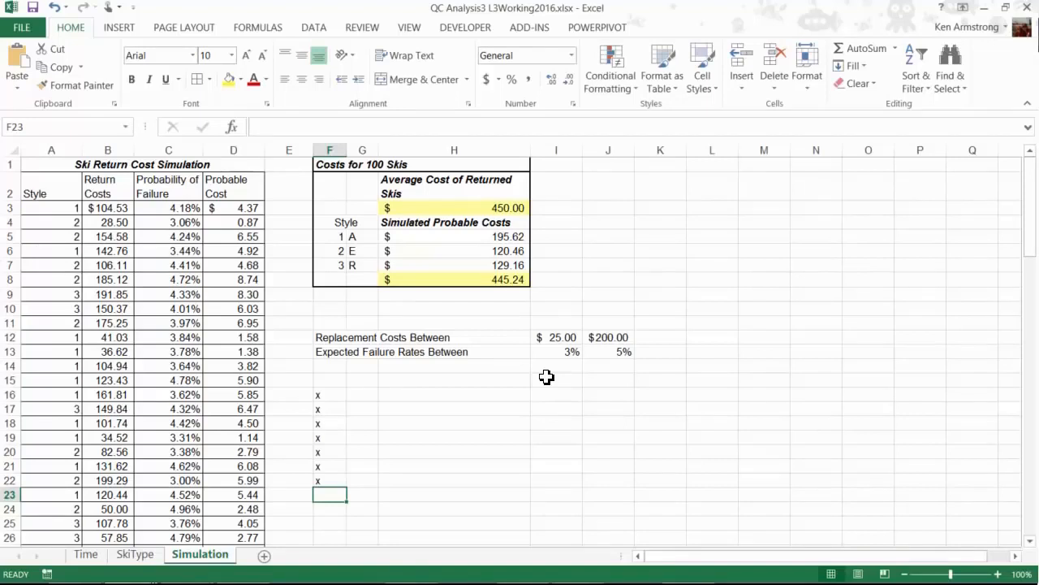
pyautogui.moveTo(451, 348)
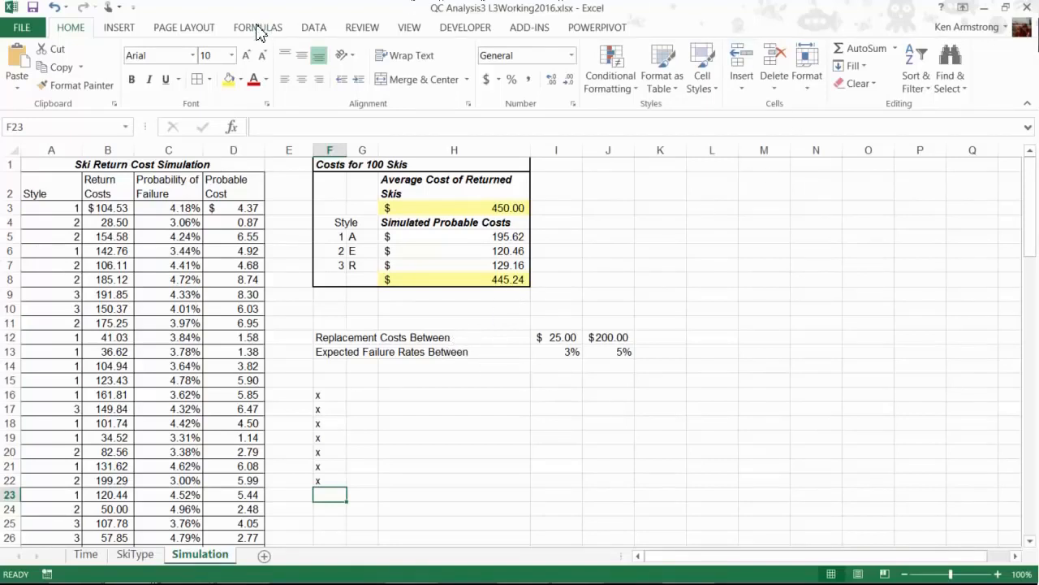
# Review the recalculation options, enter test values with a SUM total below, and recalculate
pyautogui.click(256, 26)
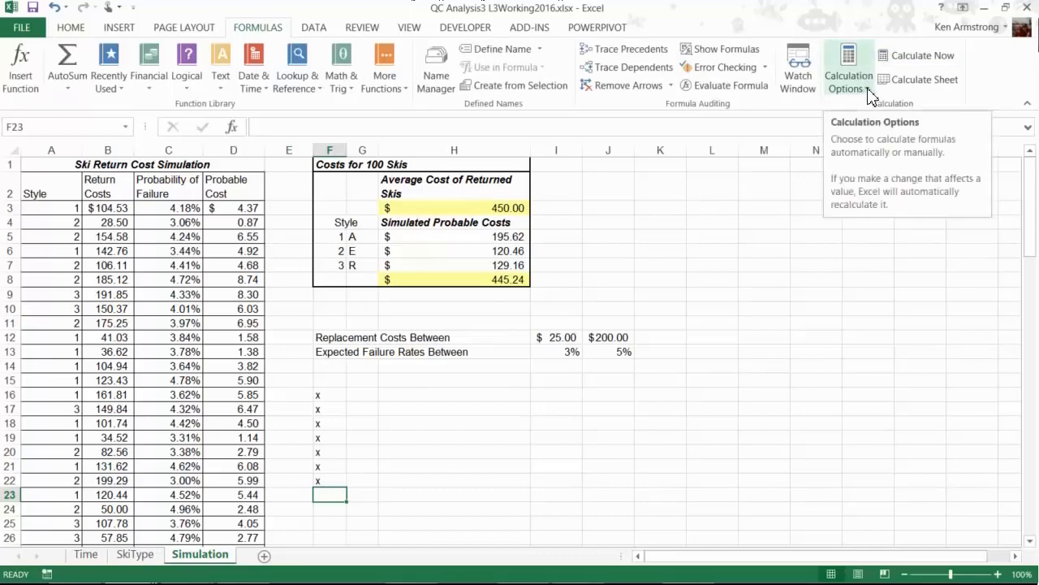
pyautogui.click(848, 68)
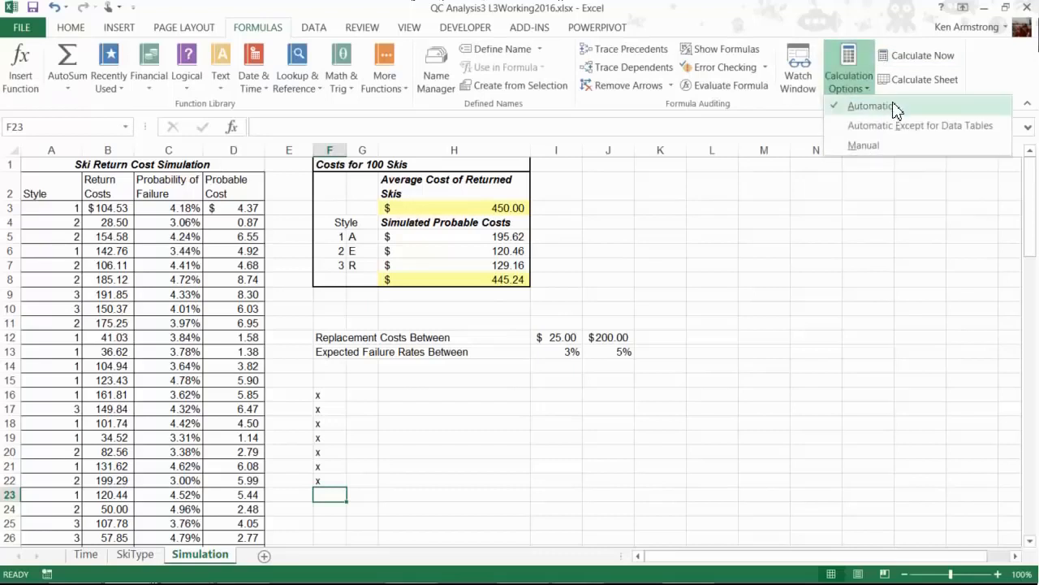
pyautogui.moveTo(911, 111)
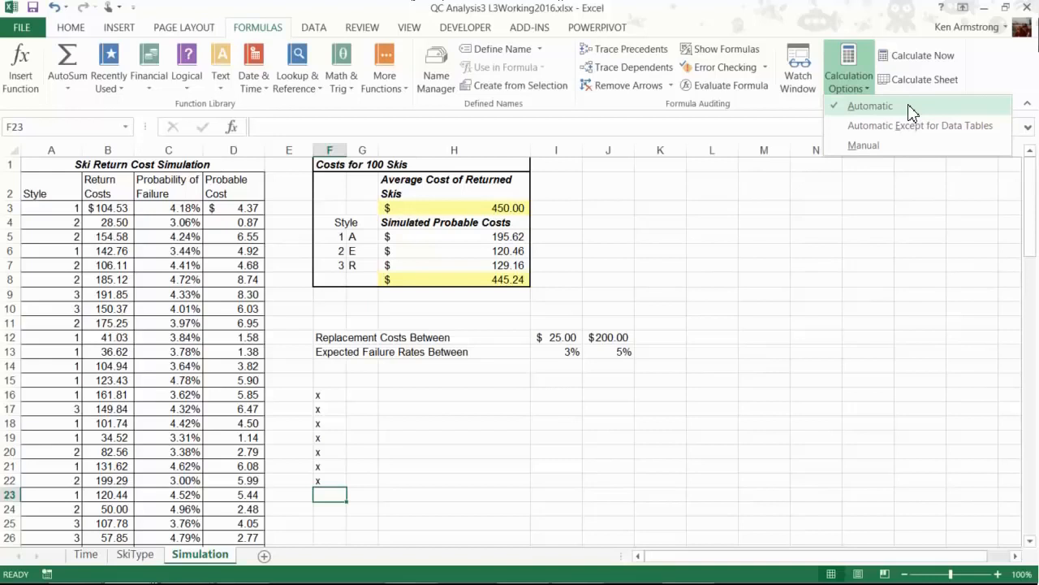
pyautogui.moveTo(864, 144)
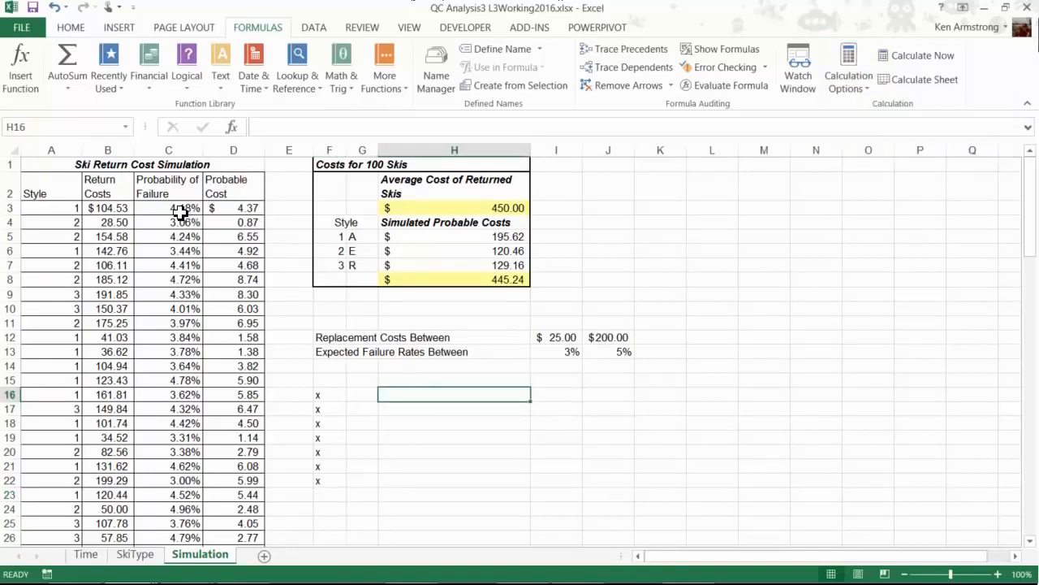
pyautogui.write('1%')
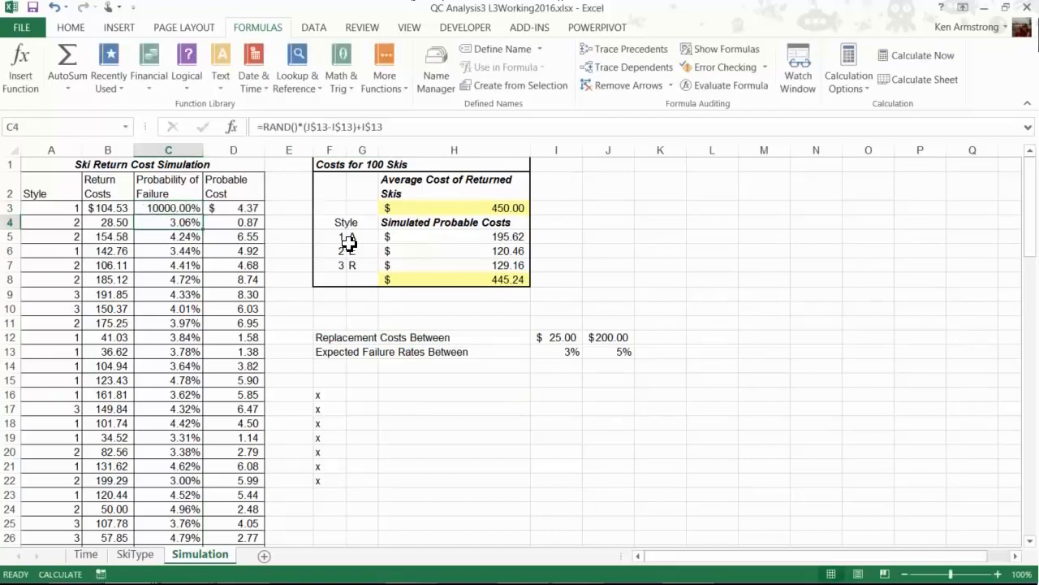
pyautogui.click(234, 208)
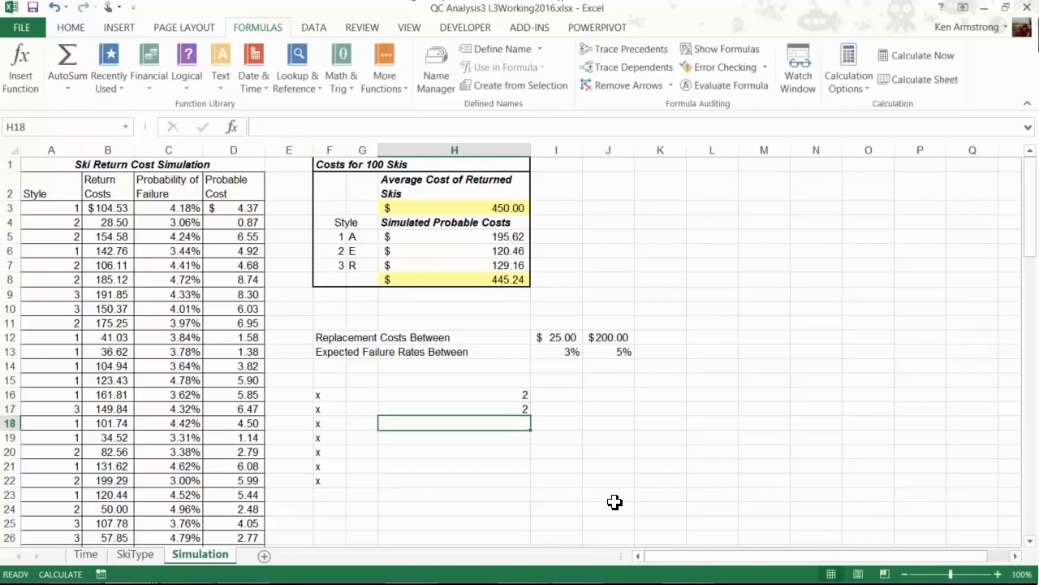
pyautogui.write('=su')
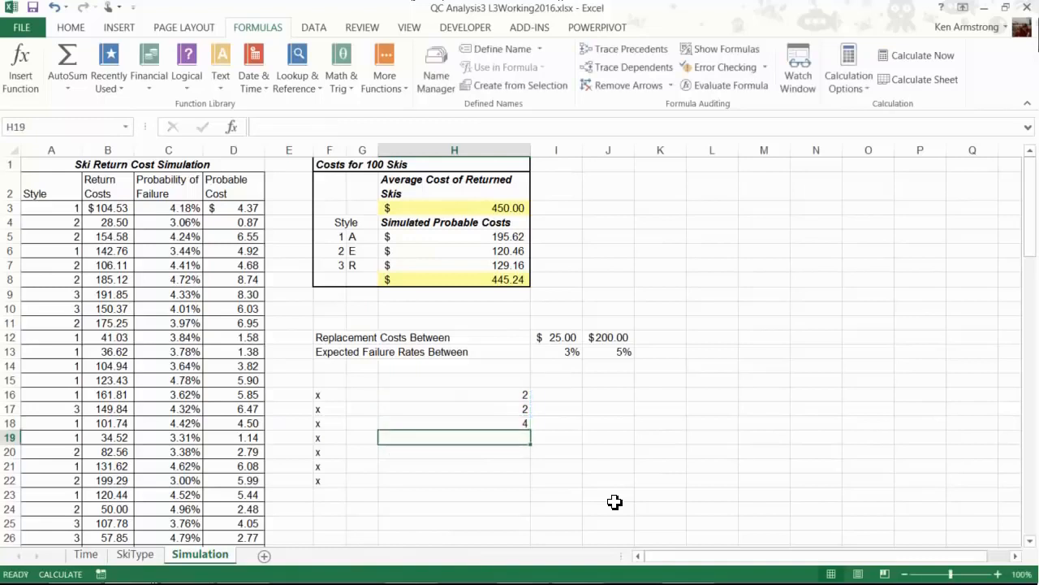
pyautogui.click(455, 395)
pyautogui.write('6')
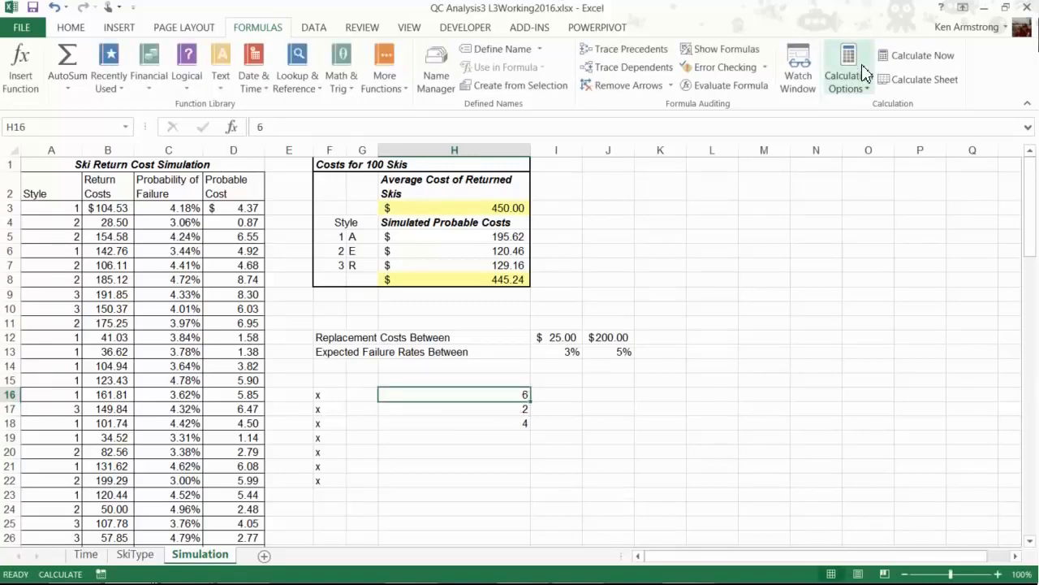
pyautogui.click(922, 55)
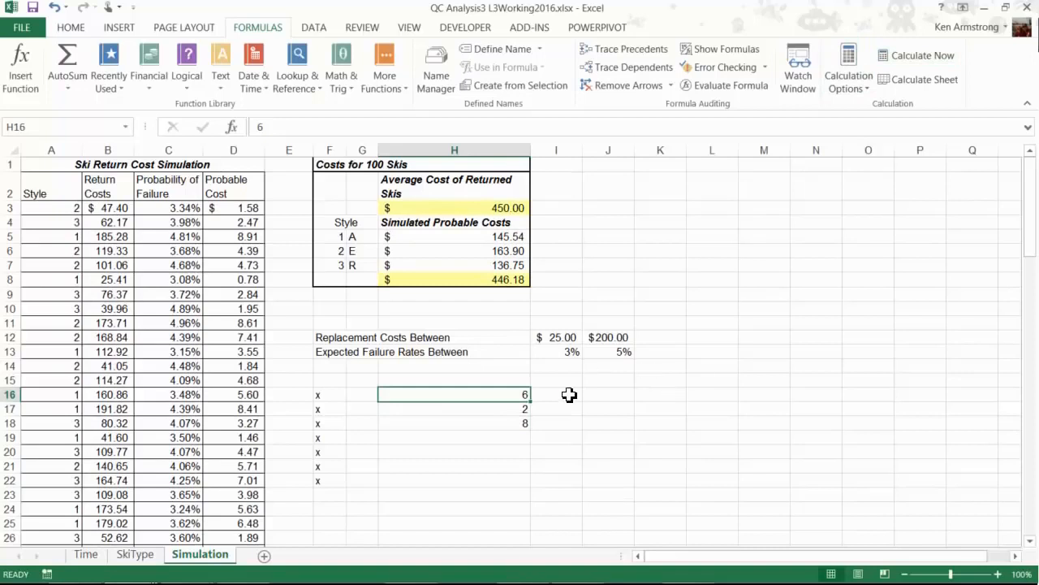
# Change the first test number to 10 so the total becomes 12, then recalculate the random values
pyautogui.moveTo(455, 395); pyautogui.dragTo(455, 423)
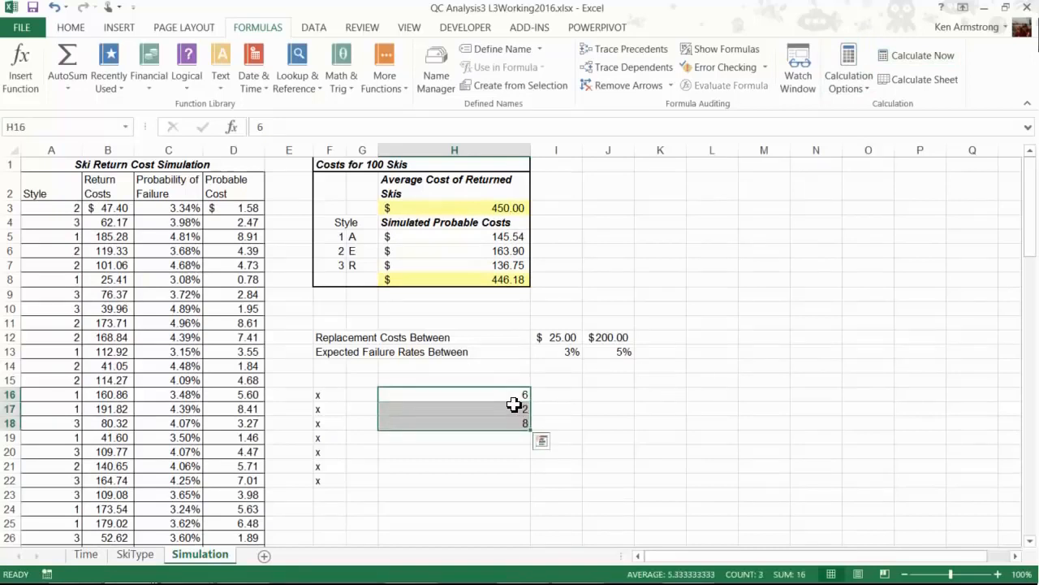
pyautogui.click(455, 408)
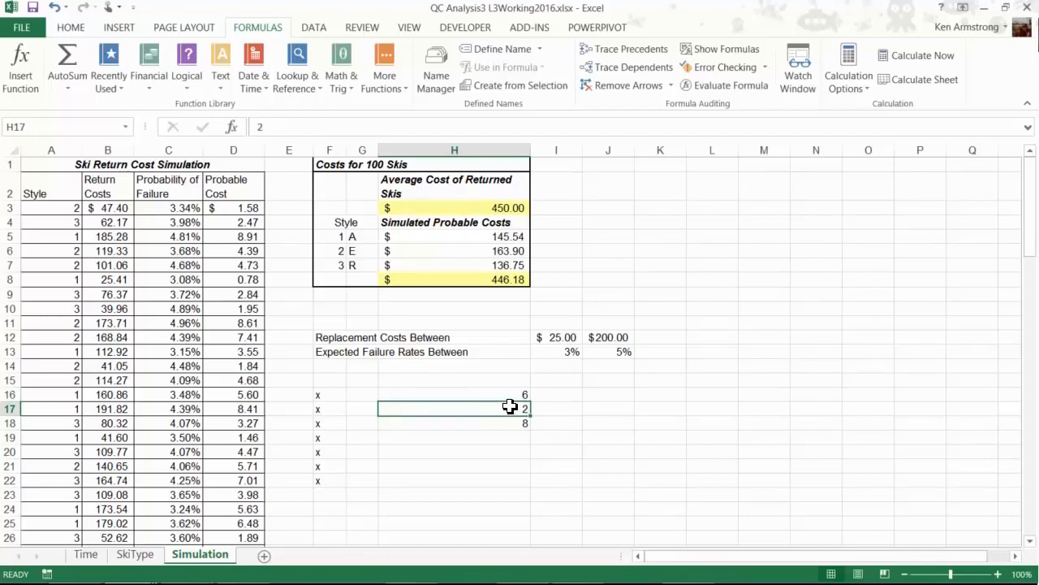
pyautogui.write('10')
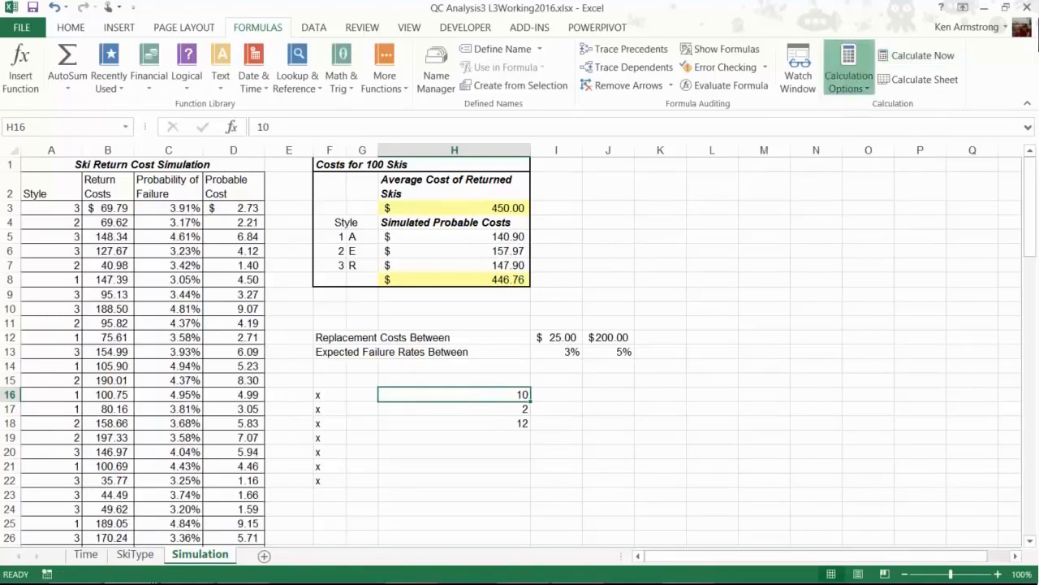
pyautogui.click(848, 66)
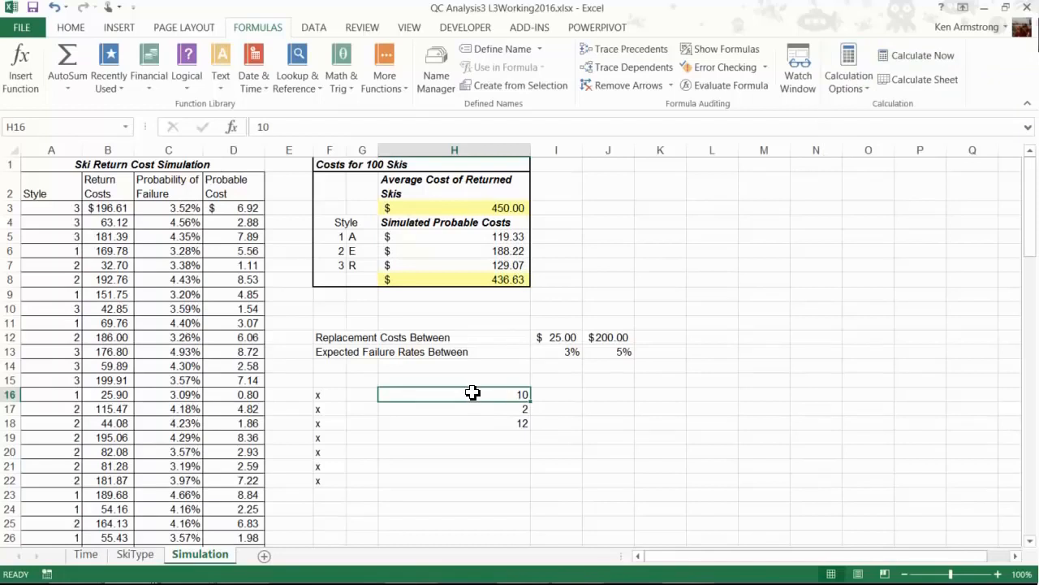
pyautogui.moveTo(473, 395); pyautogui.dragTo(377, 471)
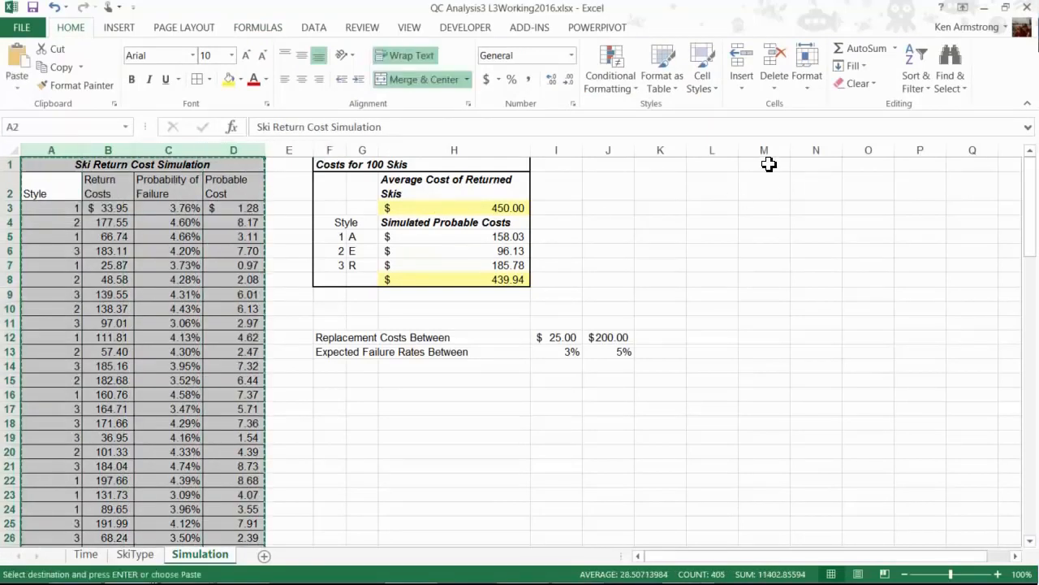
# Paste the simulation table at M1 as values and number formats, then begin the Trial labels
pyautogui.click(763, 149)
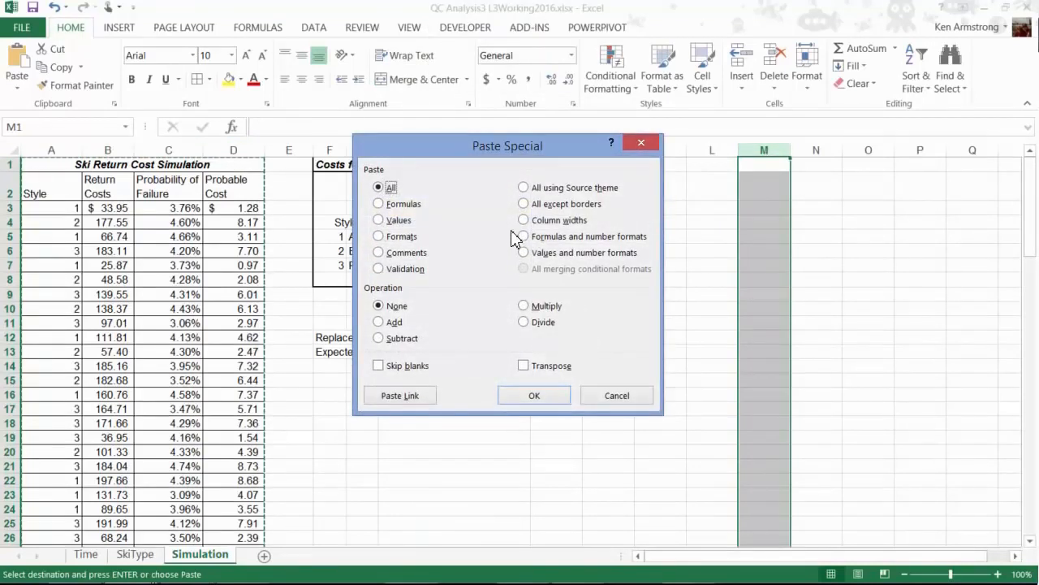
pyautogui.moveTo(660, 328)
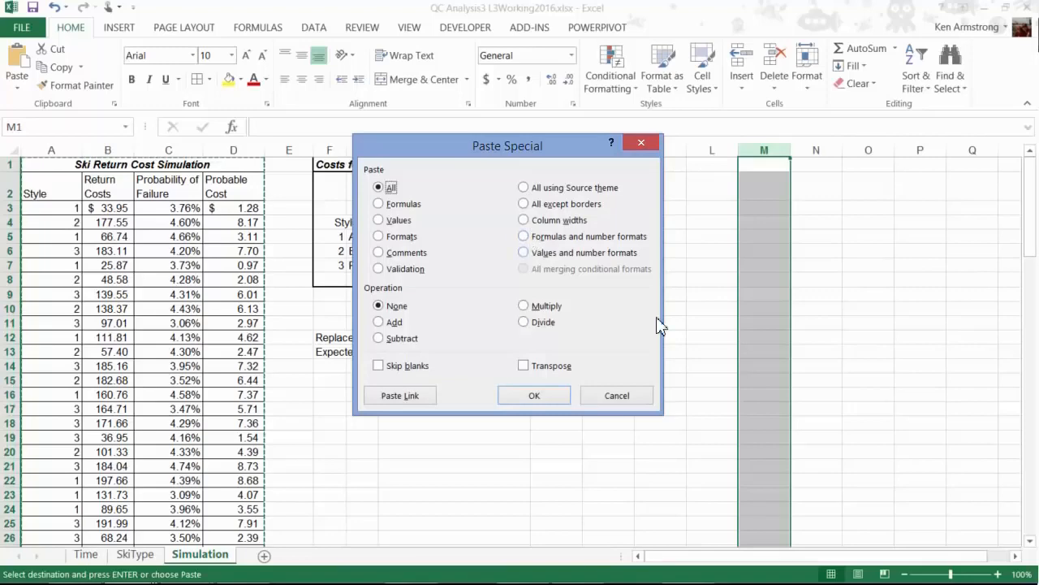
pyautogui.click(523, 254)
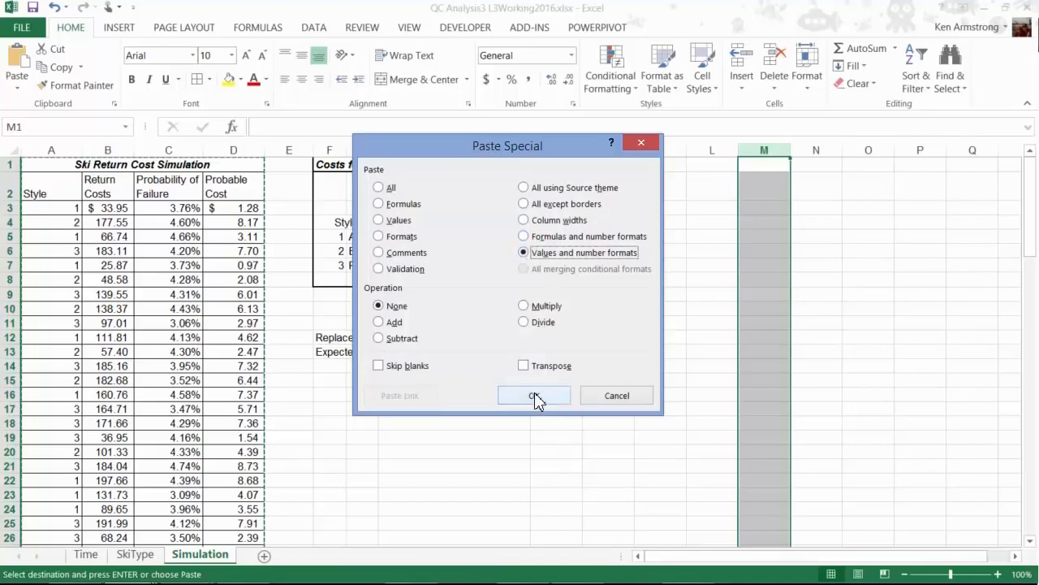
pyautogui.click(535, 396)
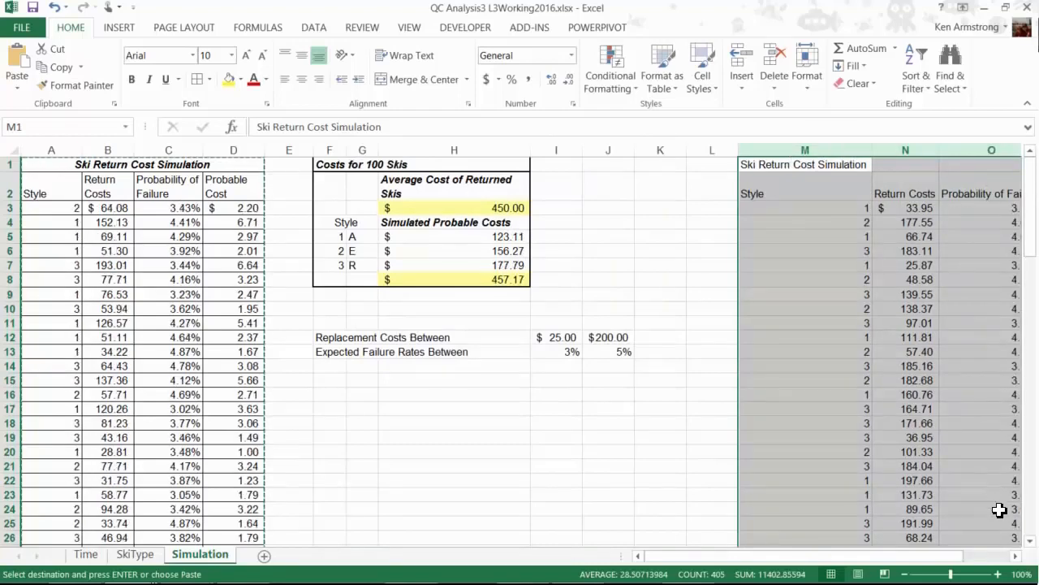
pyautogui.hscroll(3)
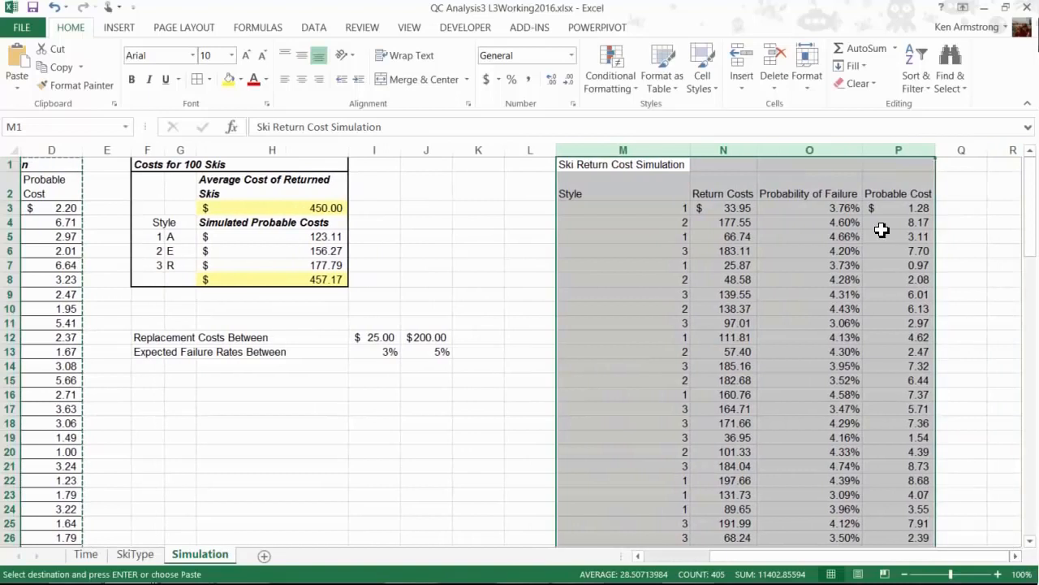
pyautogui.write('Trial 1')
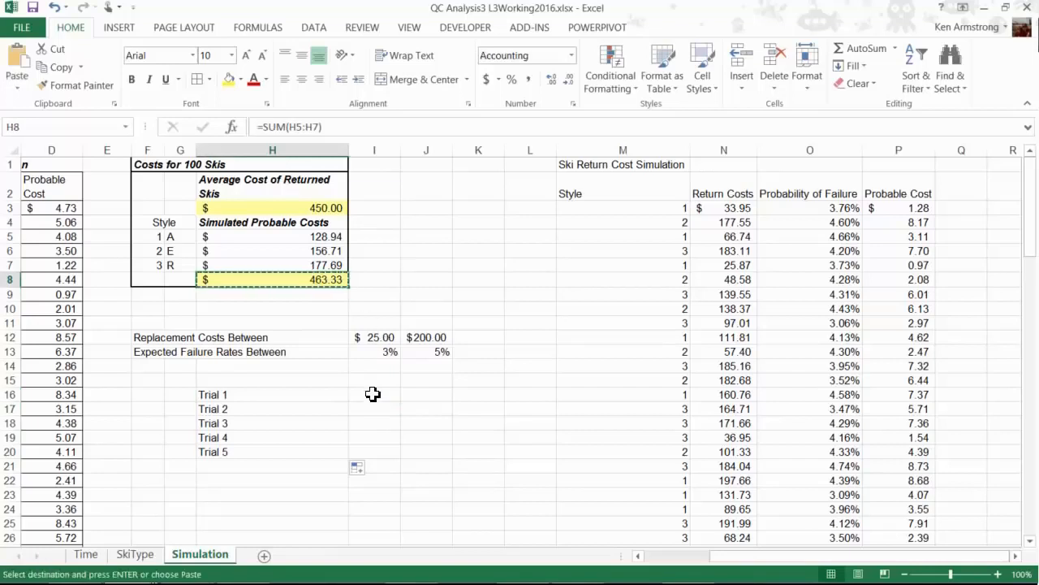
# Paste the first two recalculated grand totals as values into I16 and I17
pyautogui.click(373, 395)
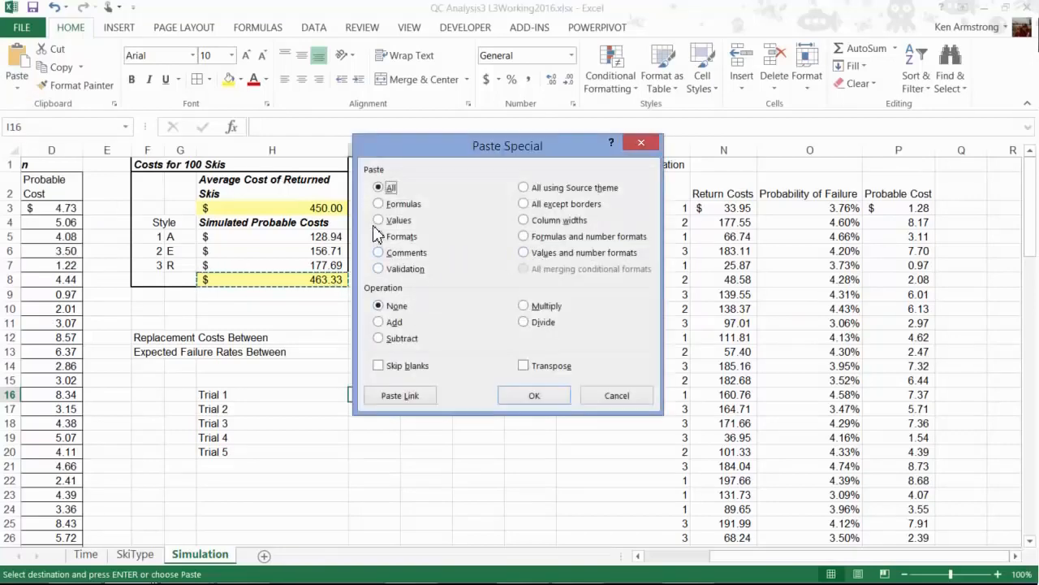
pyautogui.click(377, 221)
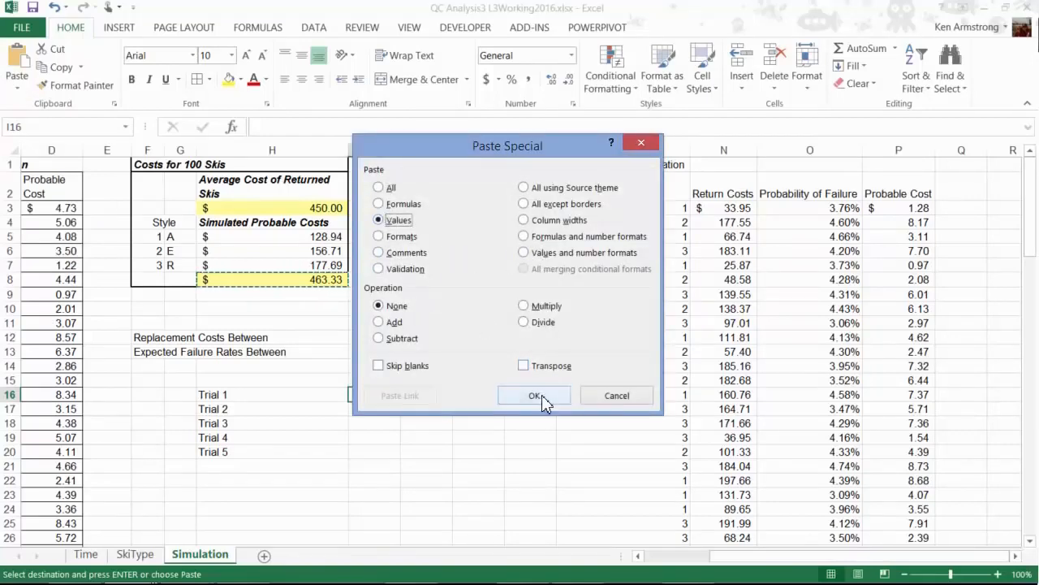
pyautogui.click(534, 396)
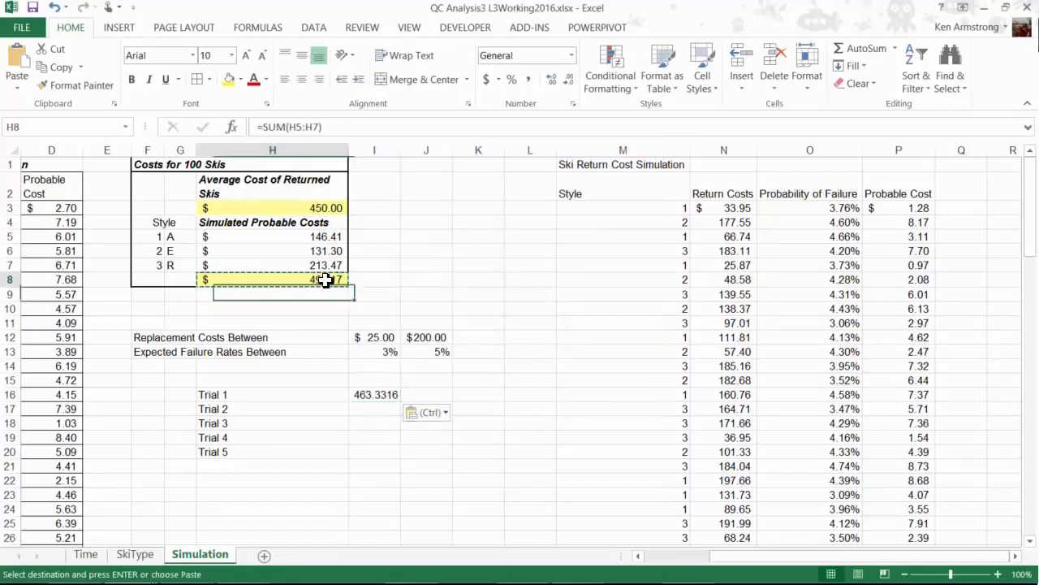
pyautogui.click(445, 413)
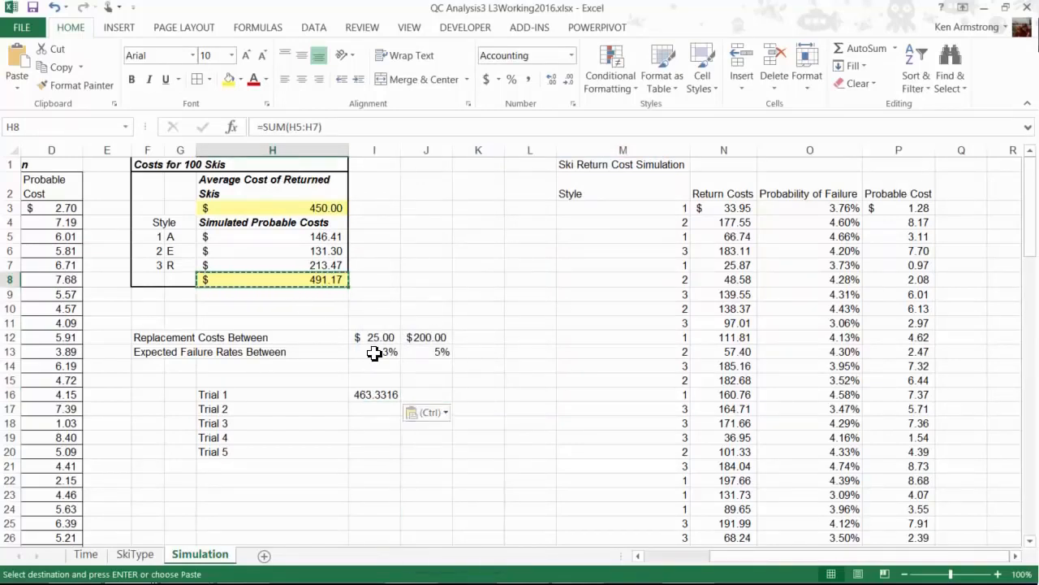
pyautogui.click(373, 409)
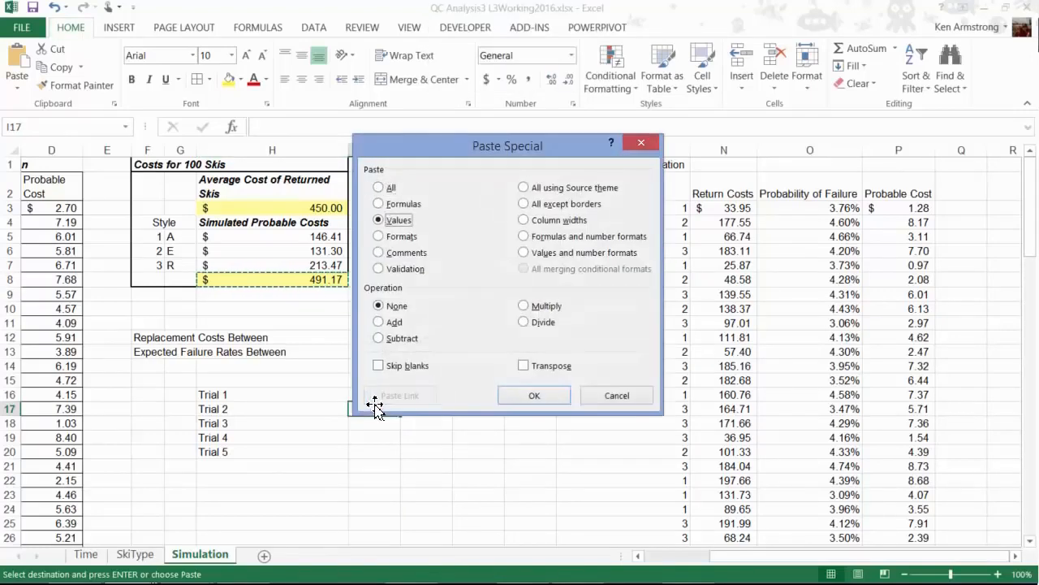
pyautogui.click(533, 394)
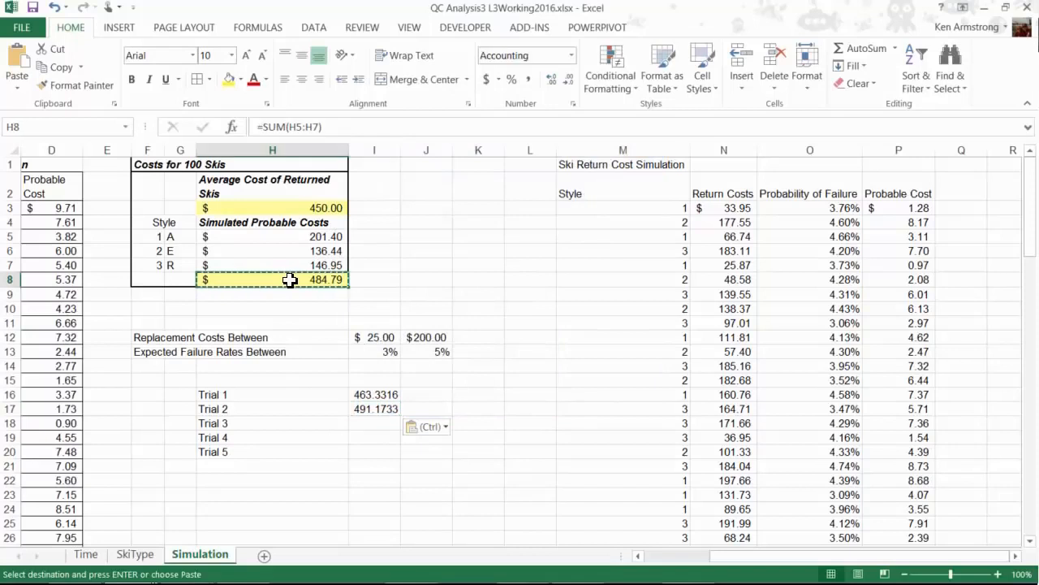
# Paste the third, fourth and fifth trial totals as values into I18 to I20
pyautogui.click(374, 422)
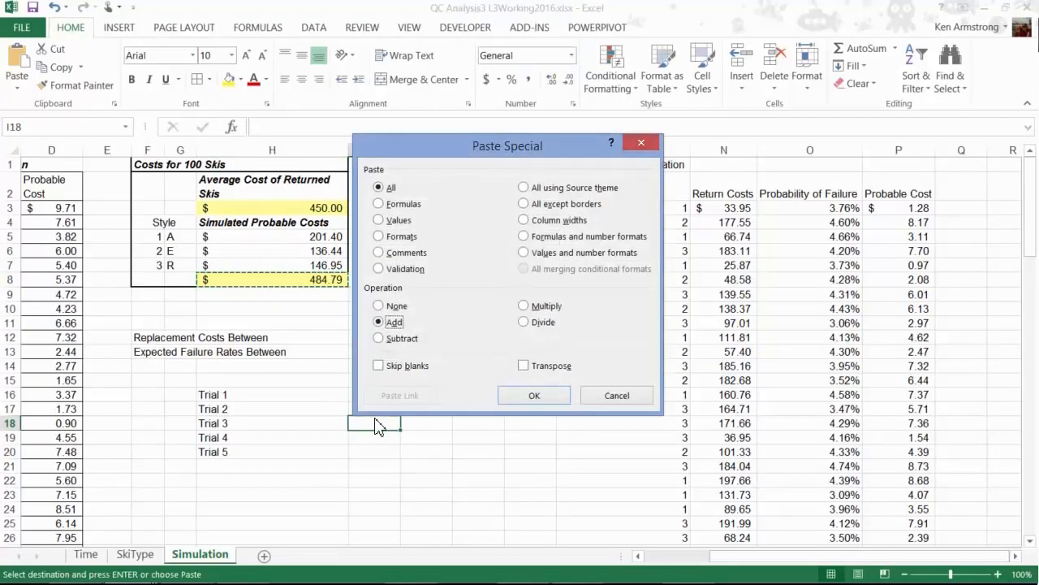
pyautogui.click(532, 396)
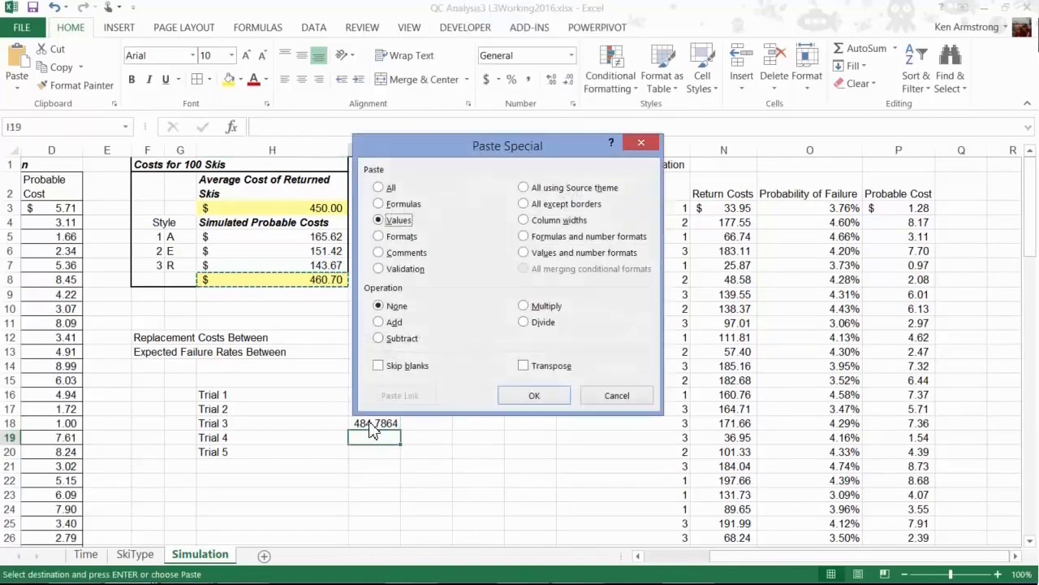
pyautogui.click(533, 396)
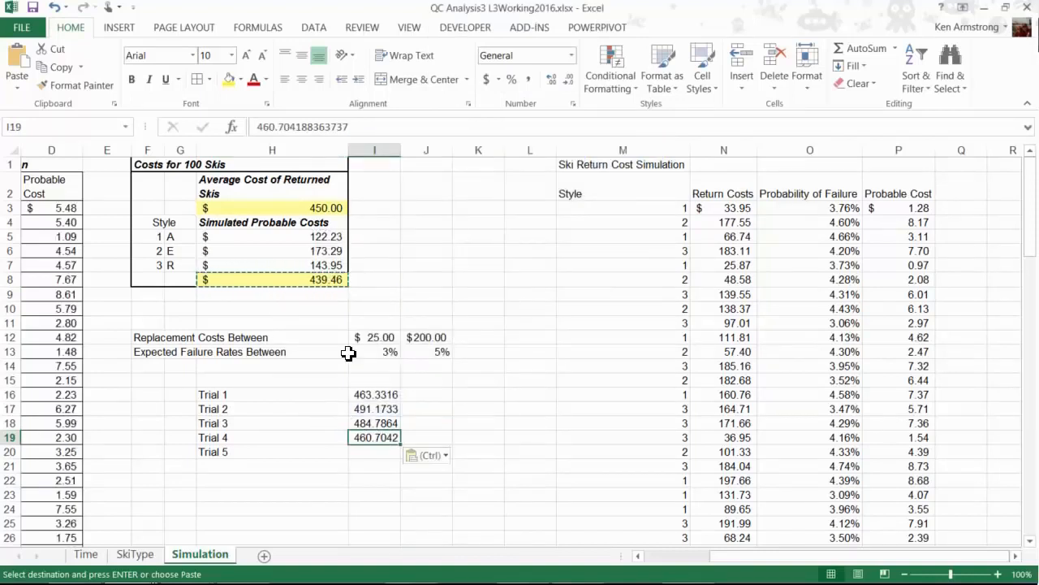
pyautogui.click(272, 279)
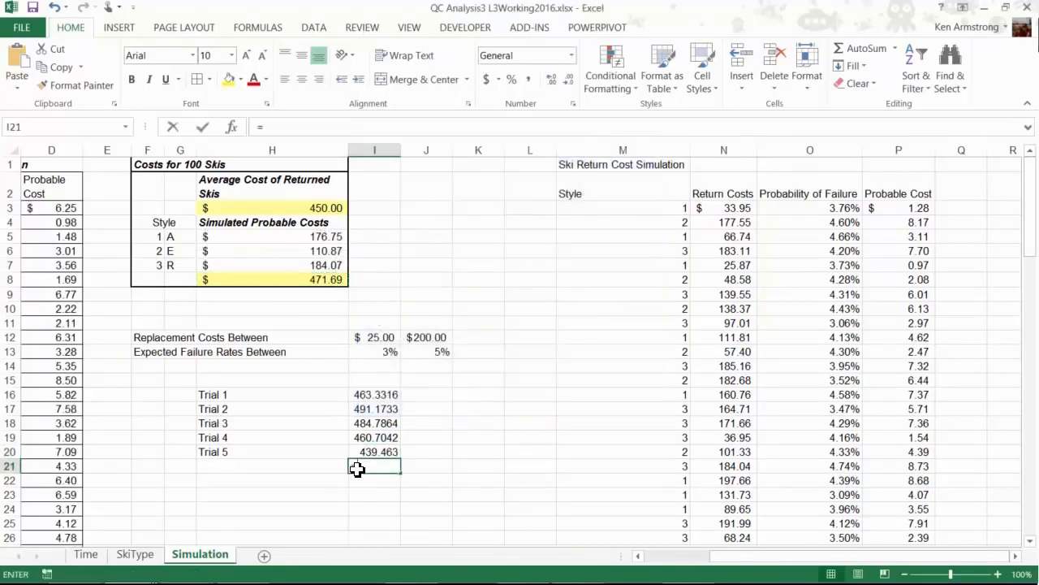
# Average the five trial totals with =AVERAGE(I16:I20) in I21
pyautogui.write('=average(I20')
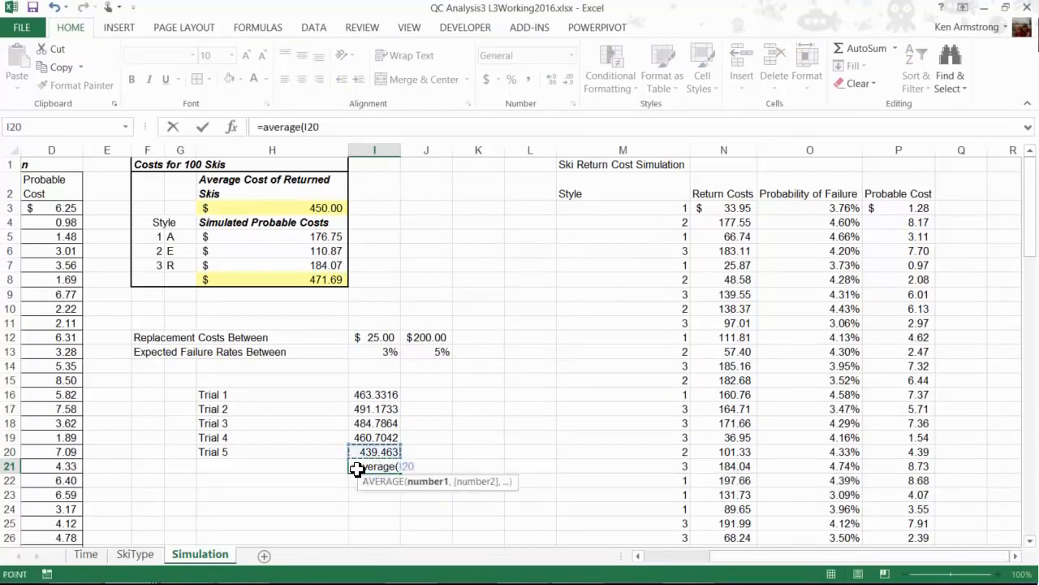
pyautogui.moveTo(375, 395); pyautogui.dragTo(375, 451)
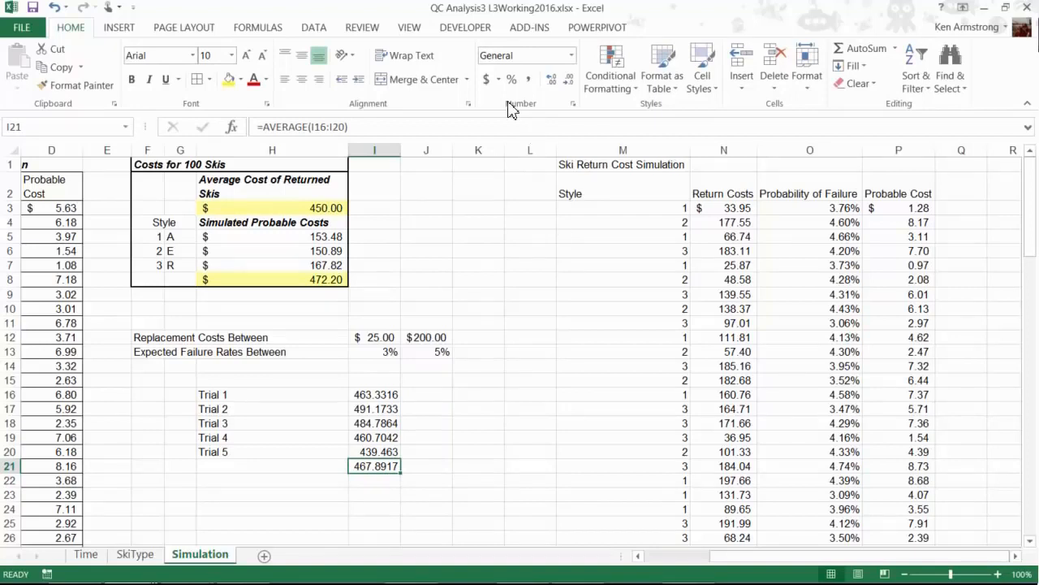
pyautogui.moveTo(630, 77)
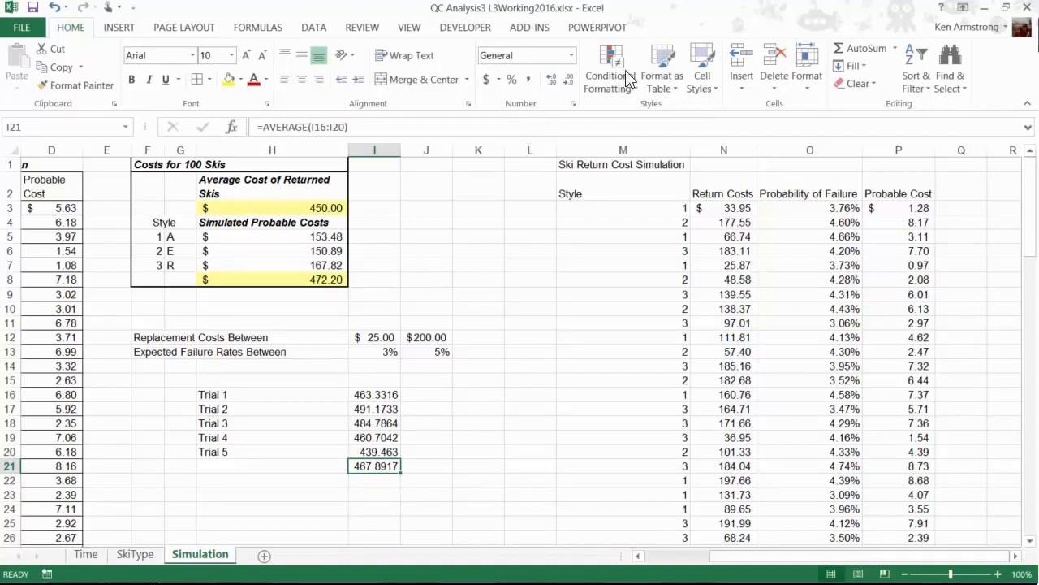